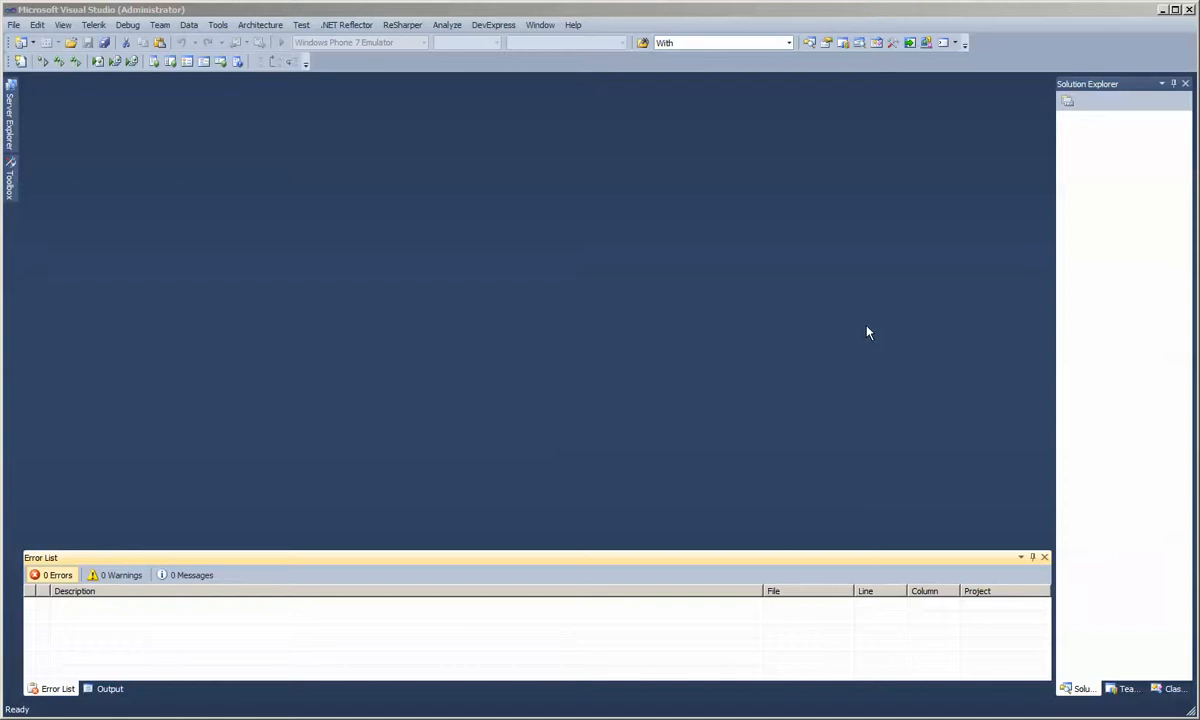
pyautogui.moveTo(530, 336)
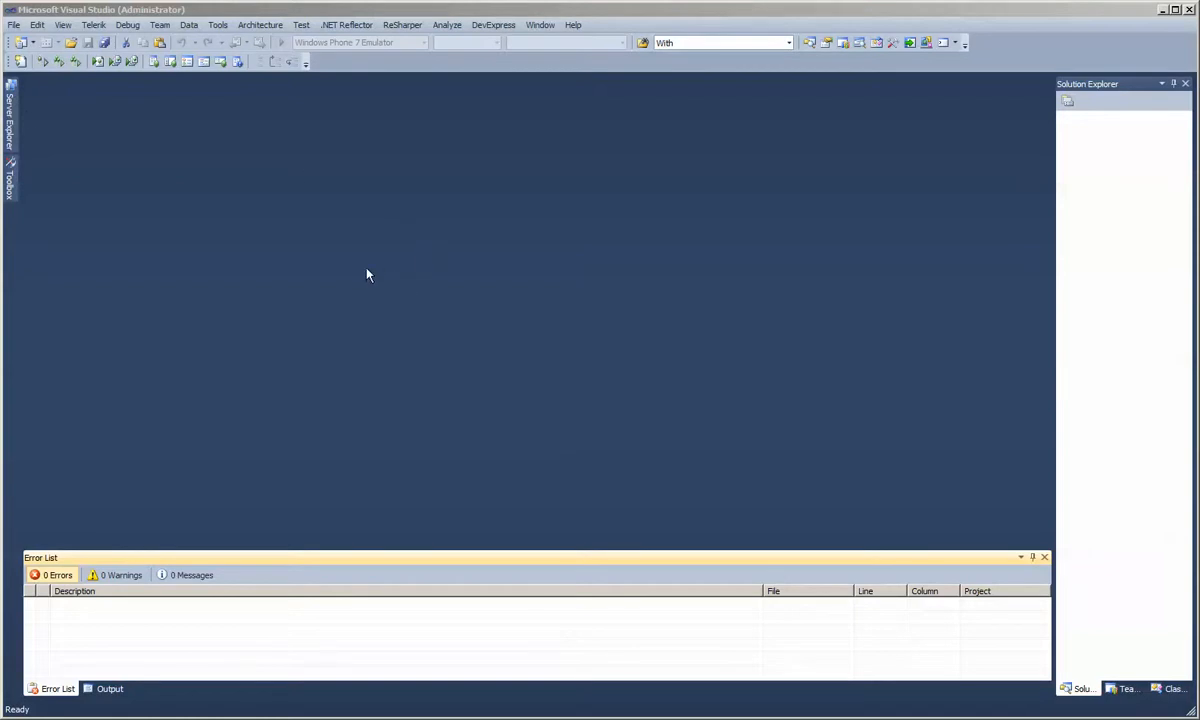
# - Create a new LightSwitch Visual Basic application project named VBNorthwind
pyautogui.click(14, 24)
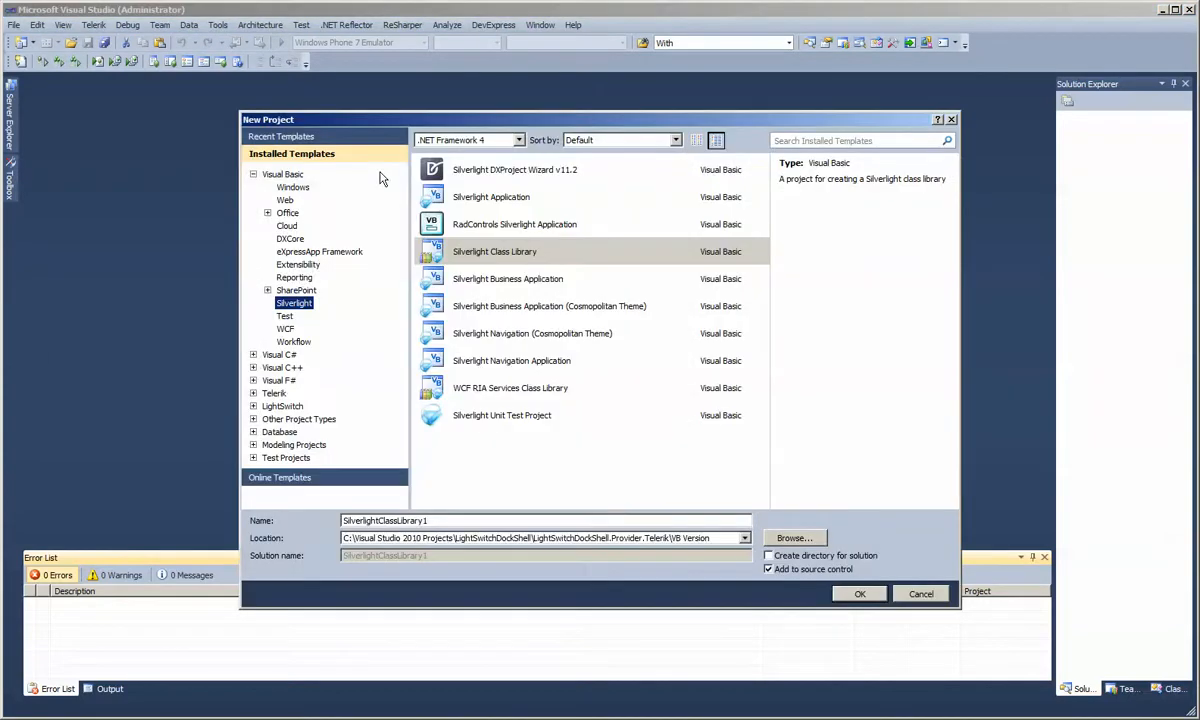
pyautogui.moveTo(295, 193)
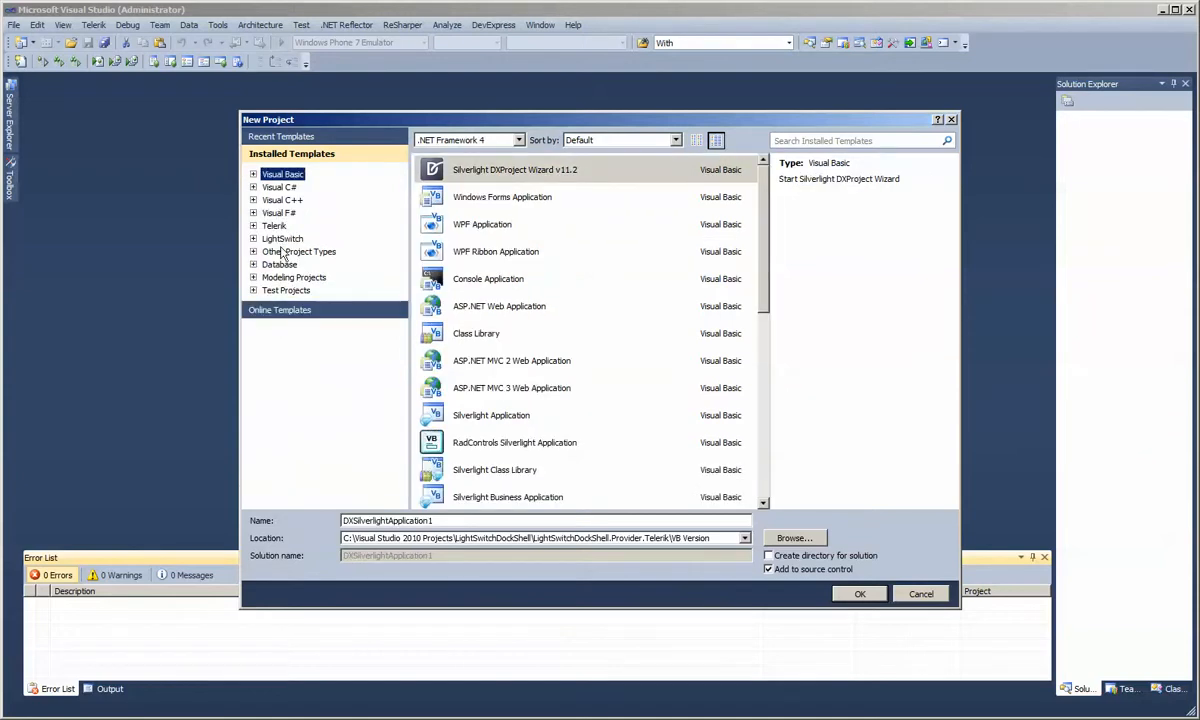
pyautogui.click(282, 238)
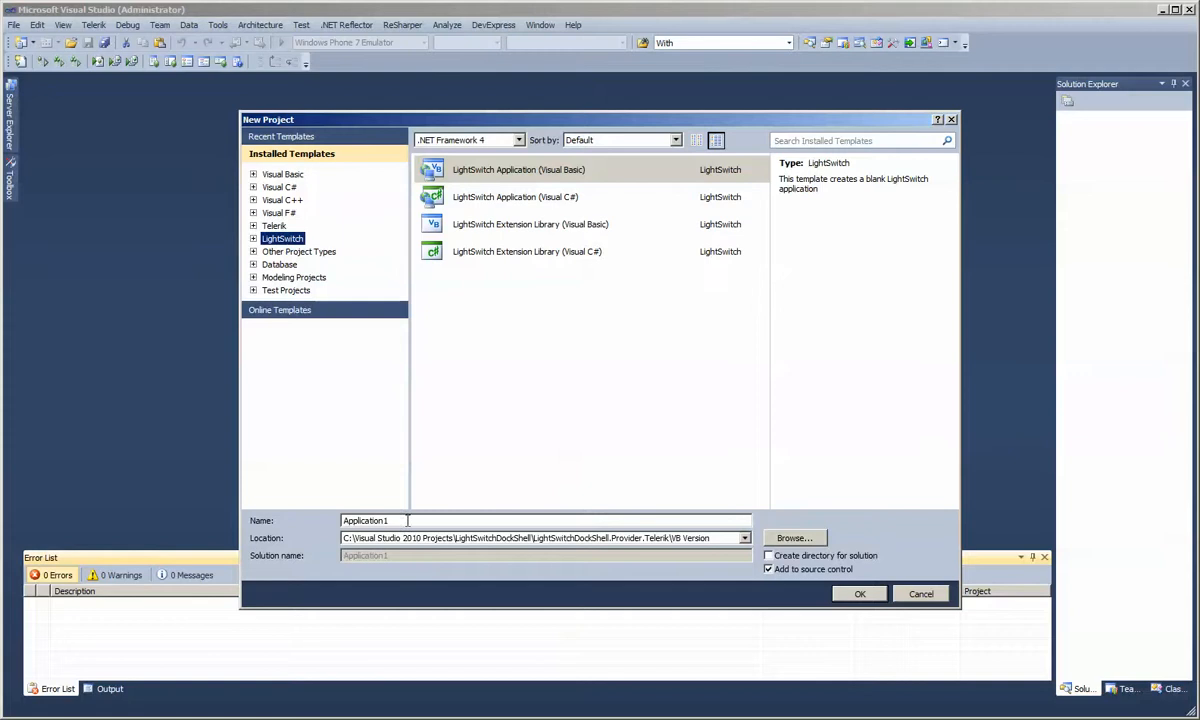
pyautogui.tripleClick(365, 520)
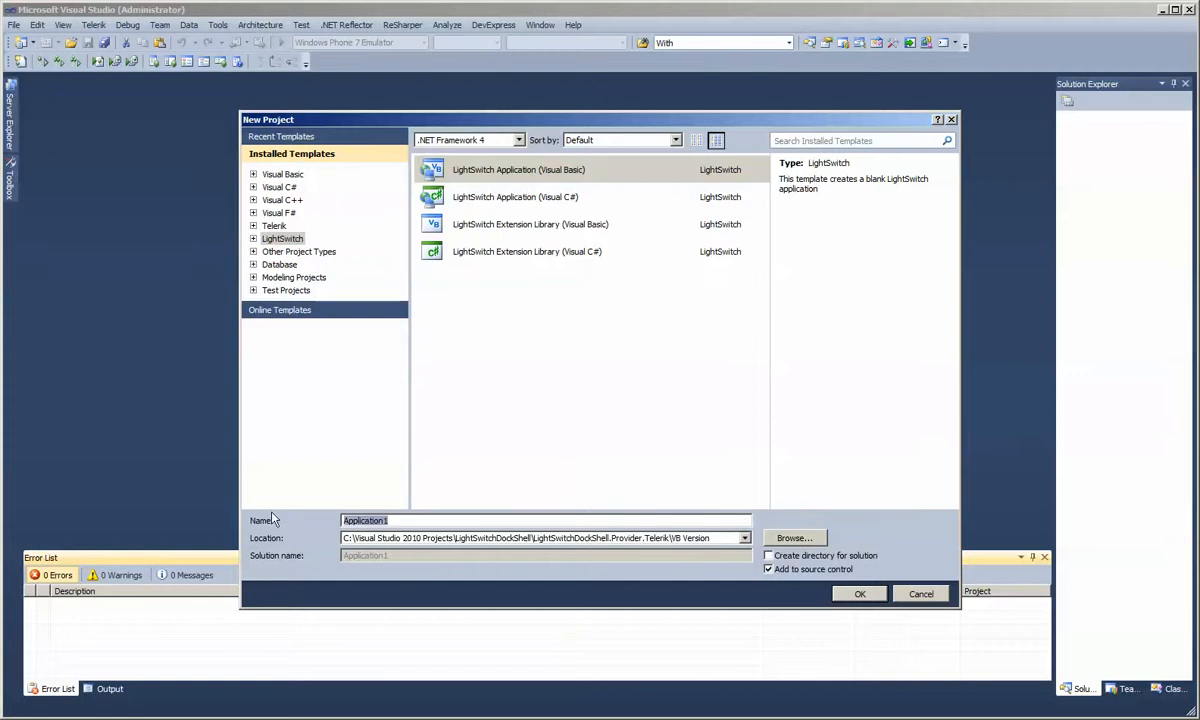
pyautogui.write('VB')
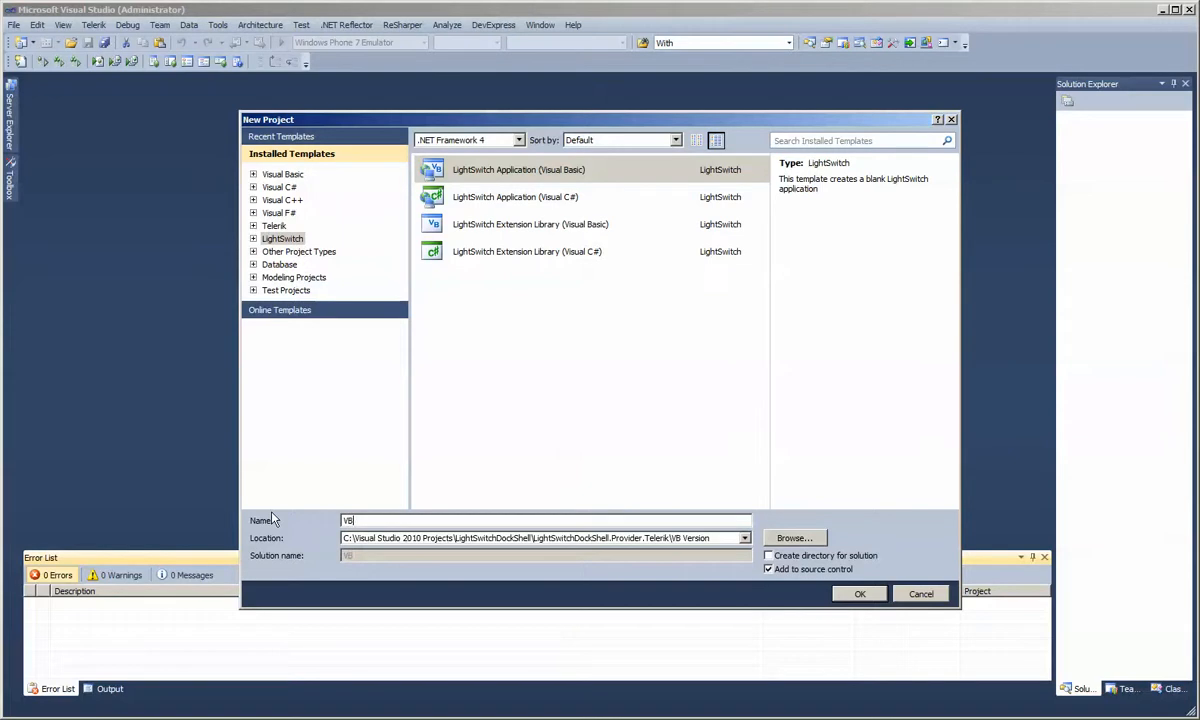
pyautogui.write('Northwind')
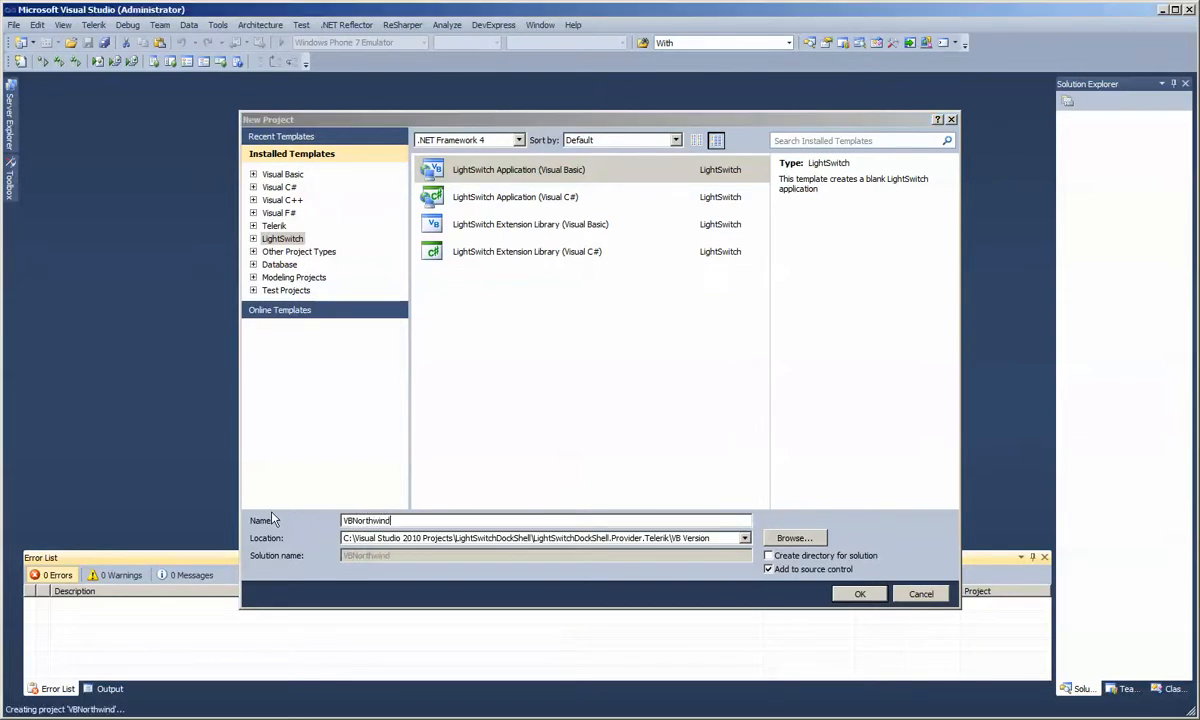
pyautogui.click(860, 593)
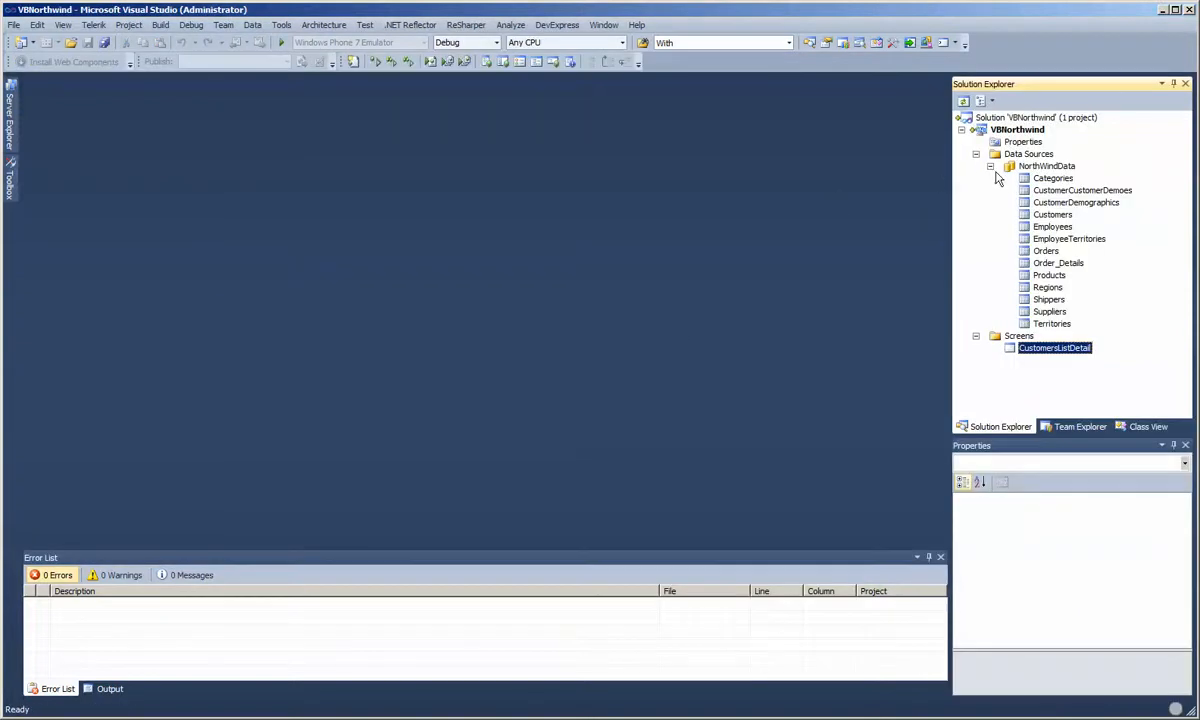
# - Collapse NorthWindData and open the VBNorthwind project's Properties designer
pyautogui.click(990, 166)
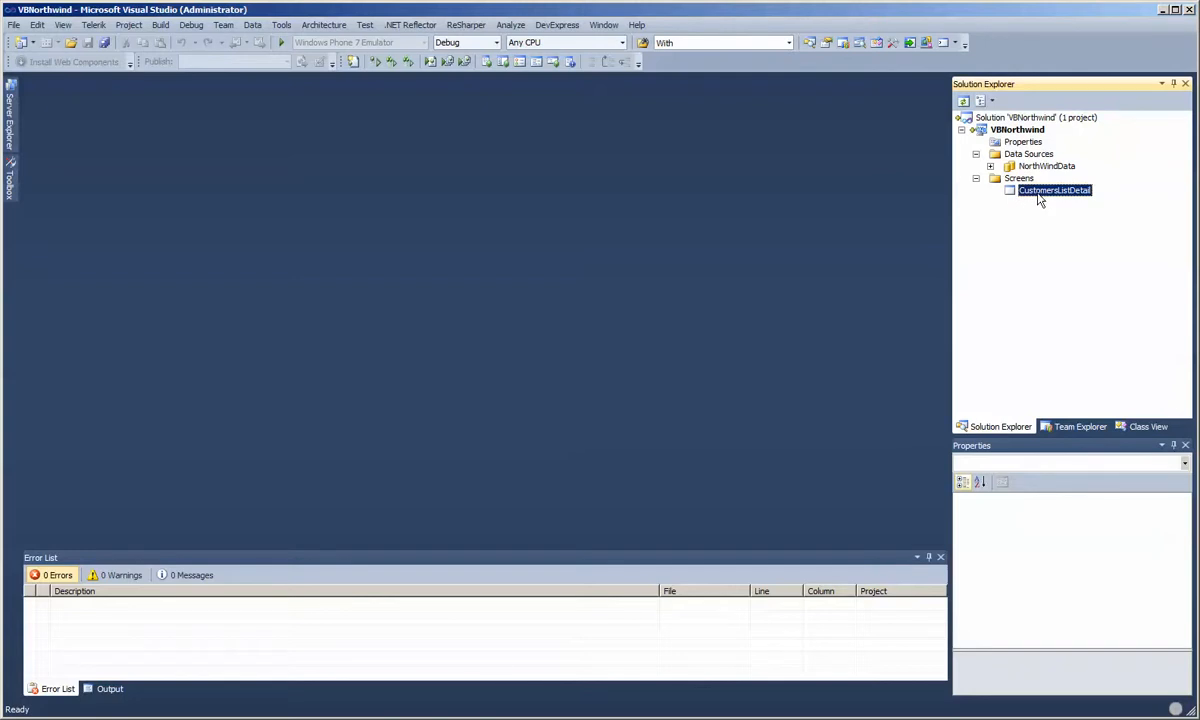
pyautogui.click(1017, 129)
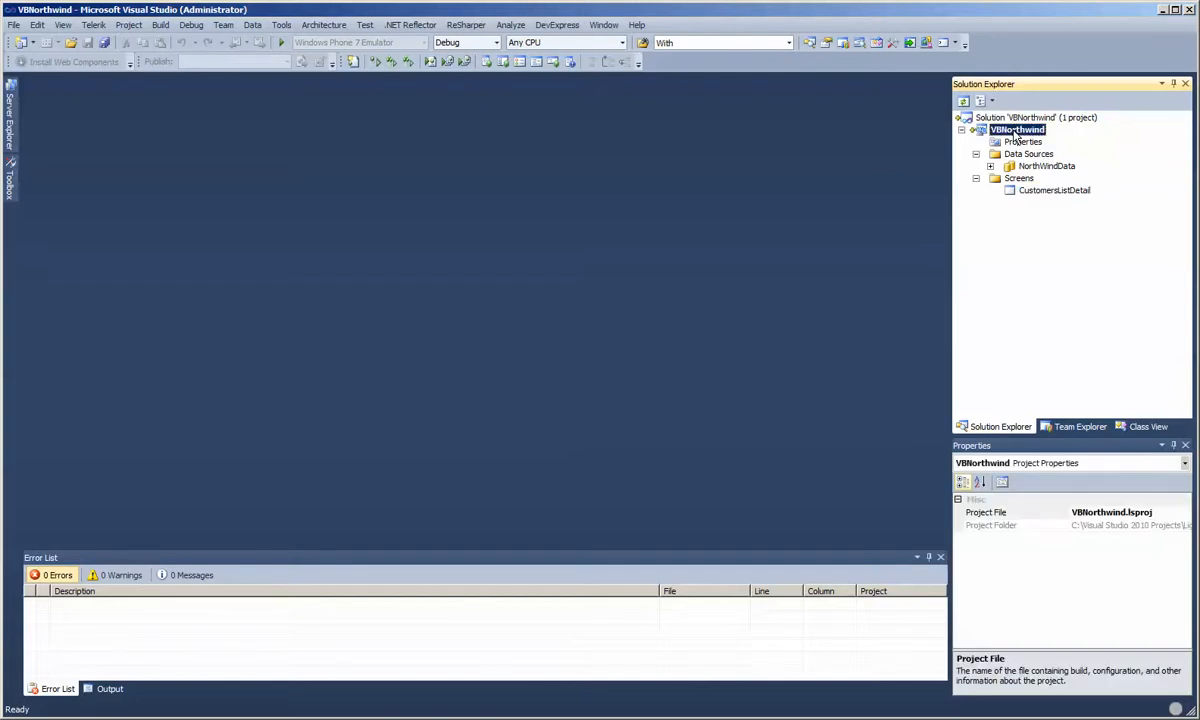
pyautogui.rightClick(1016, 129)
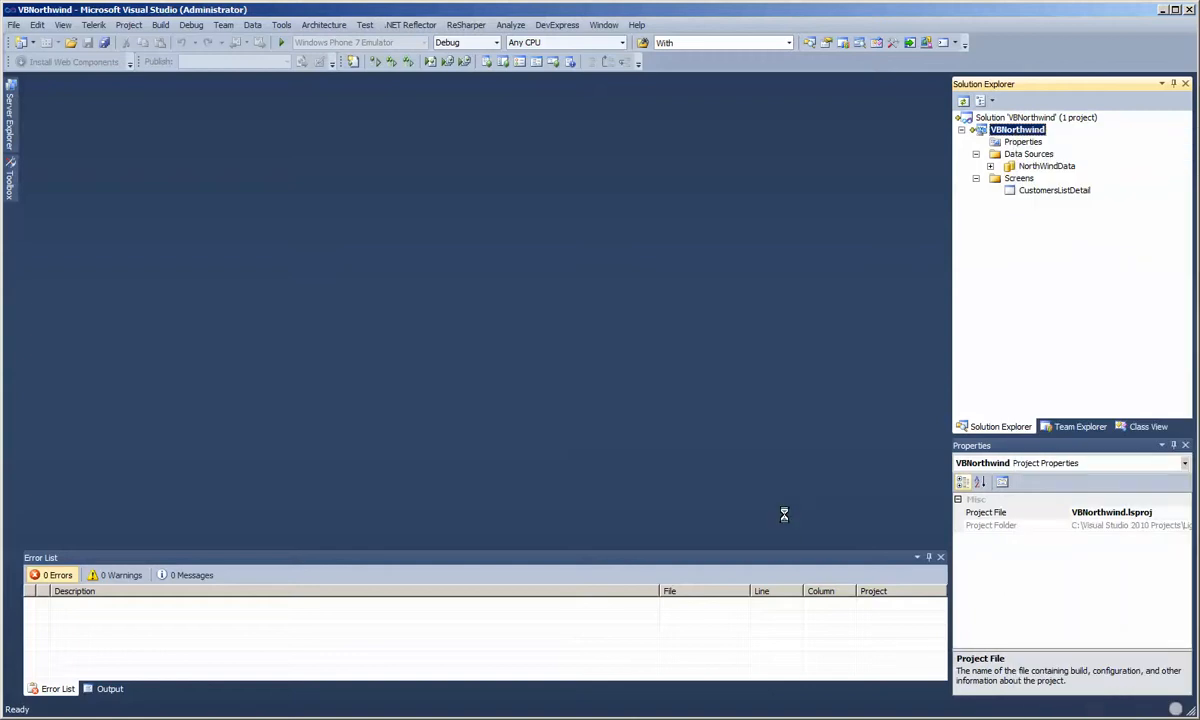
pyautogui.doubleClick(1022, 141)
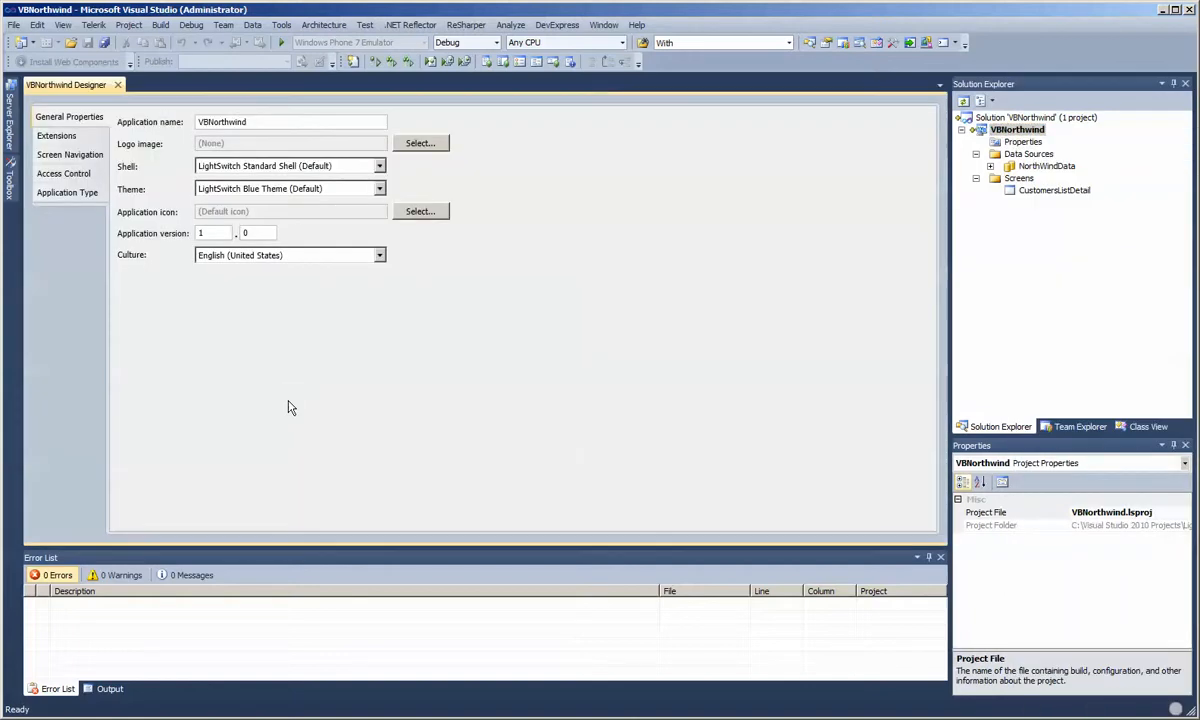
# - Tick the LightSwitchDockShell checkbox on the designer's Extensions tab
pyautogui.click(69, 154)
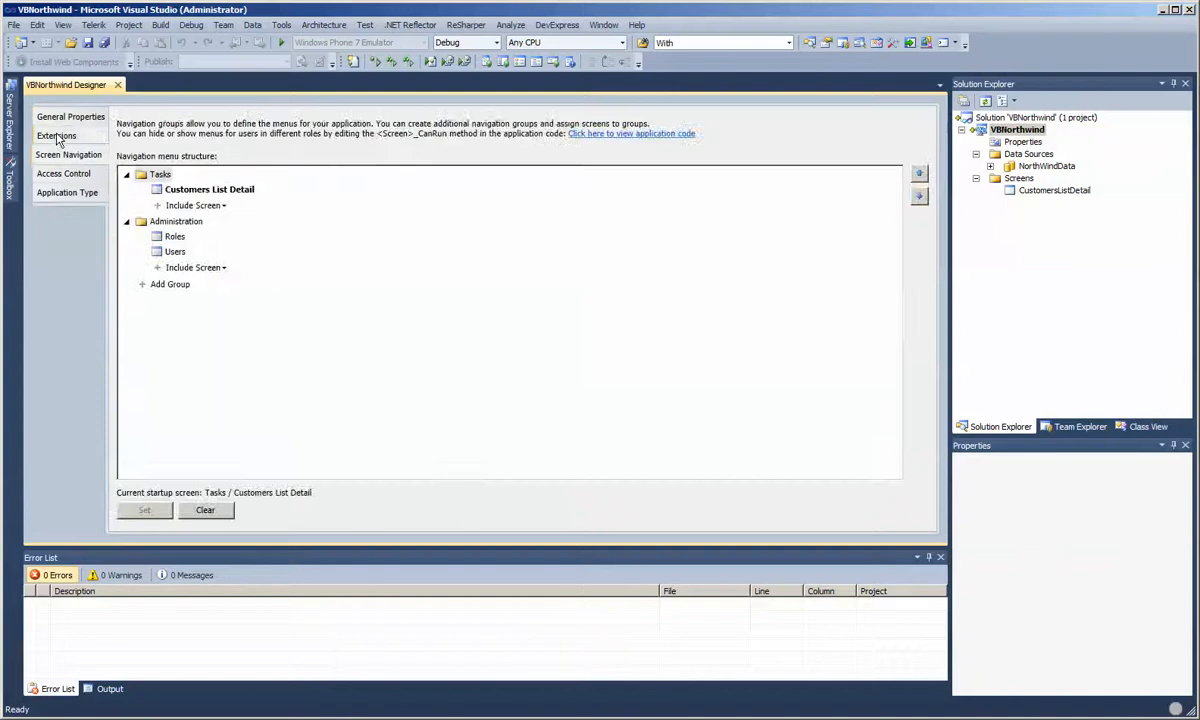
pyautogui.click(55, 135)
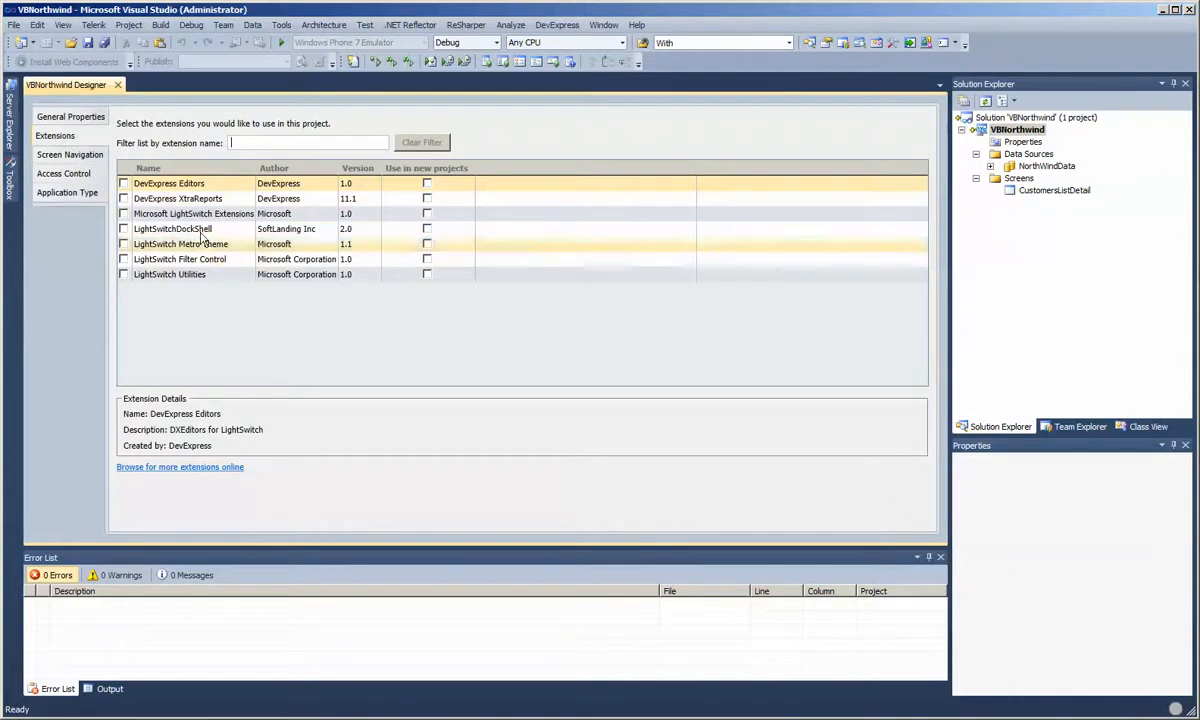
pyautogui.click(172, 226)
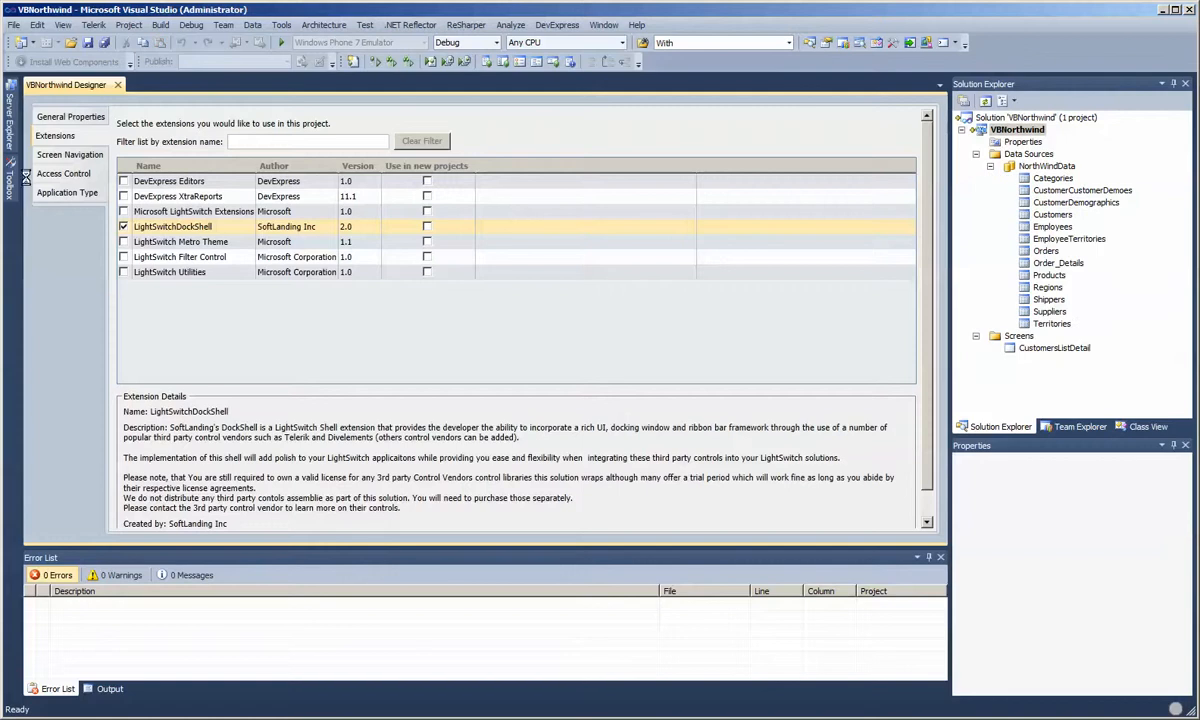
# - Set the Shell to SoftLandingDockShell in General Properties and save all
pyautogui.click(69, 117)
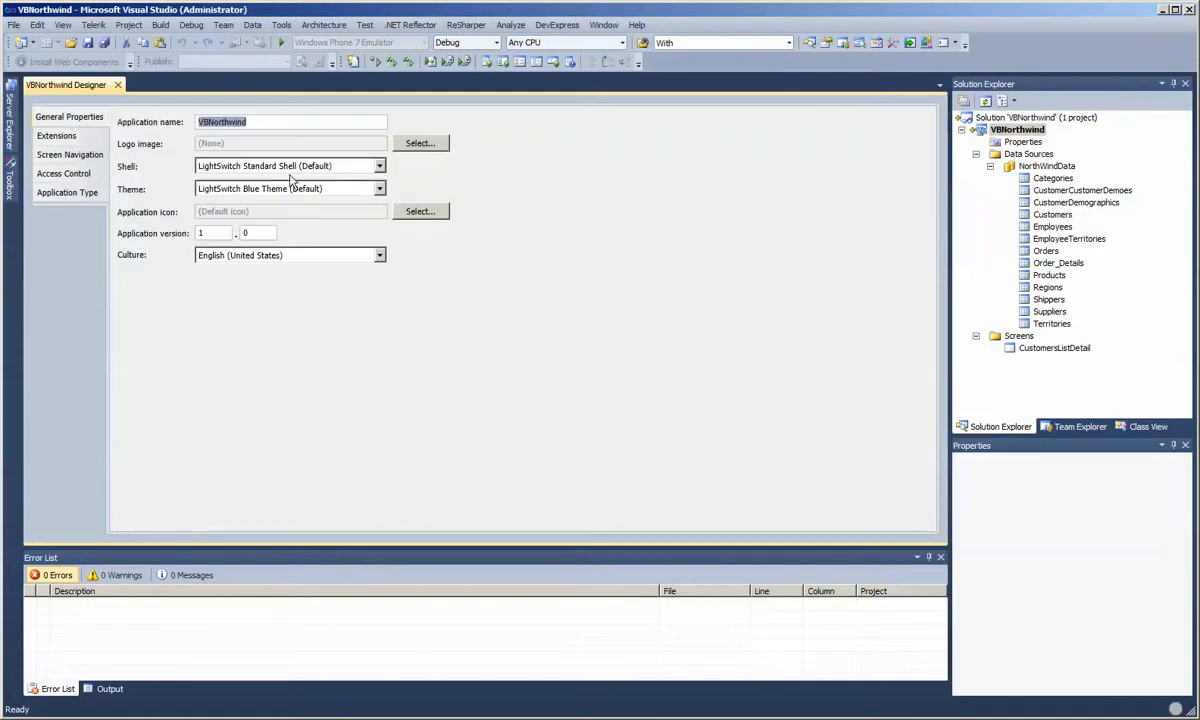
pyautogui.click(379, 166)
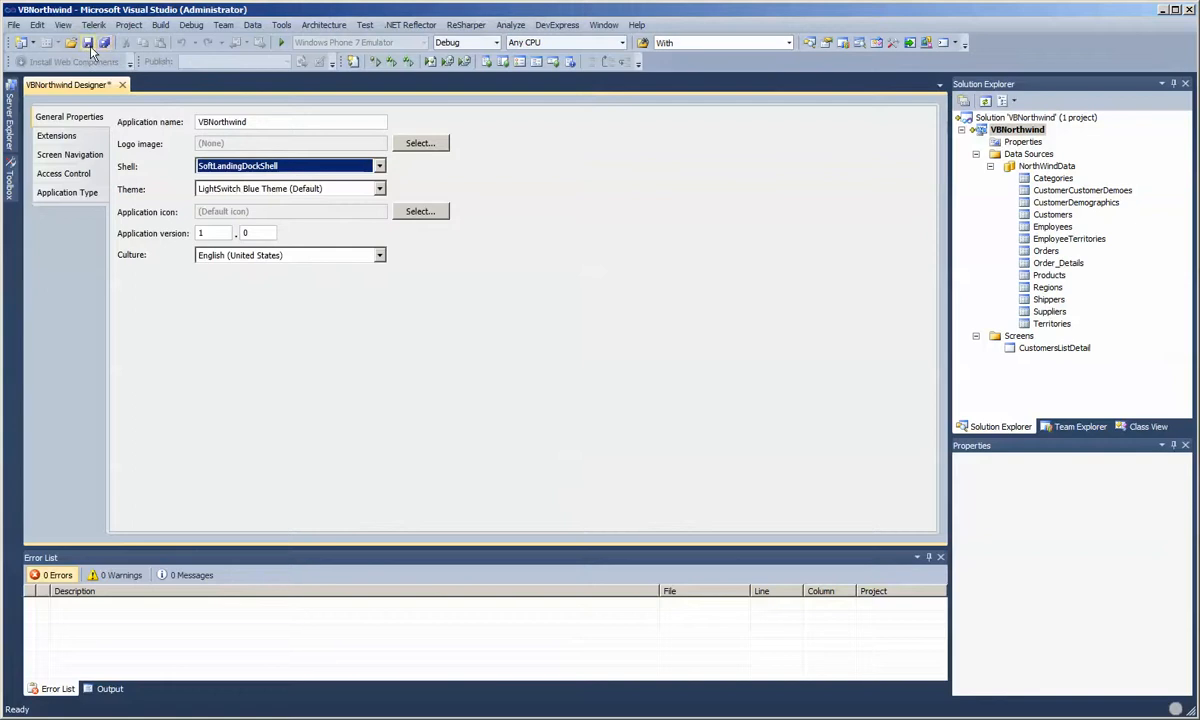
pyautogui.click(88, 42)
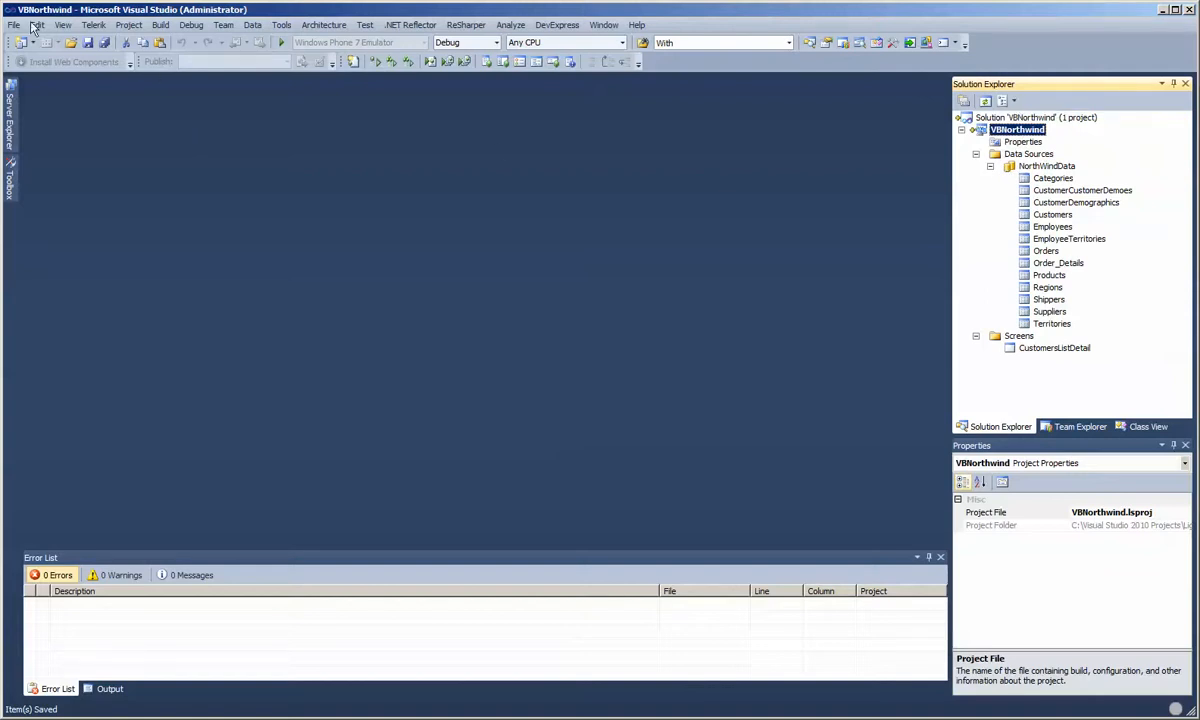
# - Switch Solution Explorer to File View and start adding a reference on Client's References page
pyautogui.click(1004, 101)
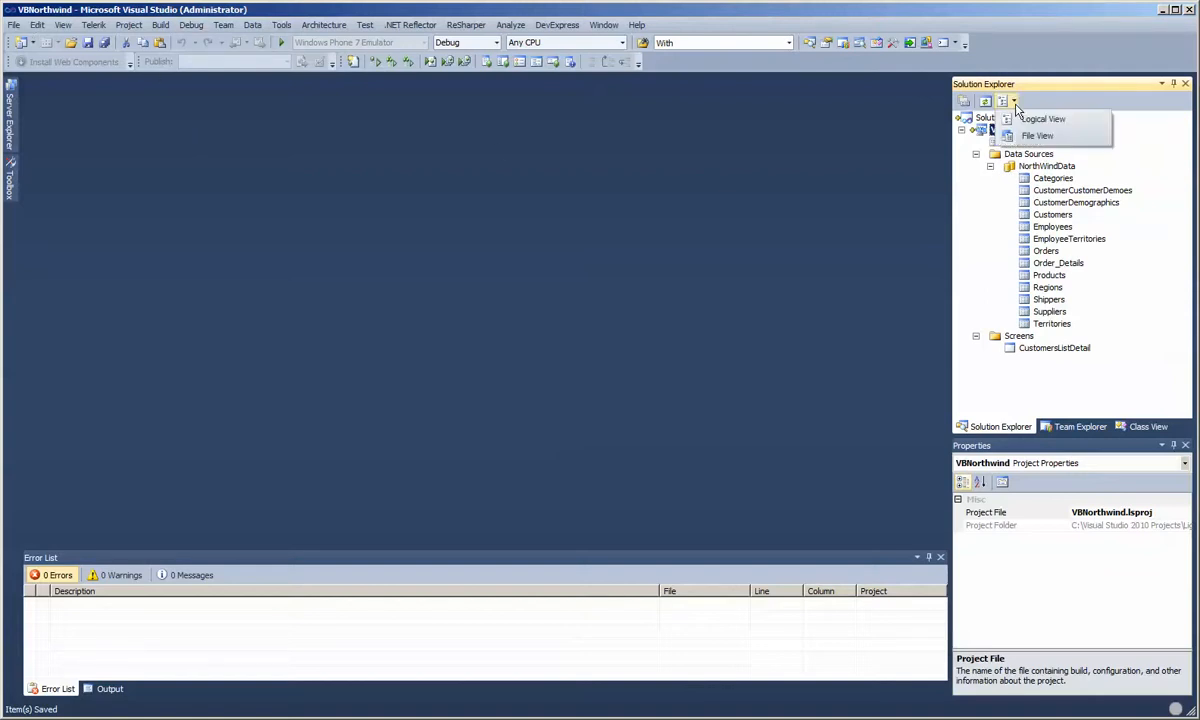
pyautogui.click(1037, 135)
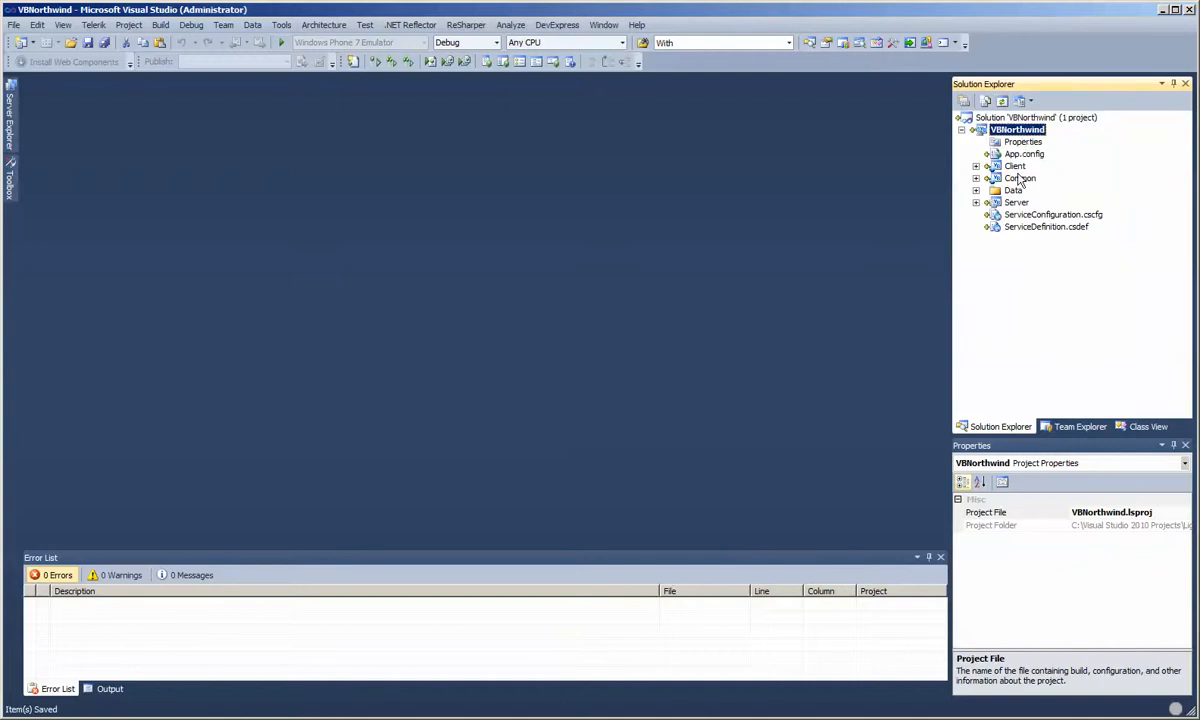
pyautogui.click(987, 166)
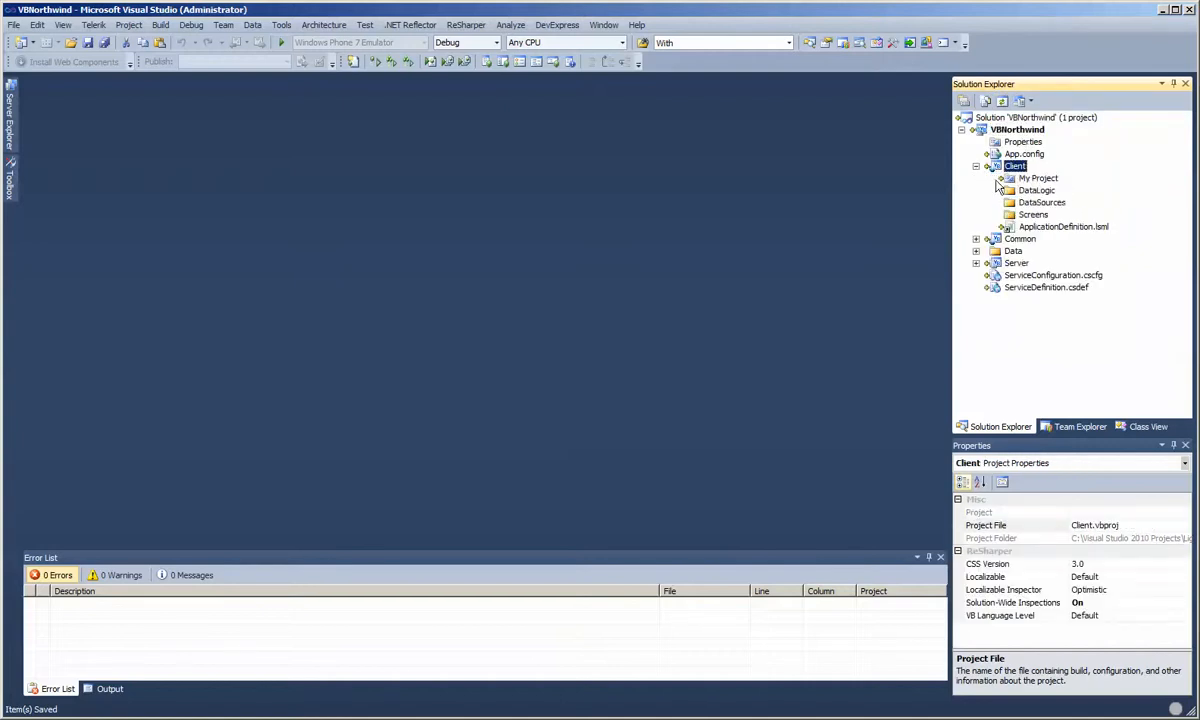
pyautogui.rightClick(1015, 165)
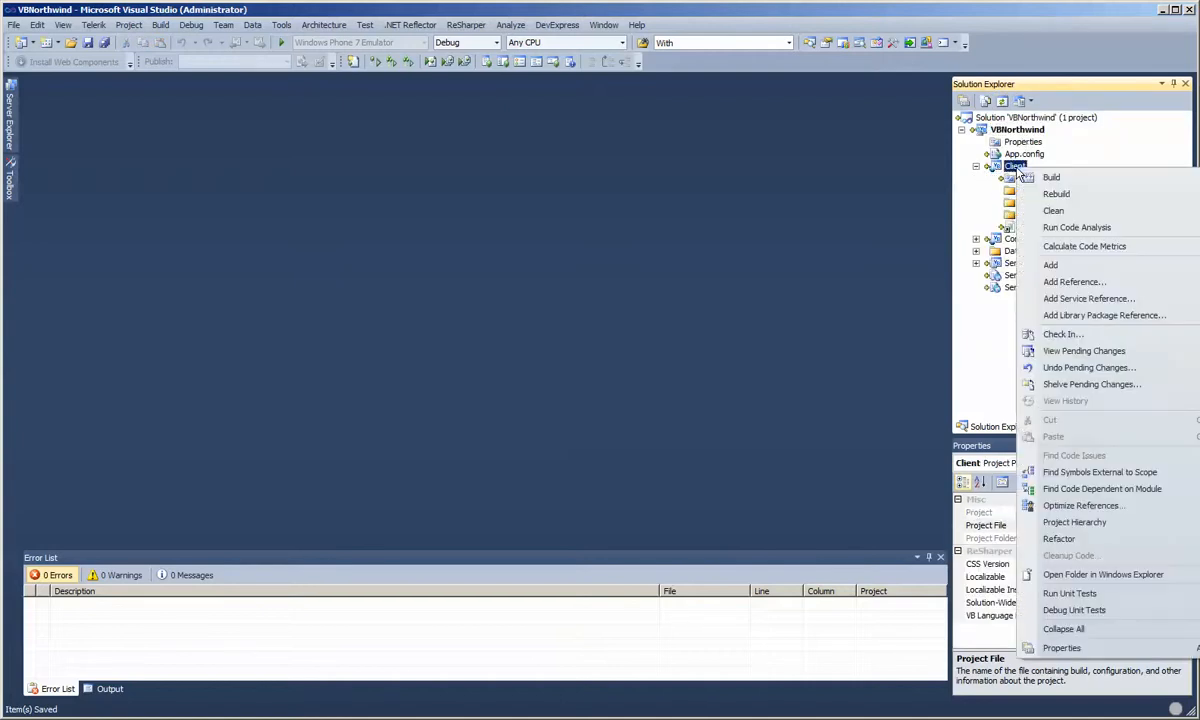
pyautogui.click(1061, 648)
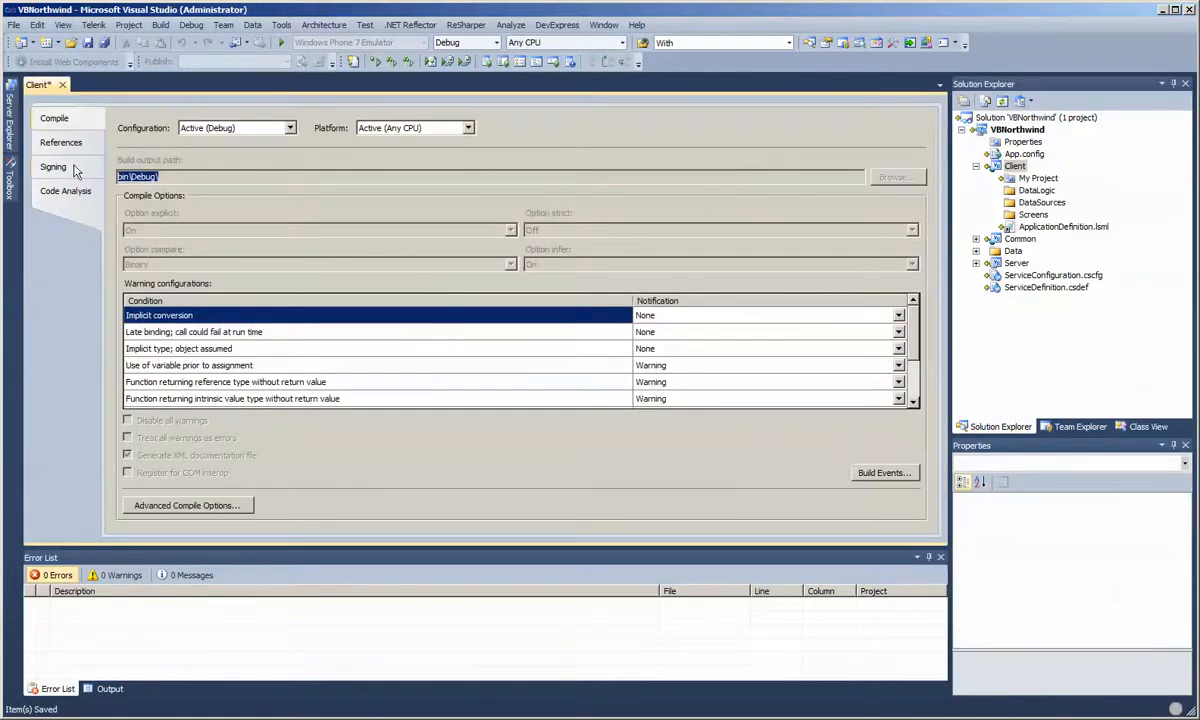
pyautogui.click(60, 142)
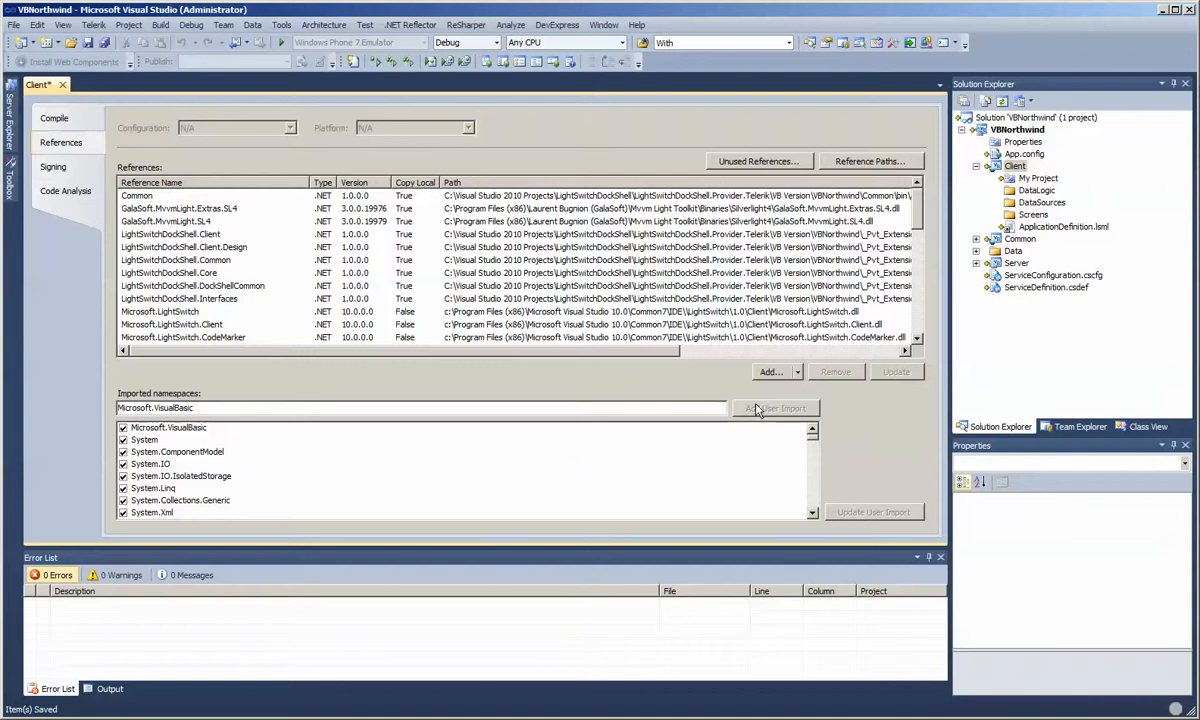
pyautogui.click(771, 372)
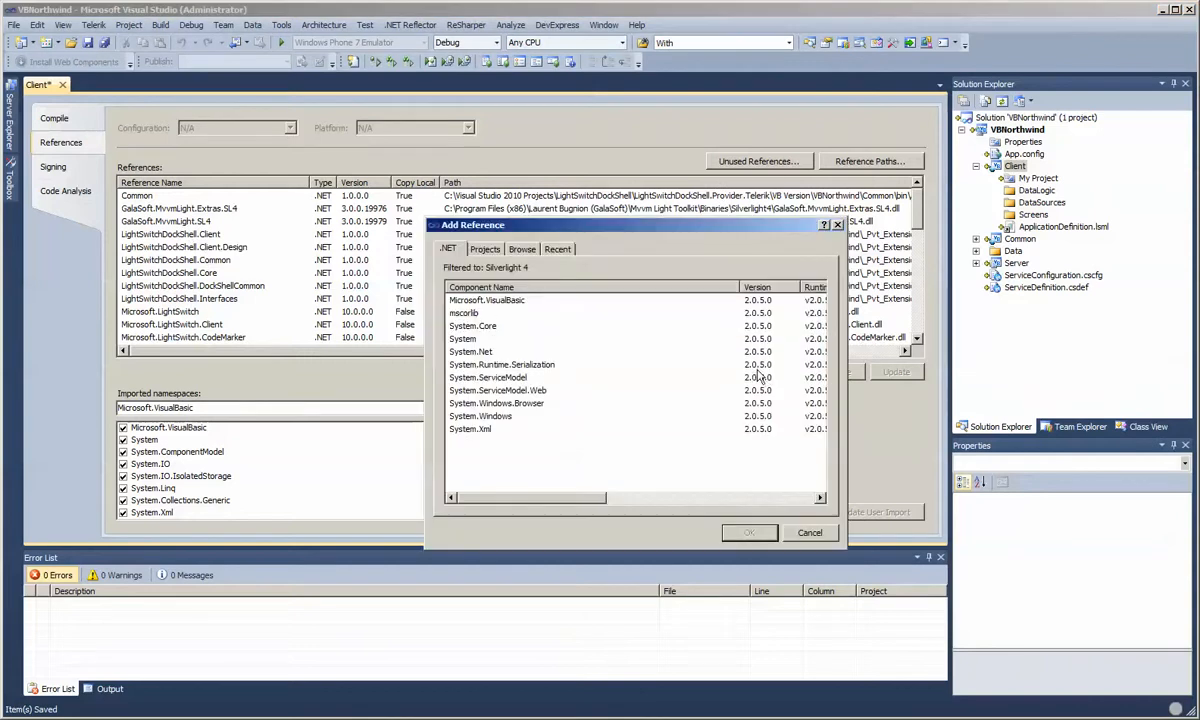
# - Add LightSwitchDockShell.Provider.Telerik.dll as a reference to the Client project
pyautogui.click(557, 248)
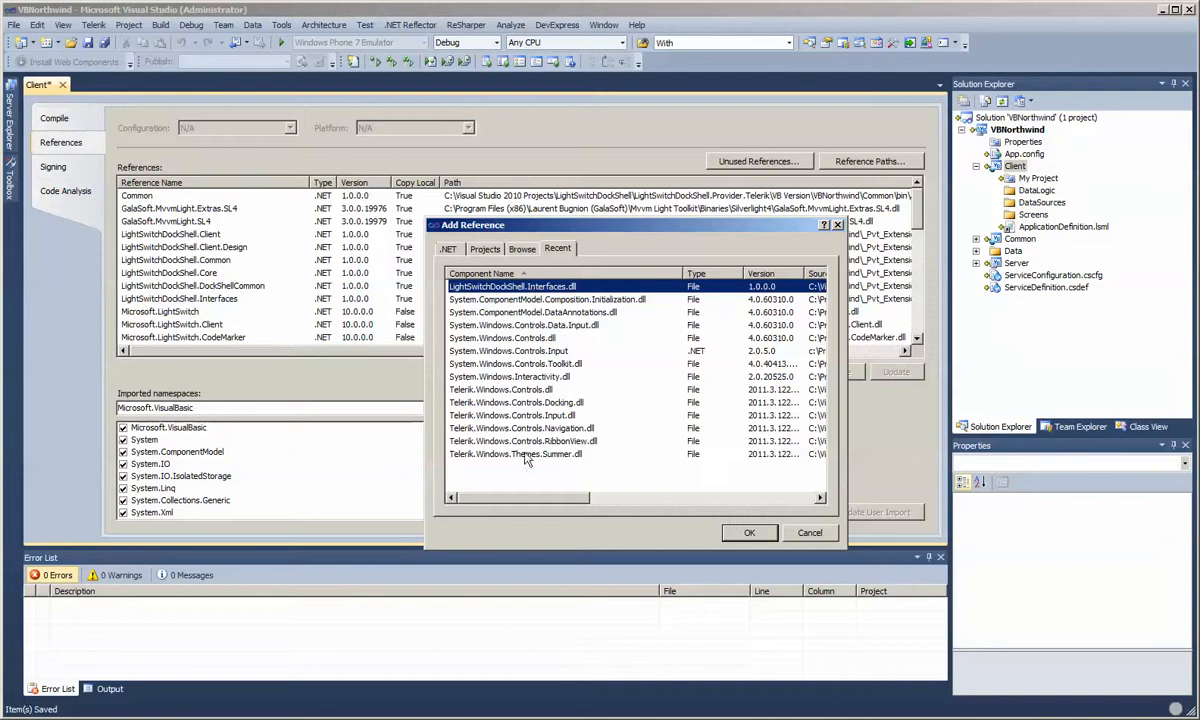
pyautogui.click(500, 389)
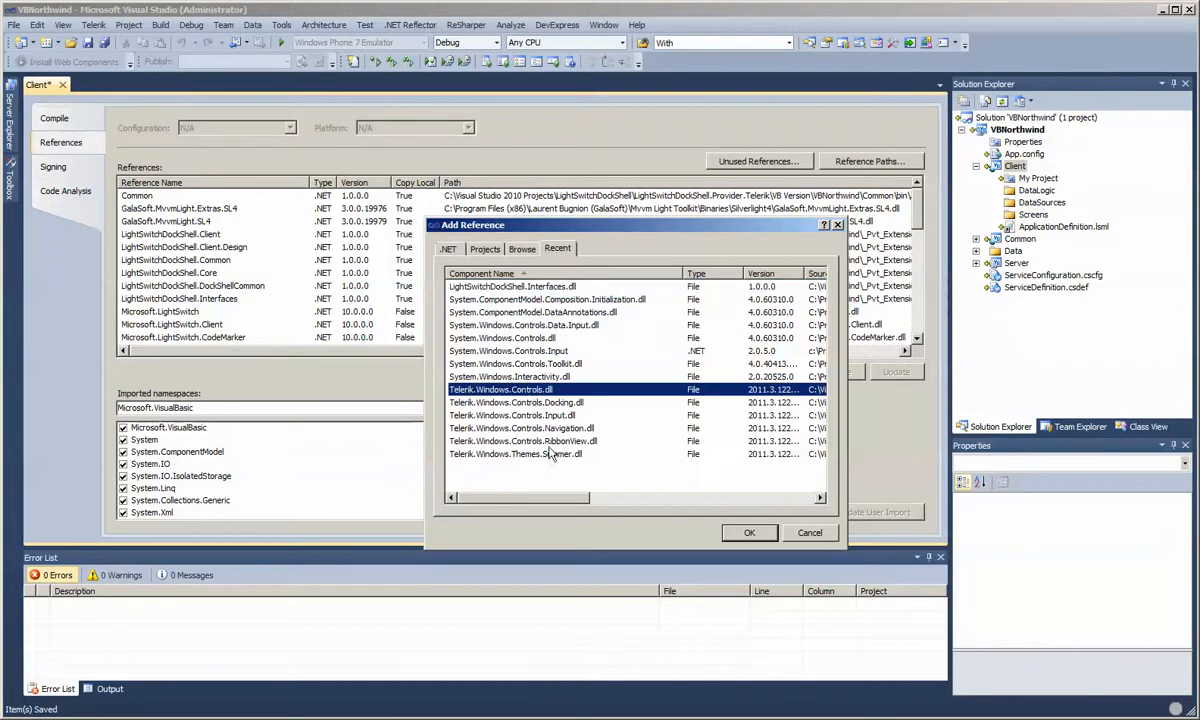
pyautogui.click(515, 453)
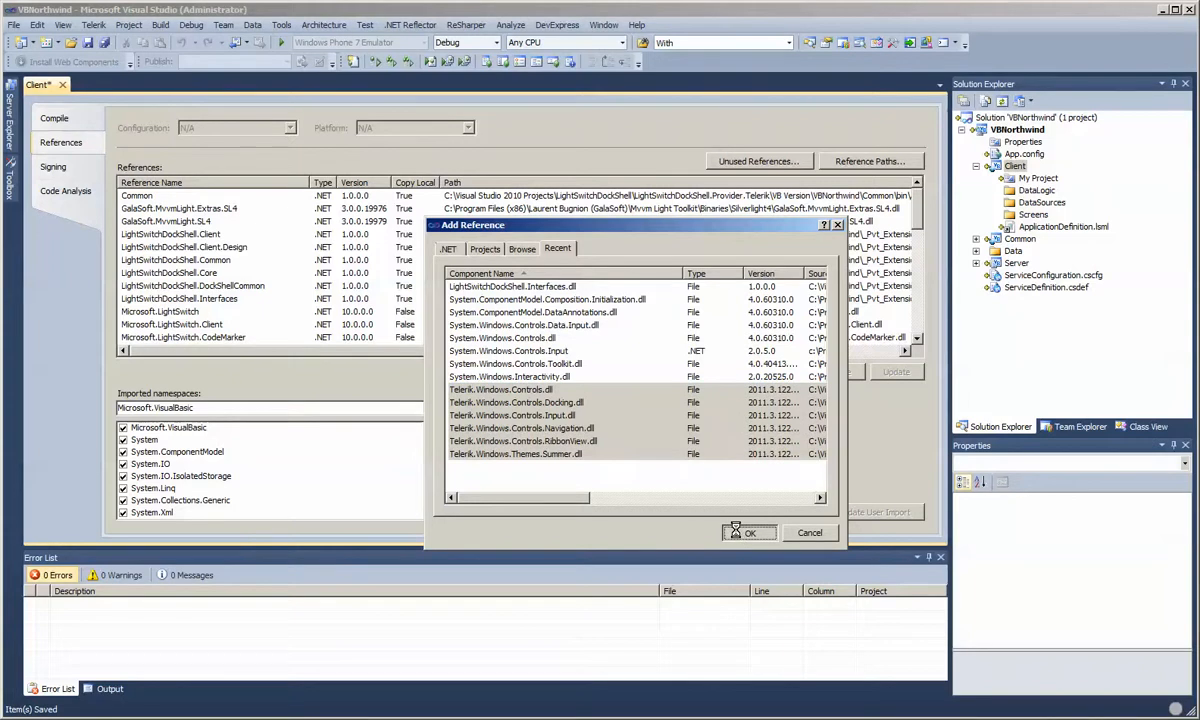
pyautogui.click(522, 248)
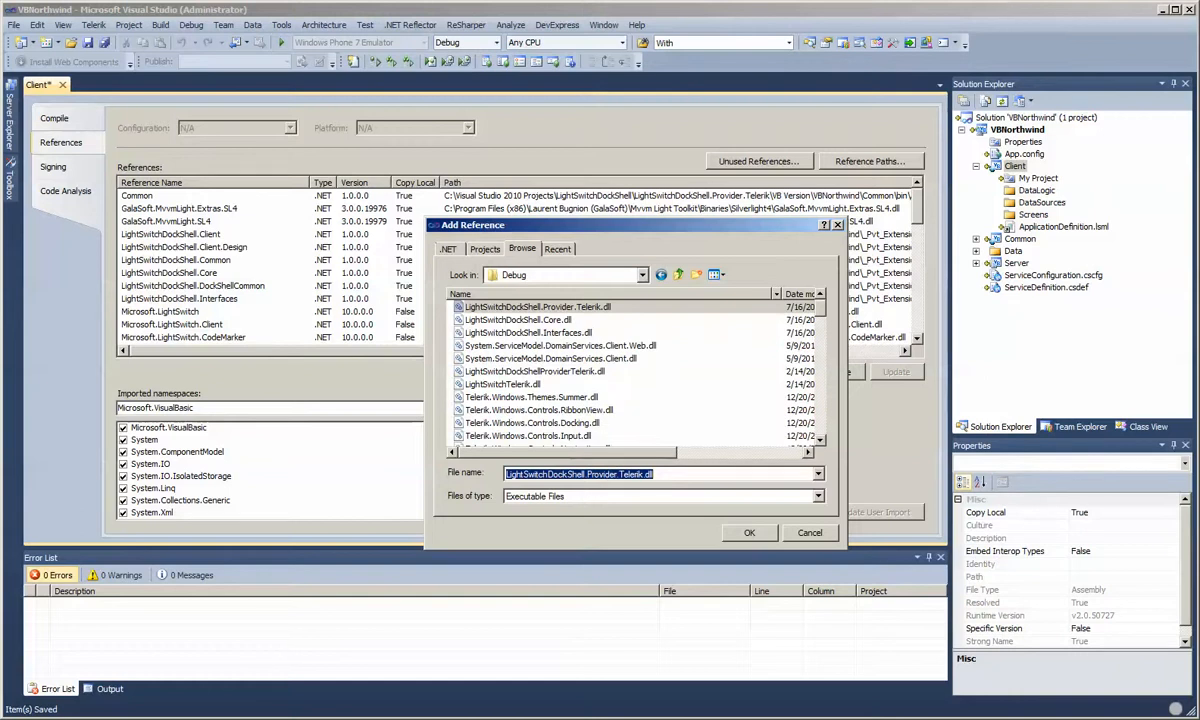
pyautogui.click(749, 532)
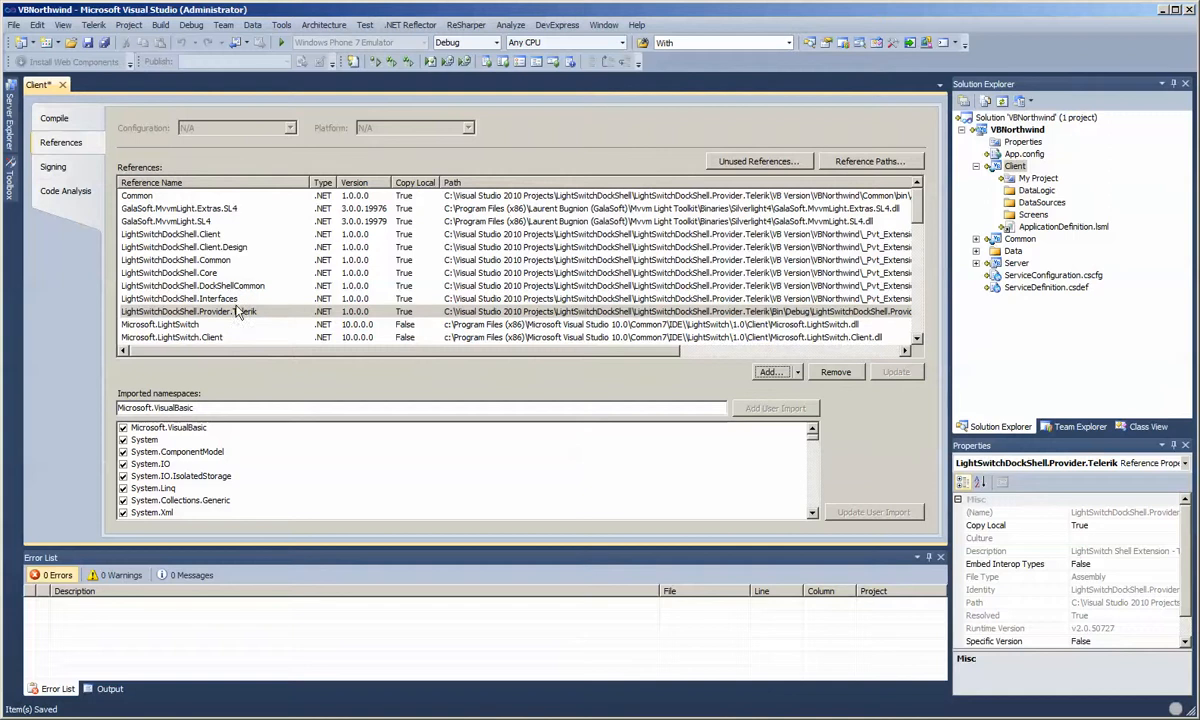
pyautogui.moveTo(222, 321)
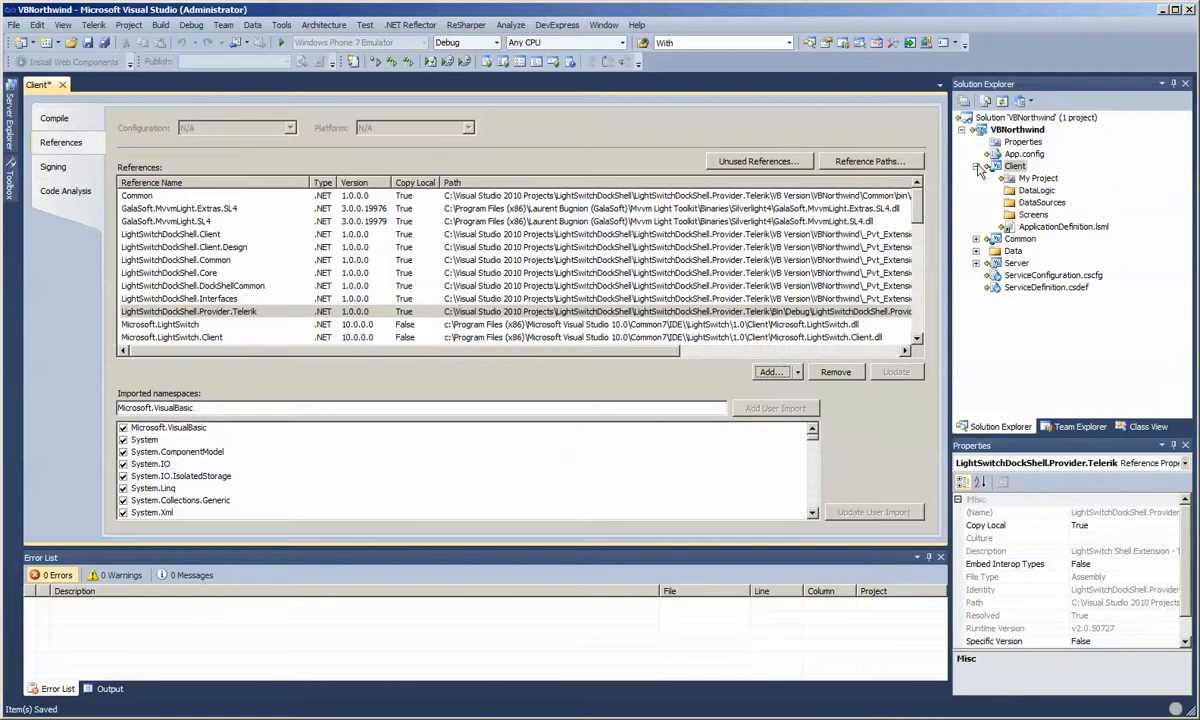
pyautogui.moveTo(980, 170)
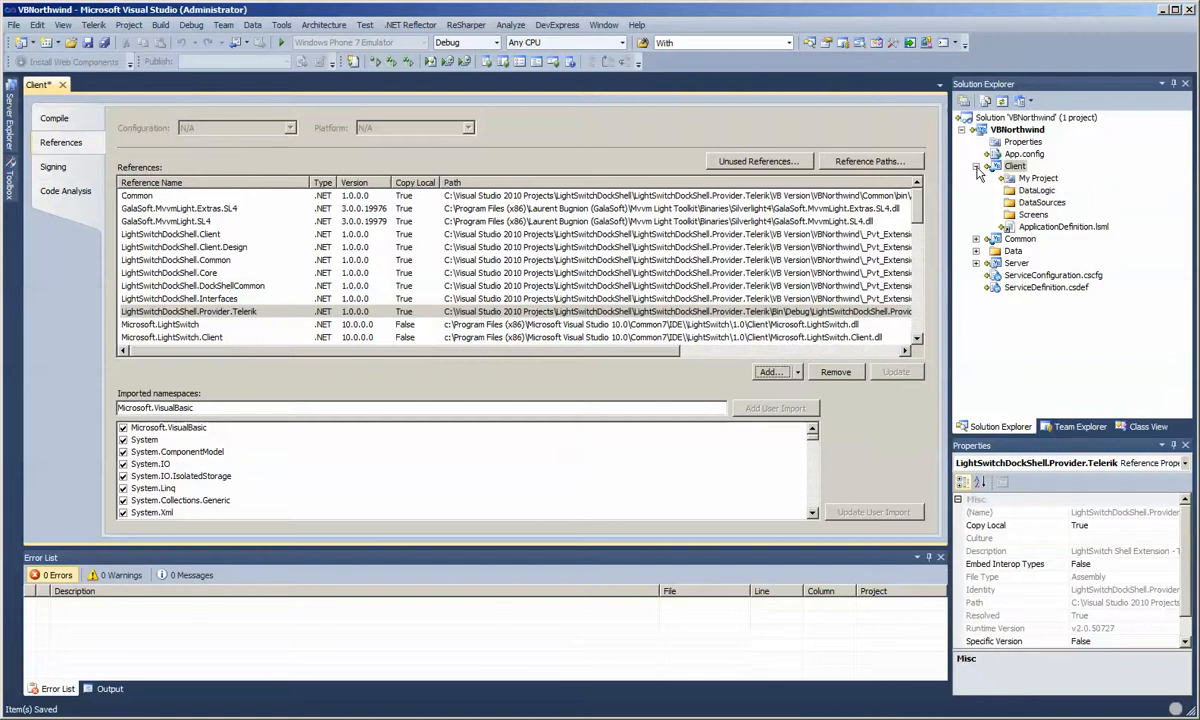
pyautogui.moveTo(1013, 175)
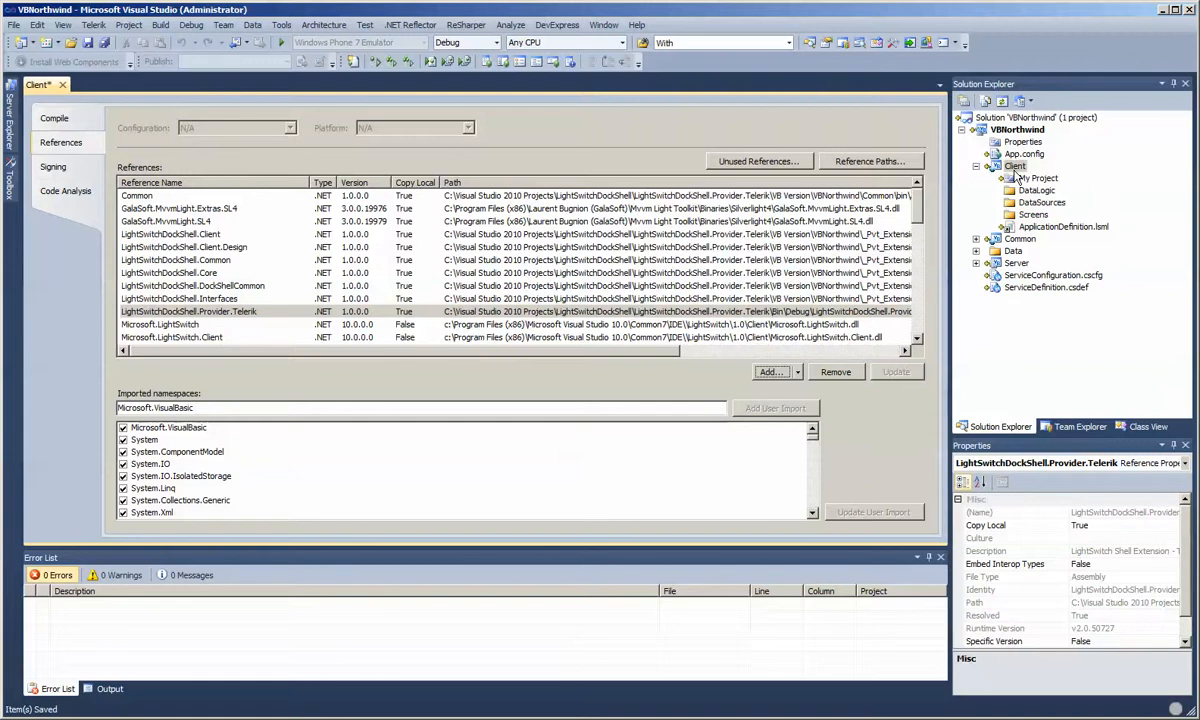
# - Build the Client project, with two projects succeeding and none failing
pyautogui.click(1014, 166)
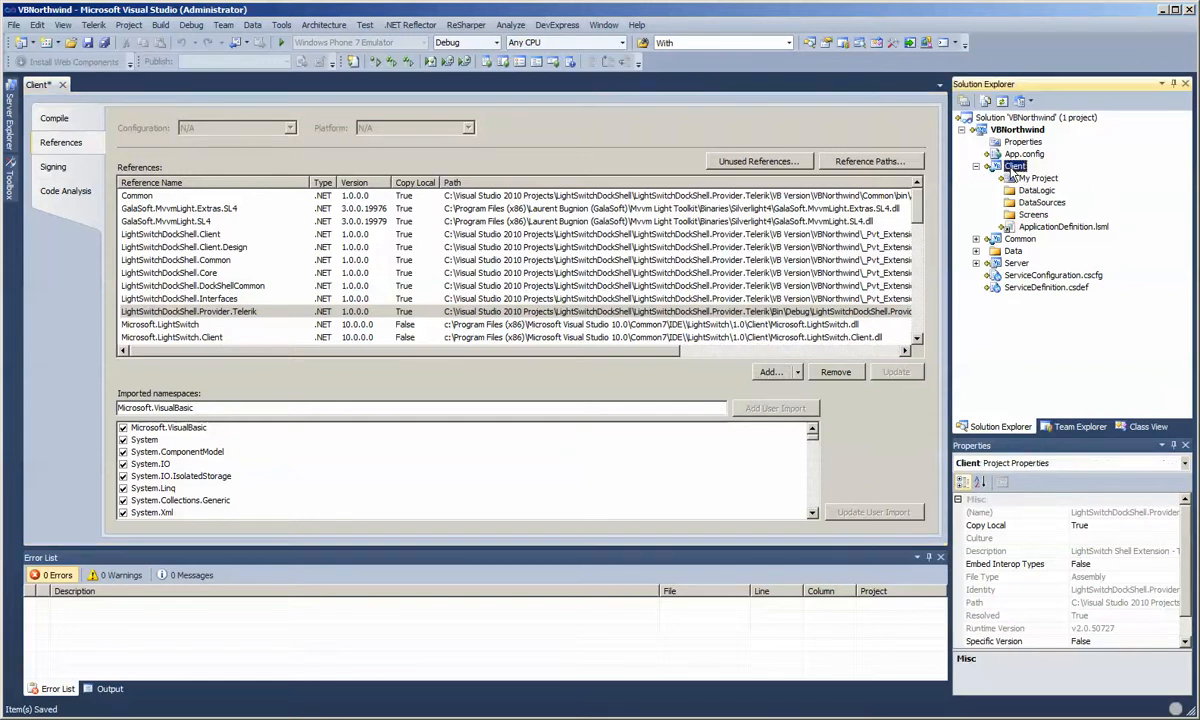
pyautogui.rightClick(1016, 165)
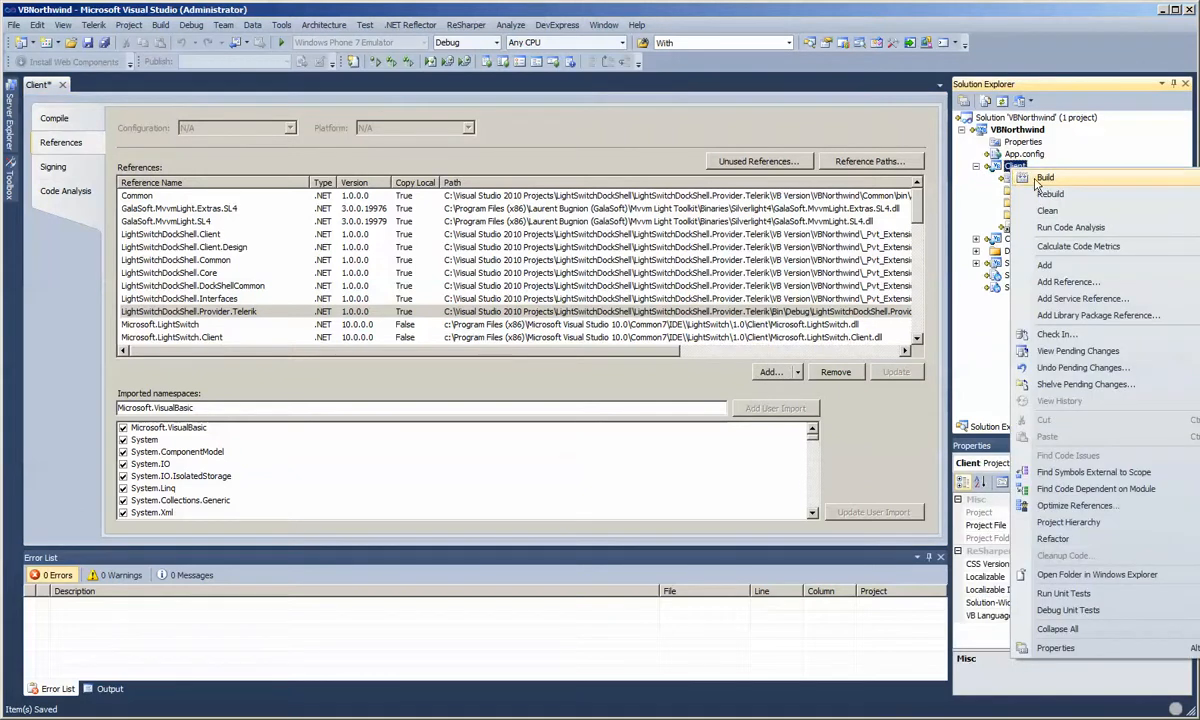
pyautogui.click(1045, 177)
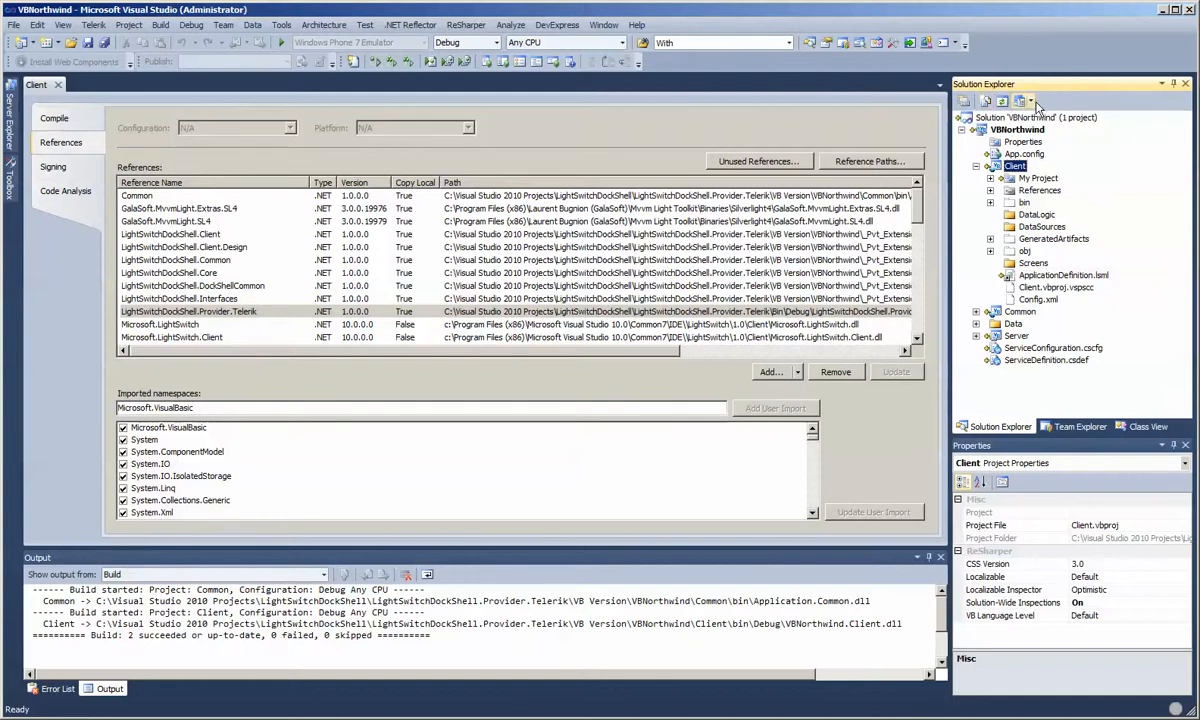
pyautogui.click(1031, 101)
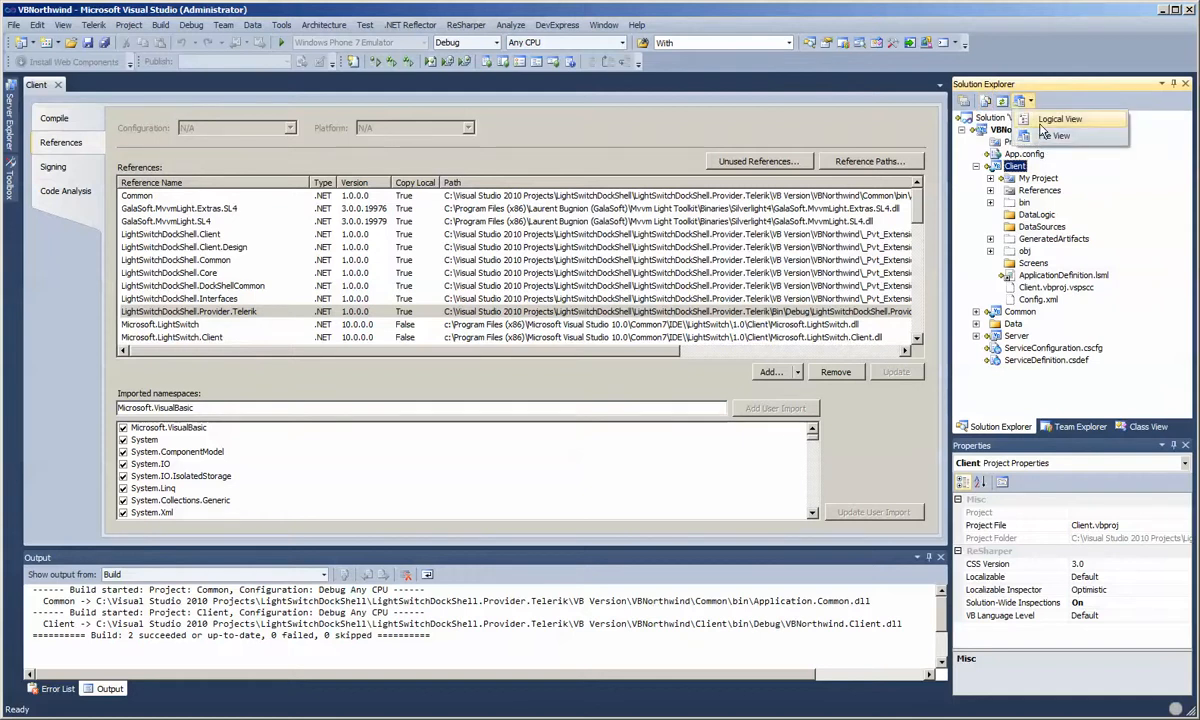
# - Show the solution in File View and expand the ClientGenerated project
pyautogui.click(1048, 135)
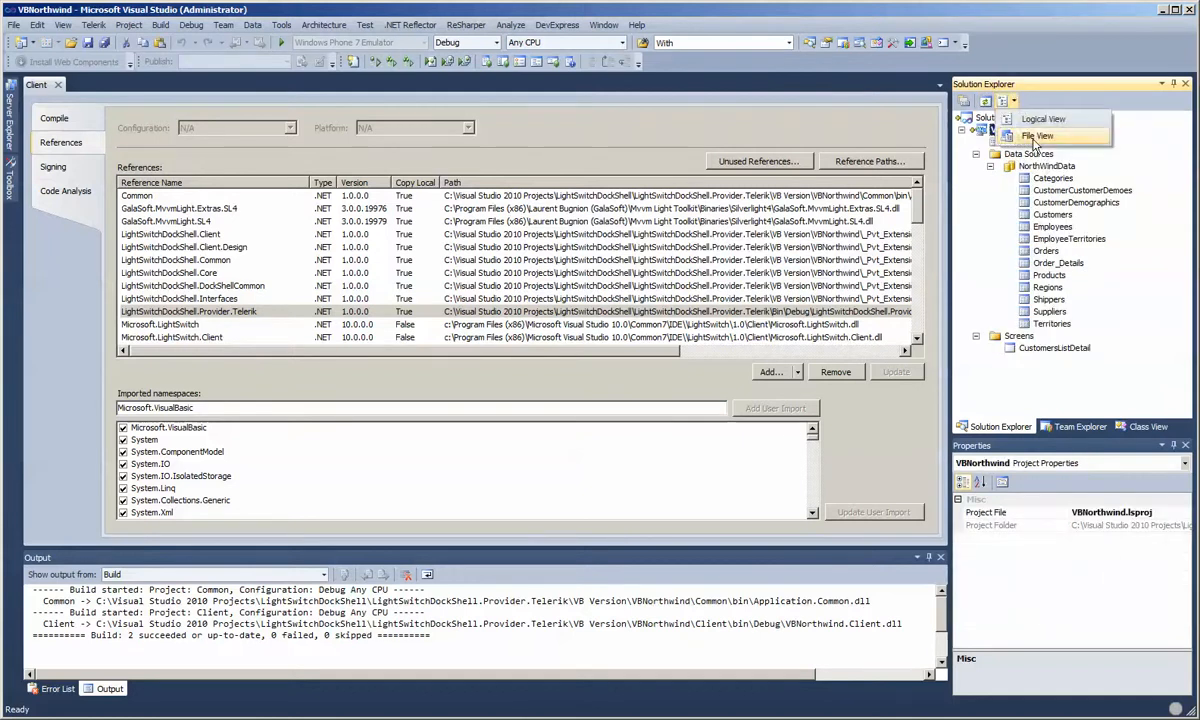
pyautogui.click(1038, 135)
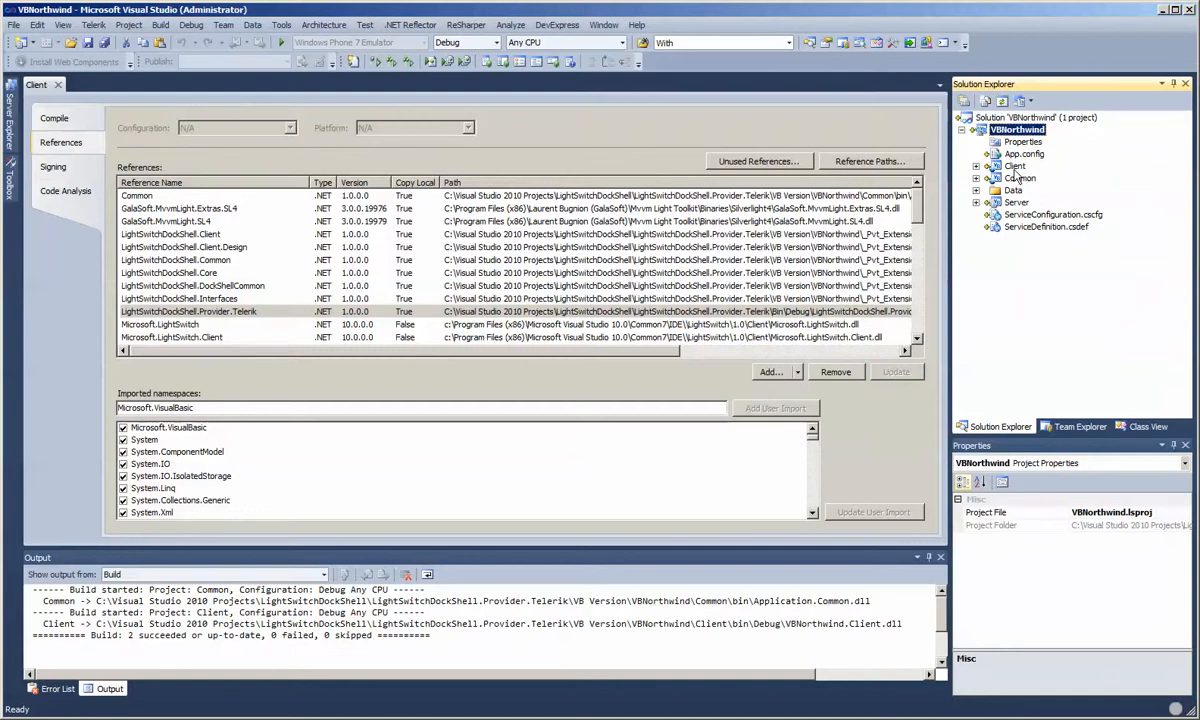
pyautogui.moveTo(1013, 172)
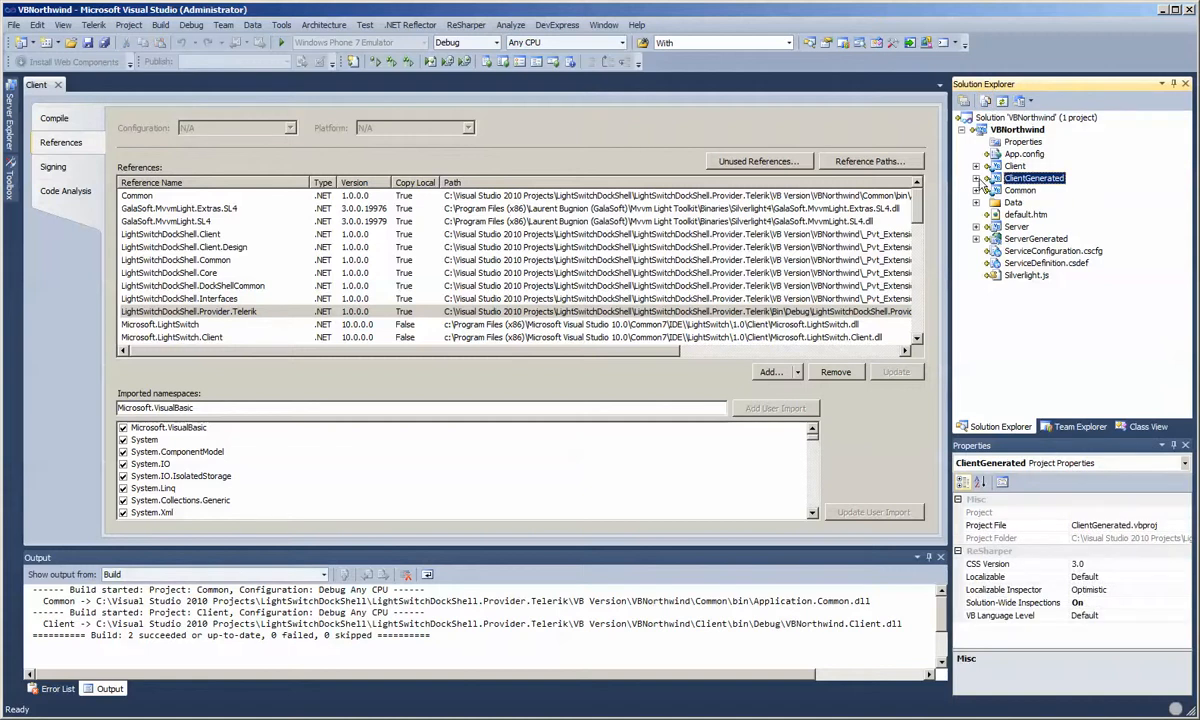
pyautogui.click(977, 178)
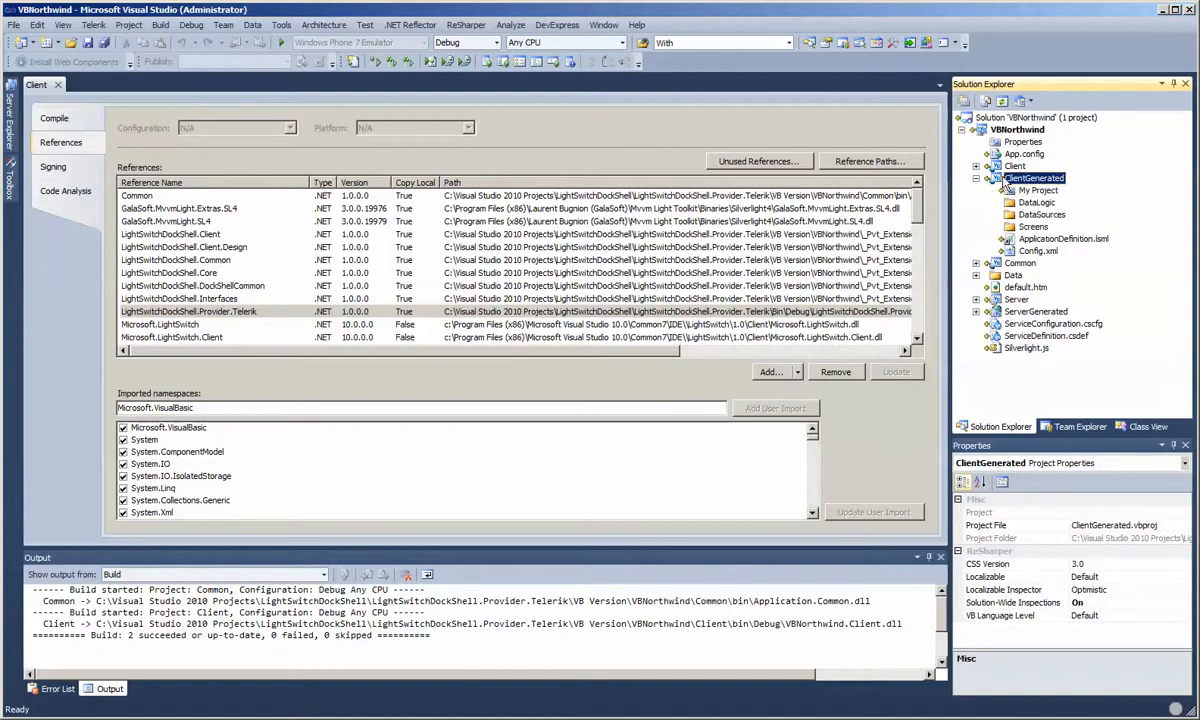
pyautogui.rightClick(1036, 177)
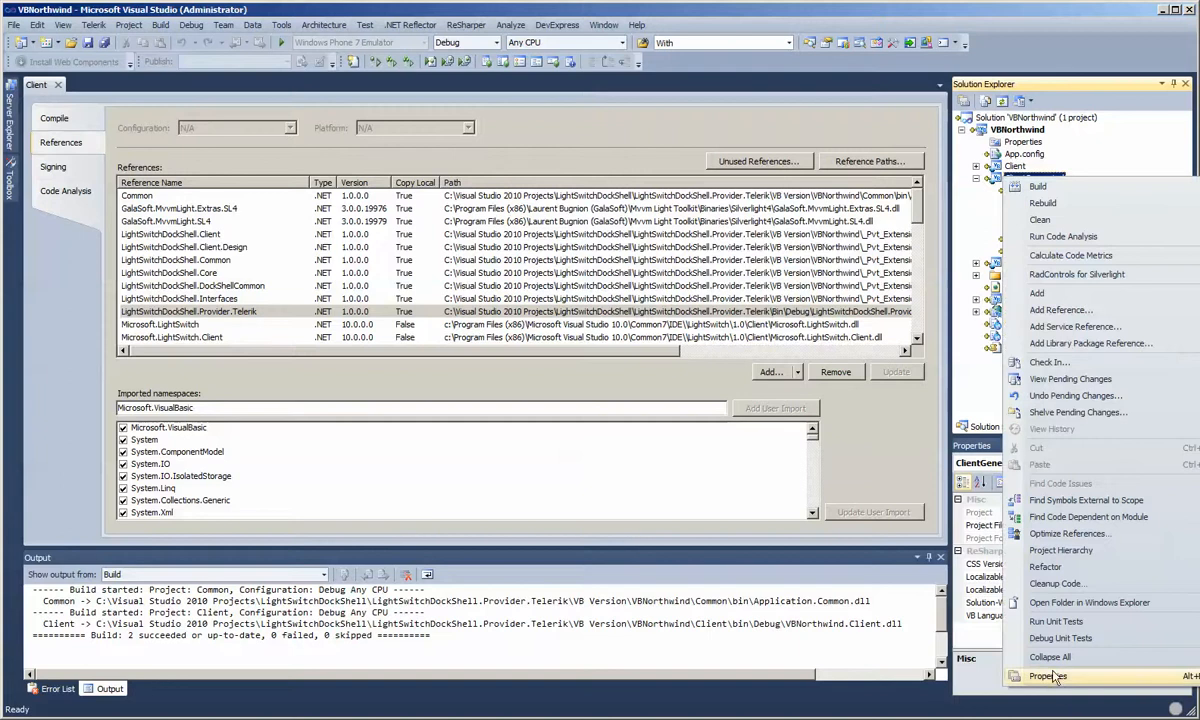
# - Add LightSwitchDockShell.Provider.Telerik.dll from the Recent list to ClientGenerated's references
pyautogui.click(1048, 676)
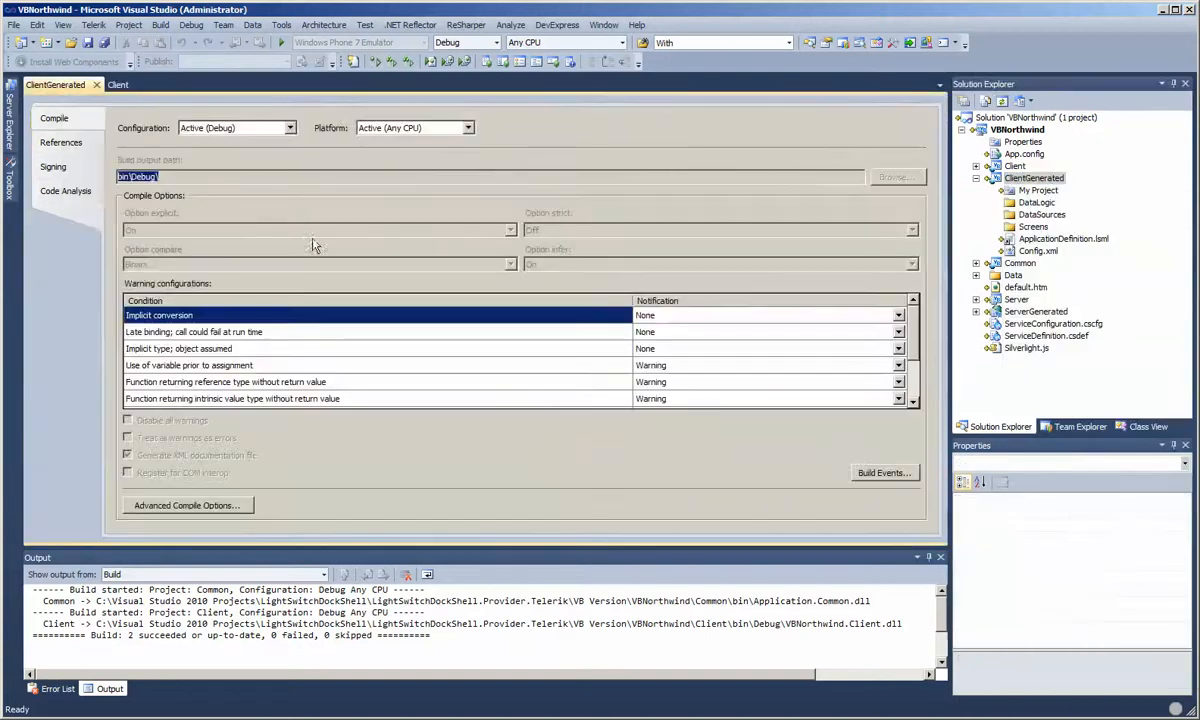
pyautogui.click(60, 142)
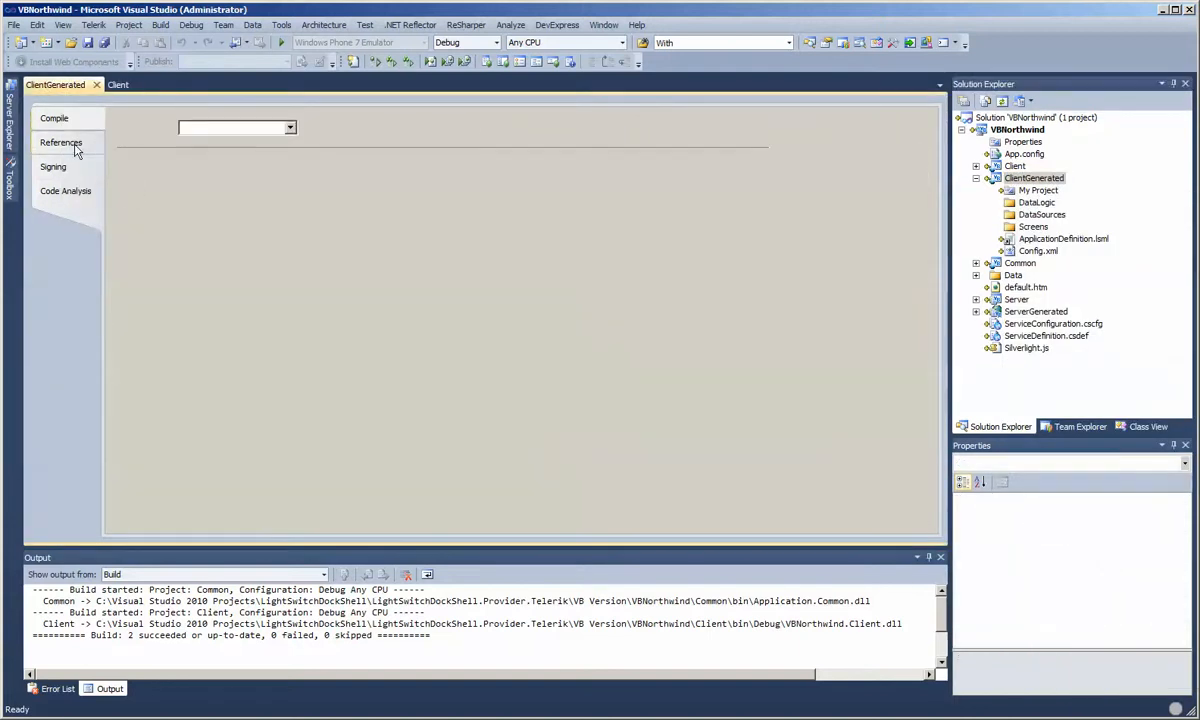
pyautogui.click(61, 142)
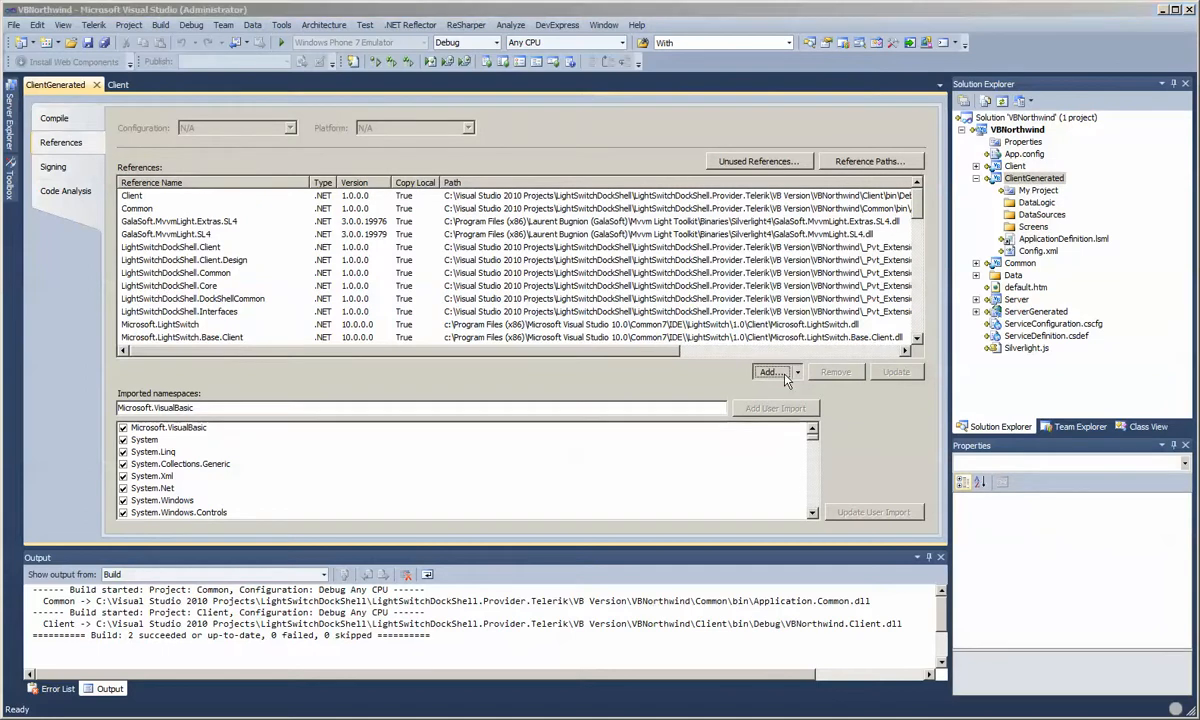
pyautogui.click(771, 371)
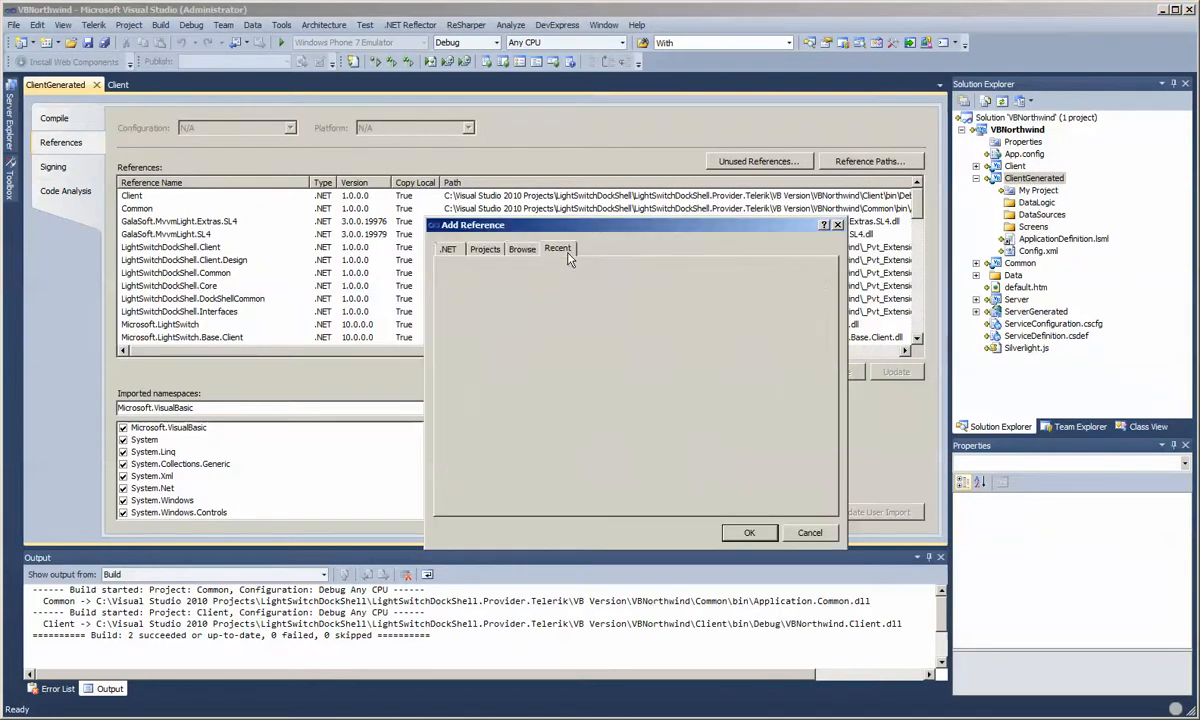
pyautogui.click(557, 248)
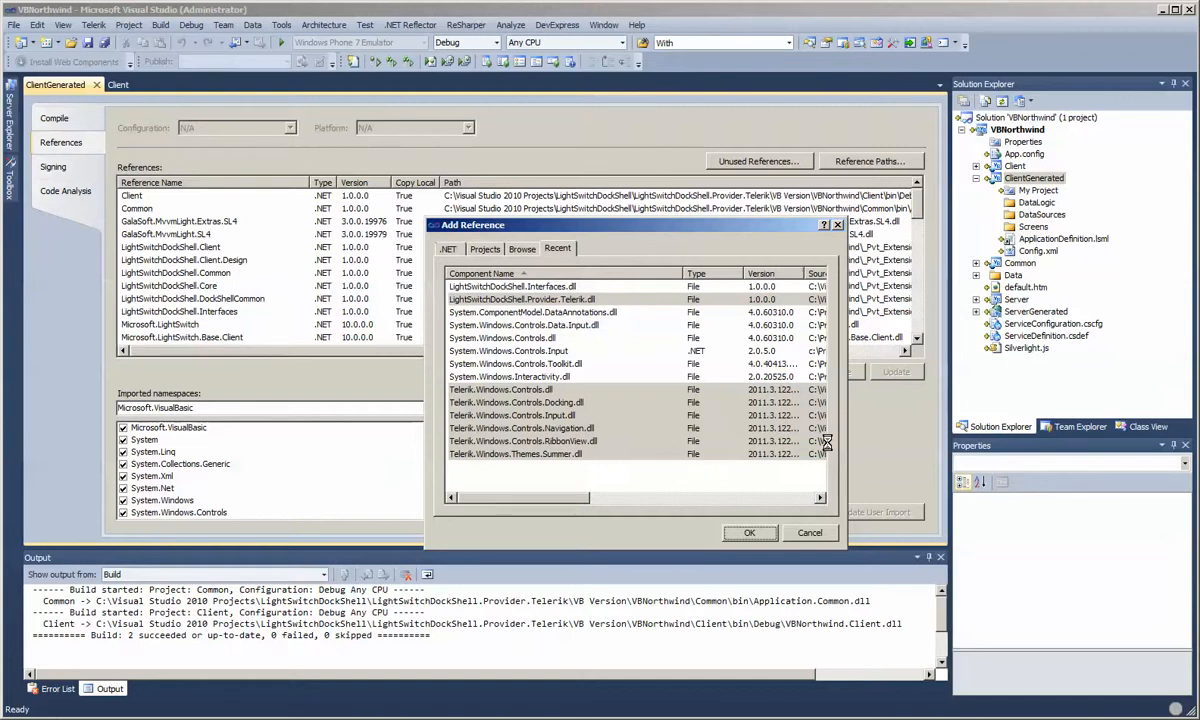
pyautogui.click(748, 532)
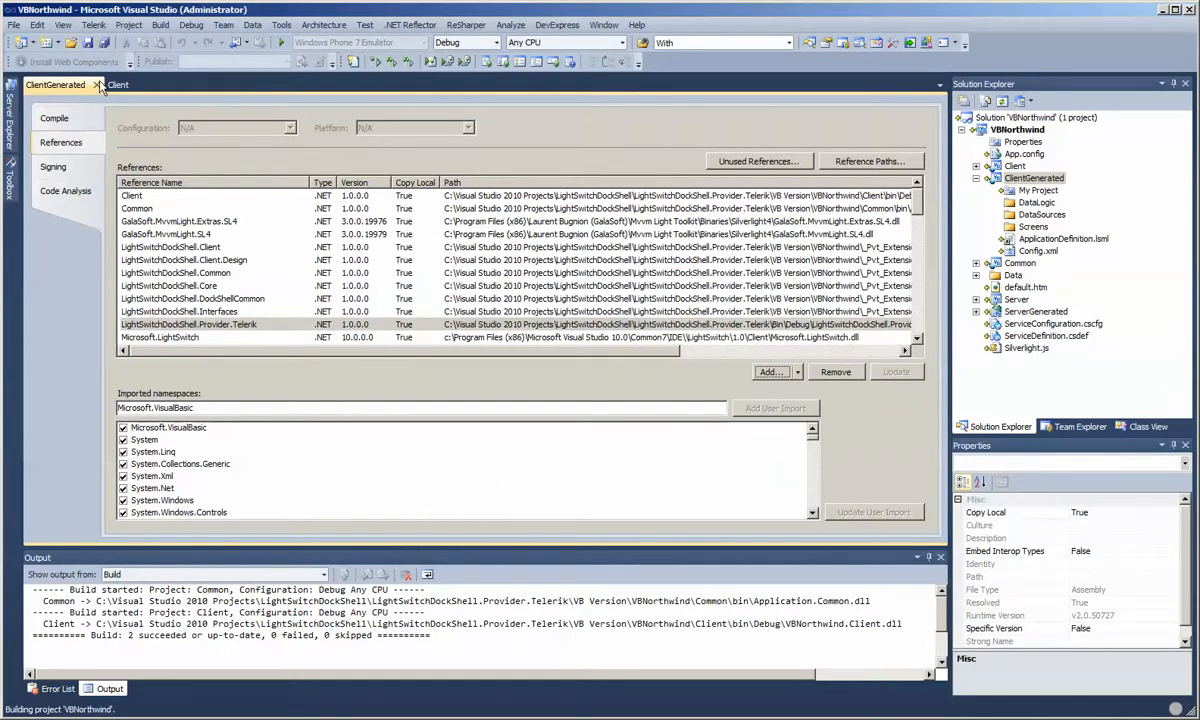
# - Close the ClientGenerated and Client property pages and collapse ClientGenerated
pyautogui.click(95, 84)
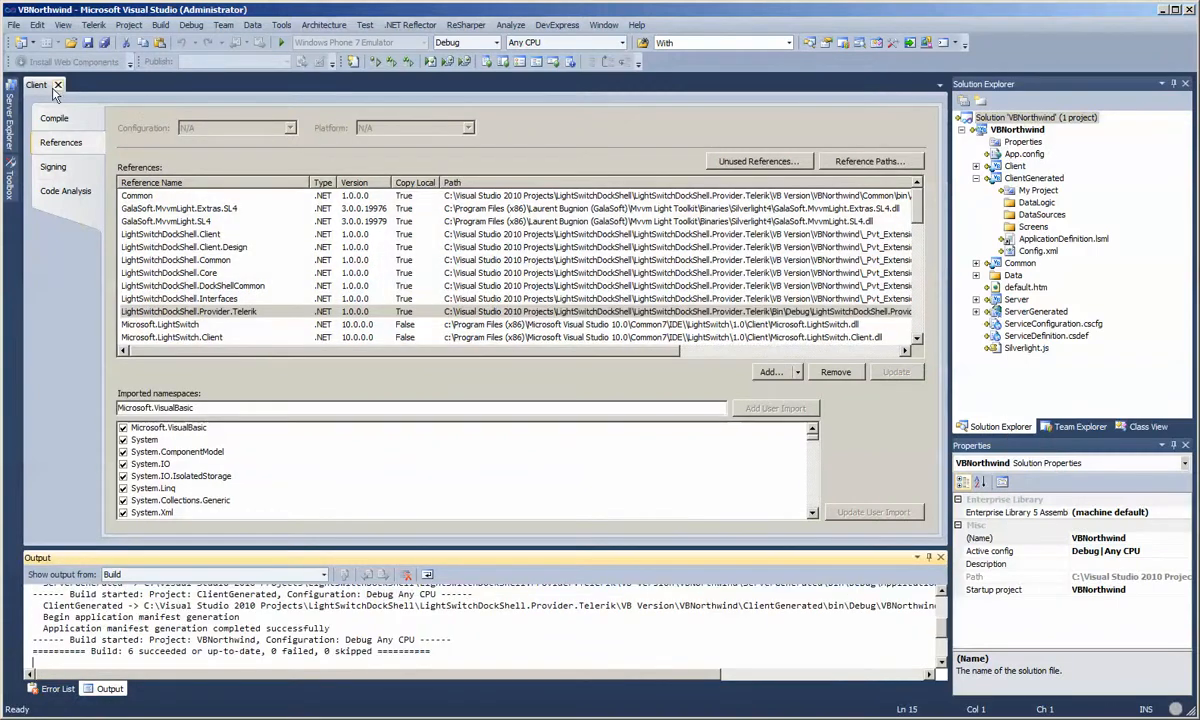
pyautogui.click(58, 84)
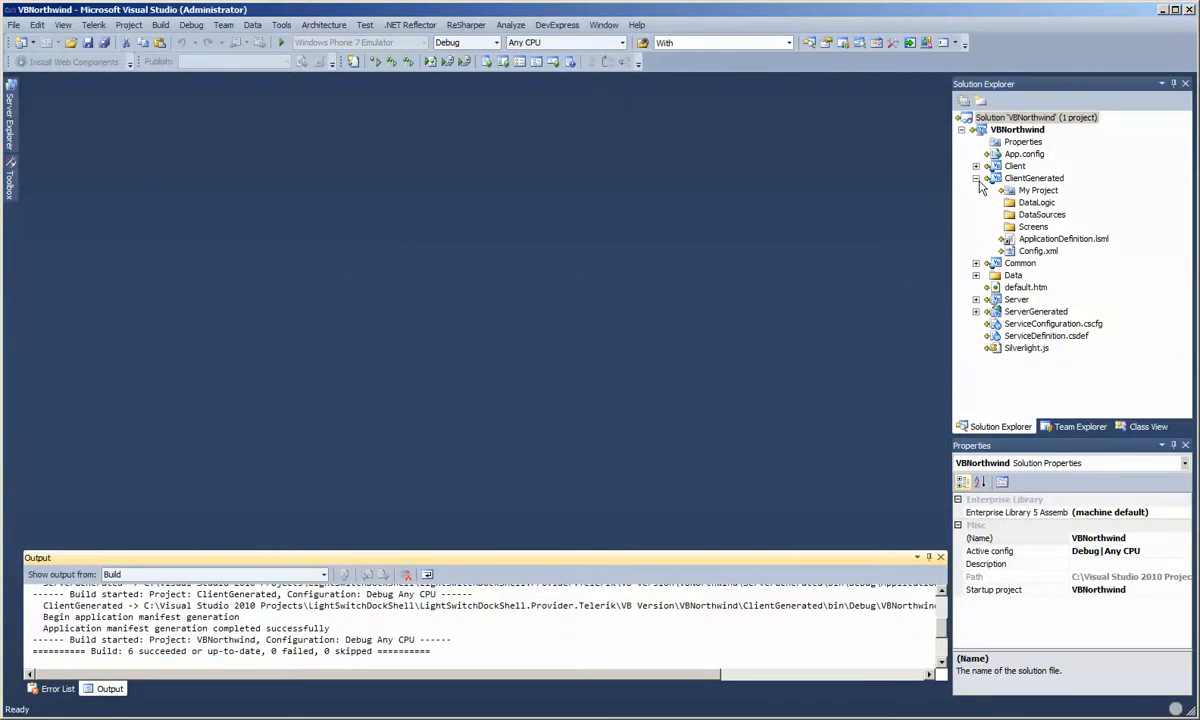
pyautogui.click(977, 166)
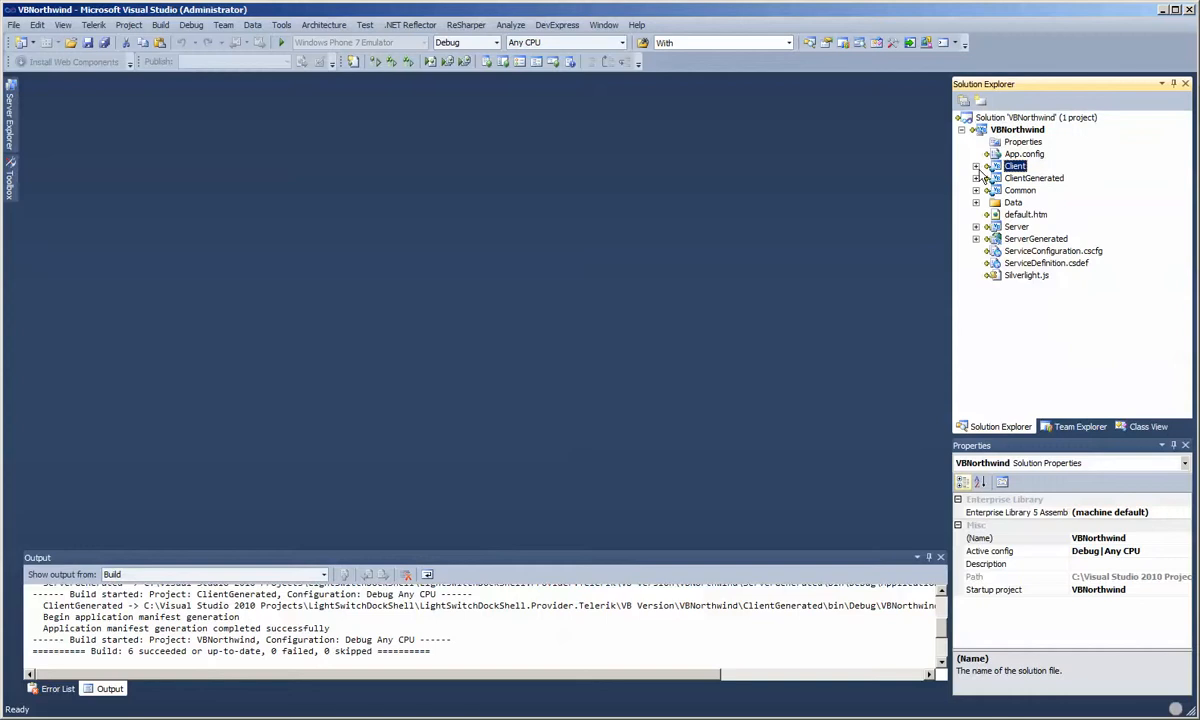
pyautogui.rightClick(1015, 165)
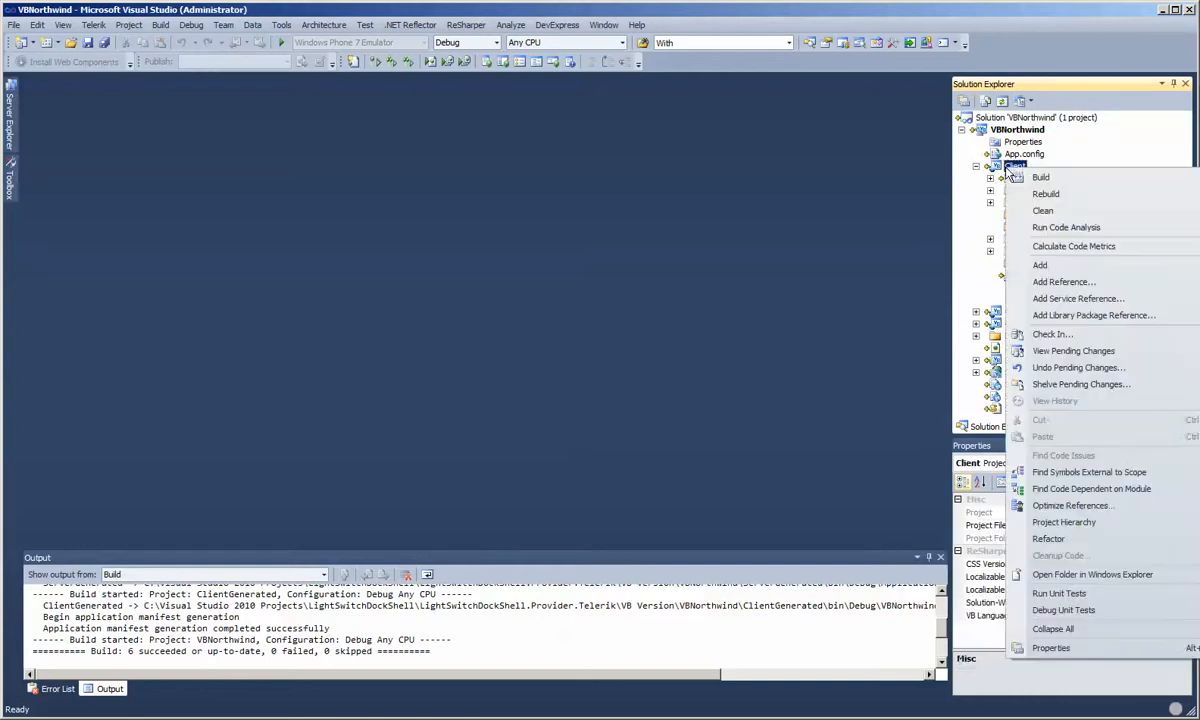
pyautogui.moveTo(1040, 265)
pyautogui.write('DockShell')
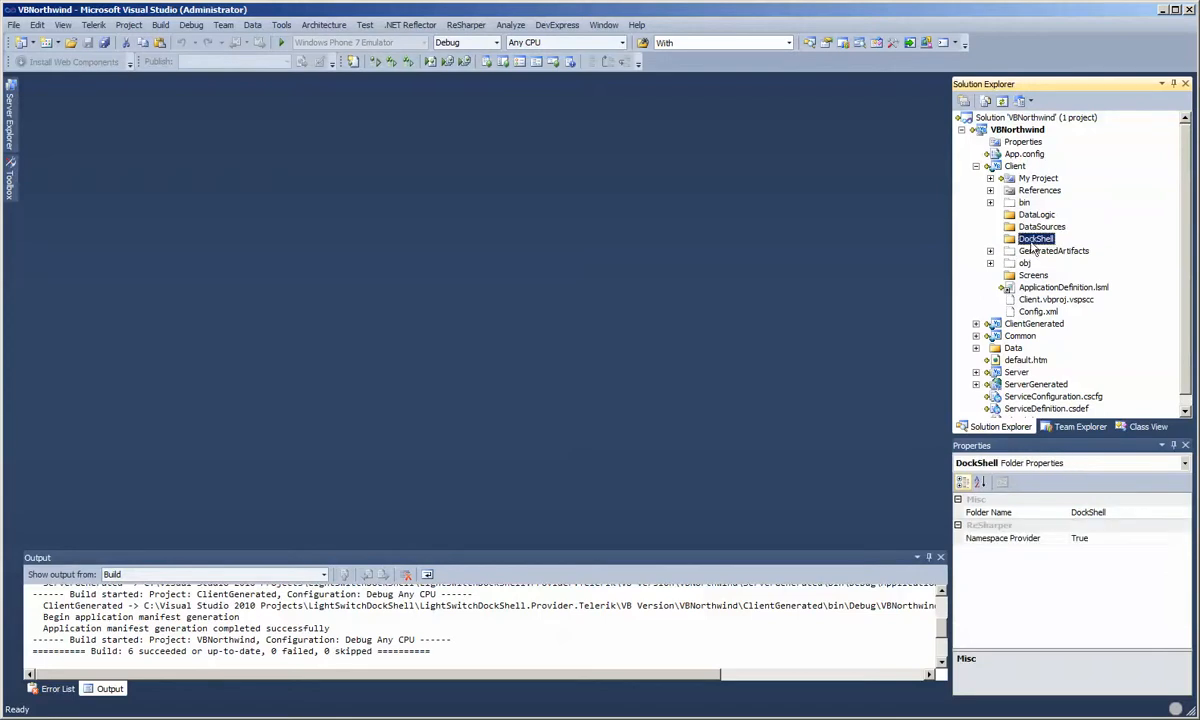
# - Create a Model subfolder inside the Client project's DockShell folder and bring up its commands
pyautogui.rightClick(1036, 238)
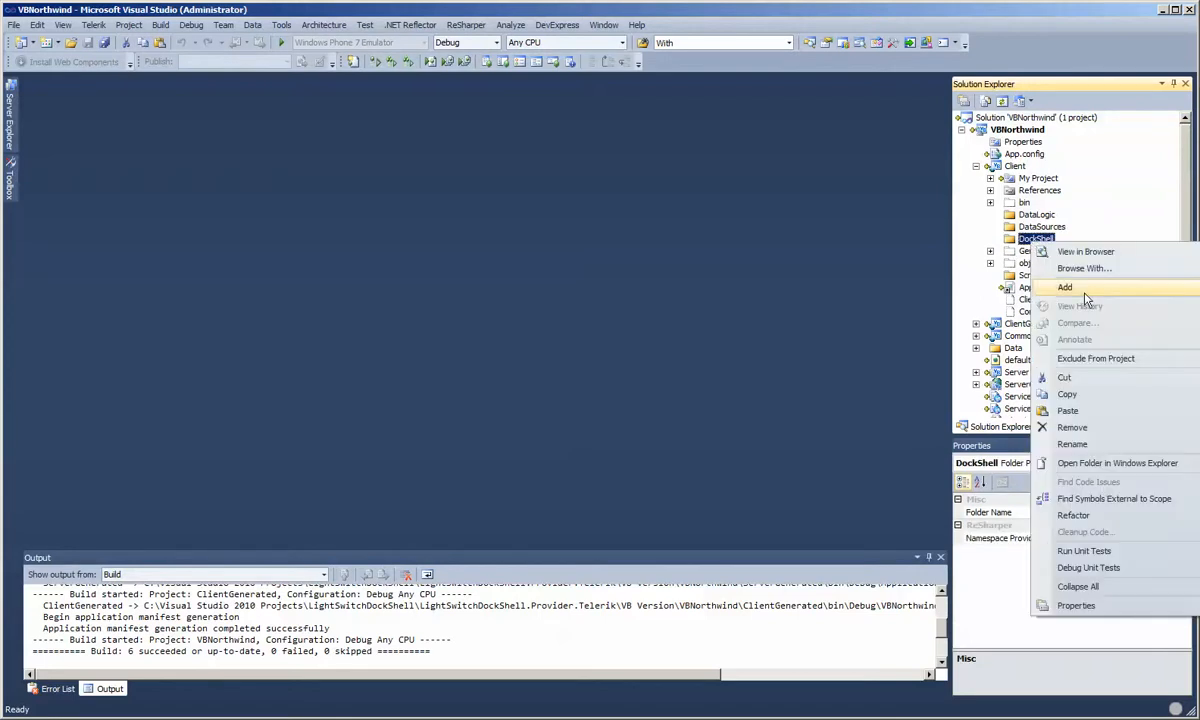
pyautogui.click(1064, 287)
pyautogui.write('Model')
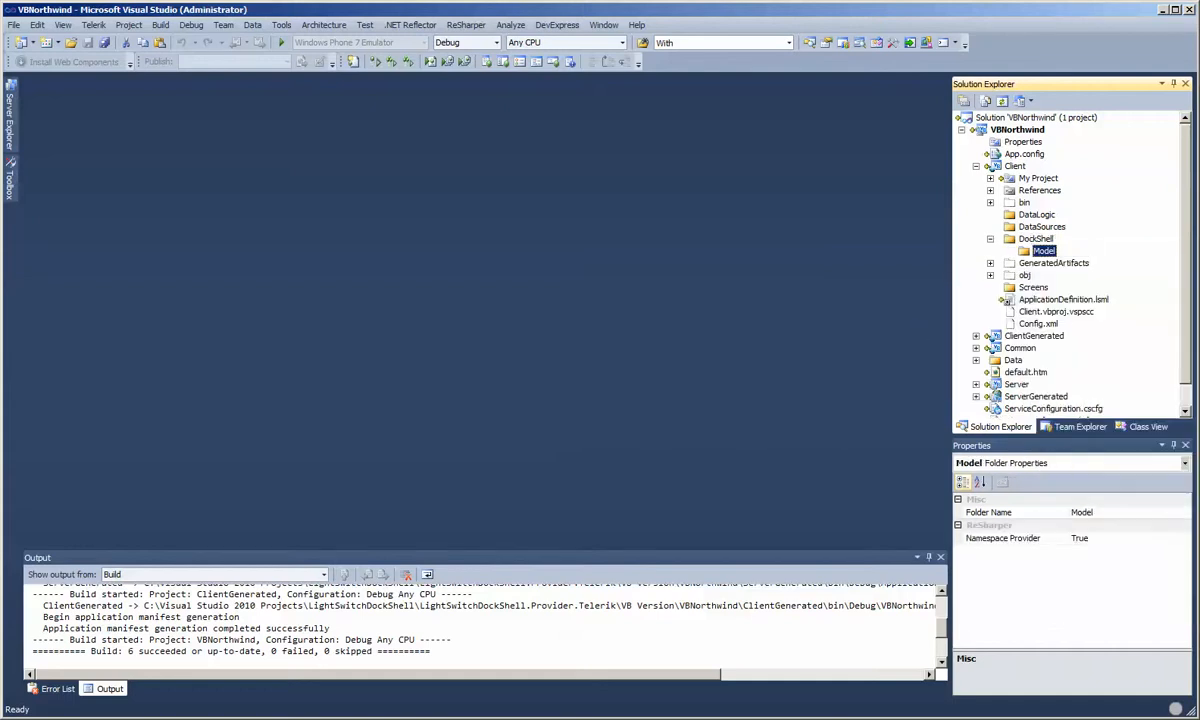
pyautogui.moveTo(1064, 181)
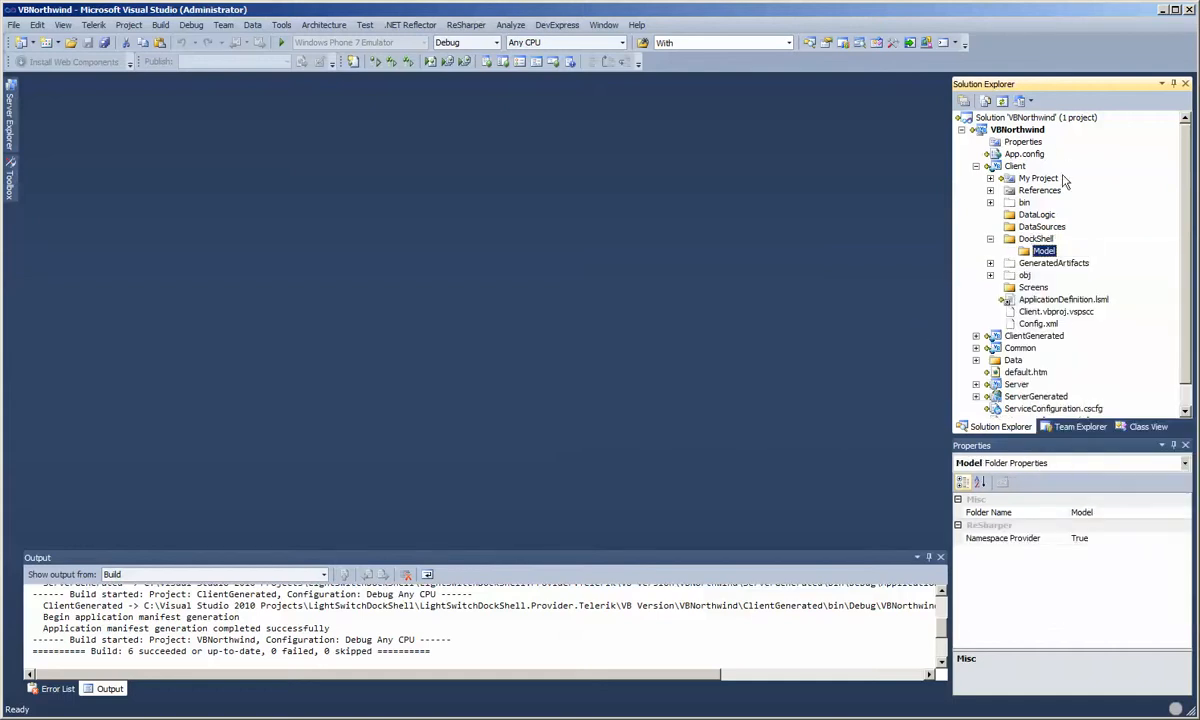
pyautogui.rightClick(1043, 250)
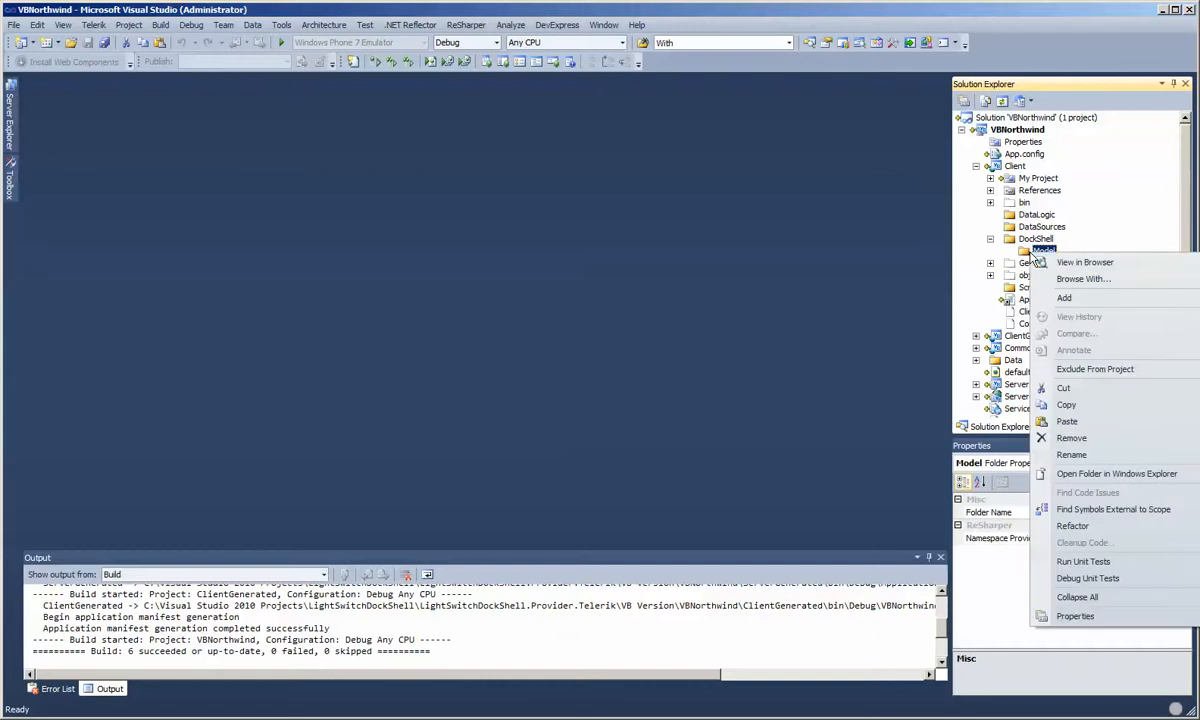
# - Add a LightSwitchNavigationLayout item to Model and open the resulting .lsnav file
pyautogui.click(1064, 298)
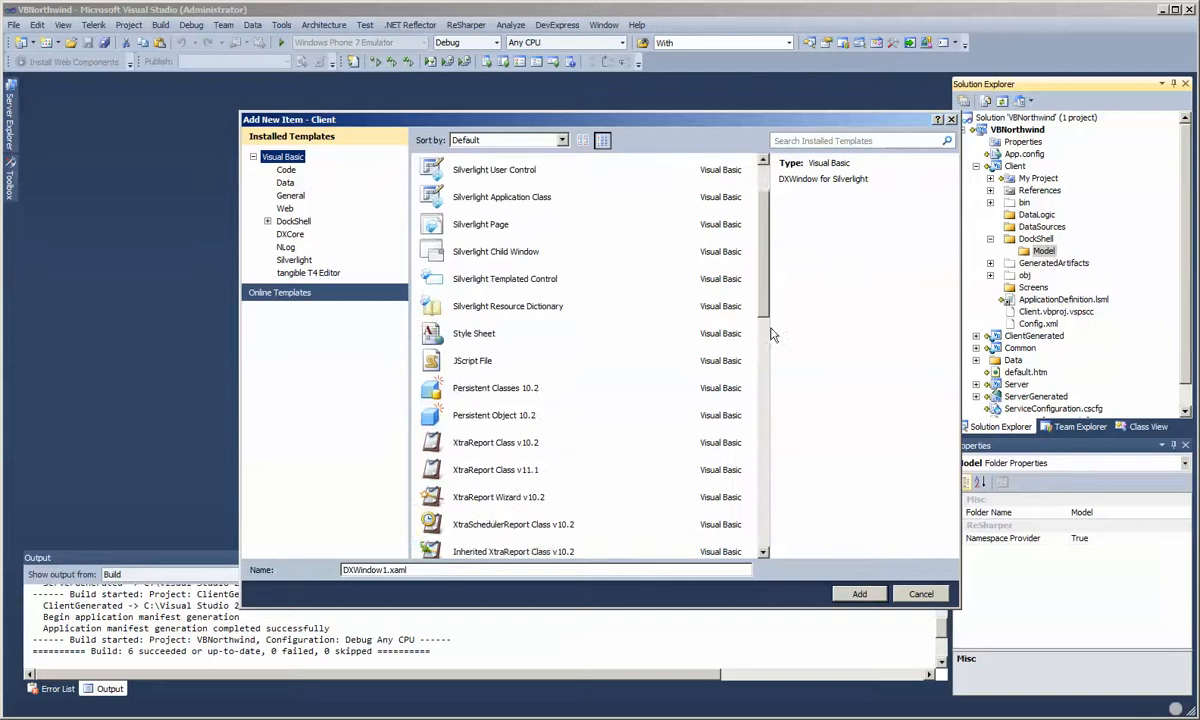
pyautogui.scroll(-3)
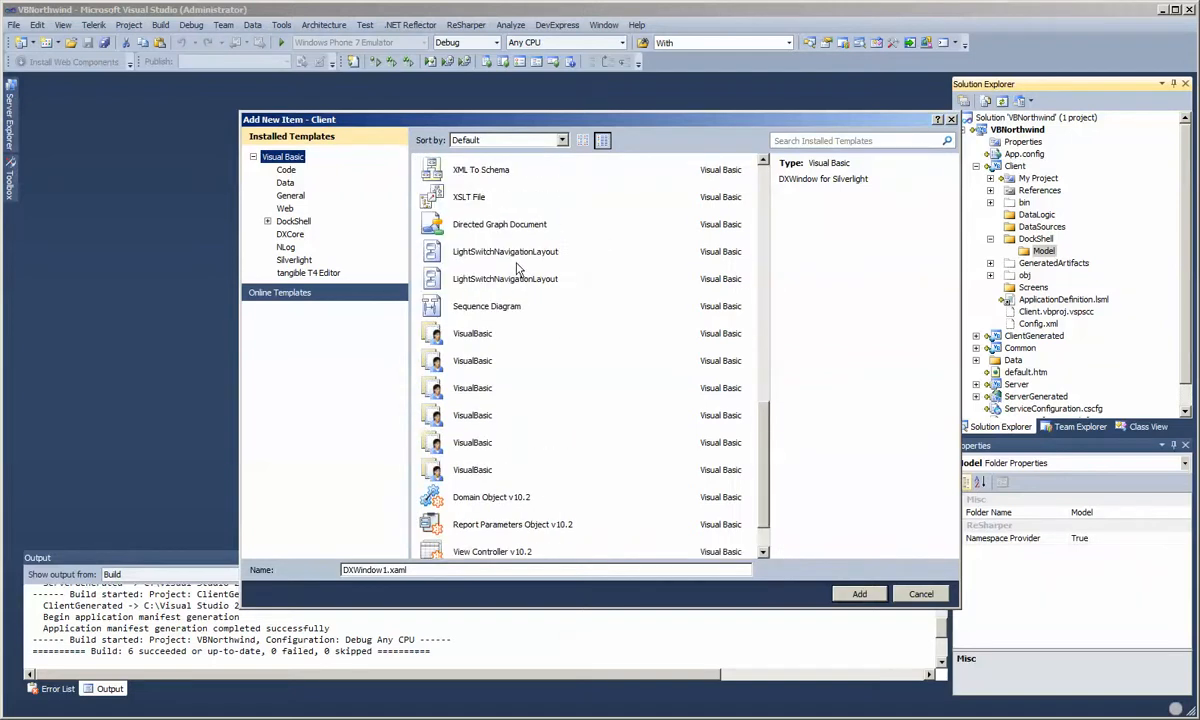
pyautogui.click(505, 251)
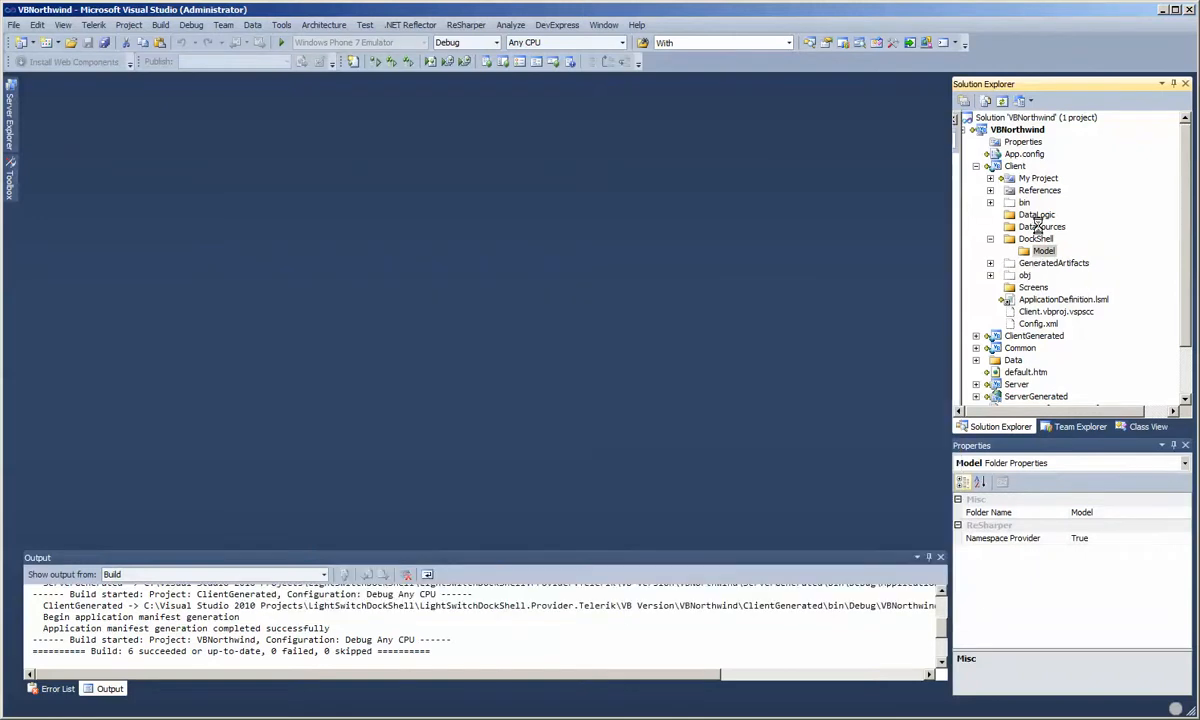
pyautogui.click(1005, 251)
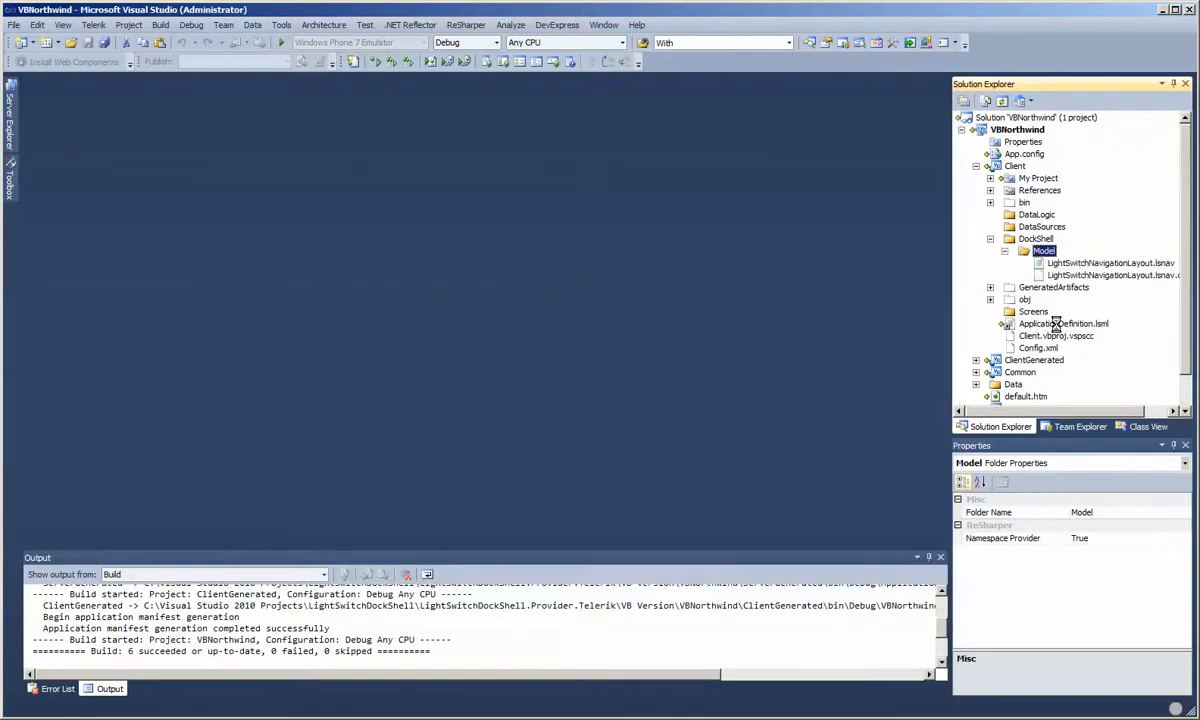
pyautogui.doubleClick(1110, 262)
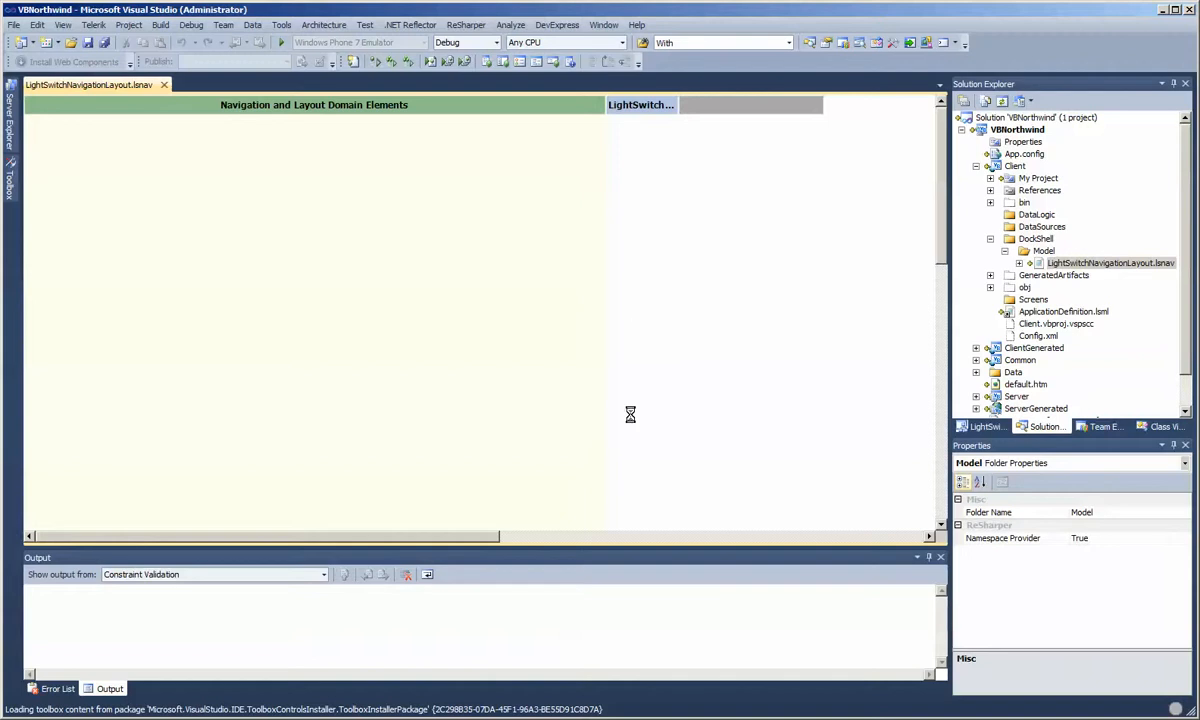
pyautogui.moveTo(562, 700)
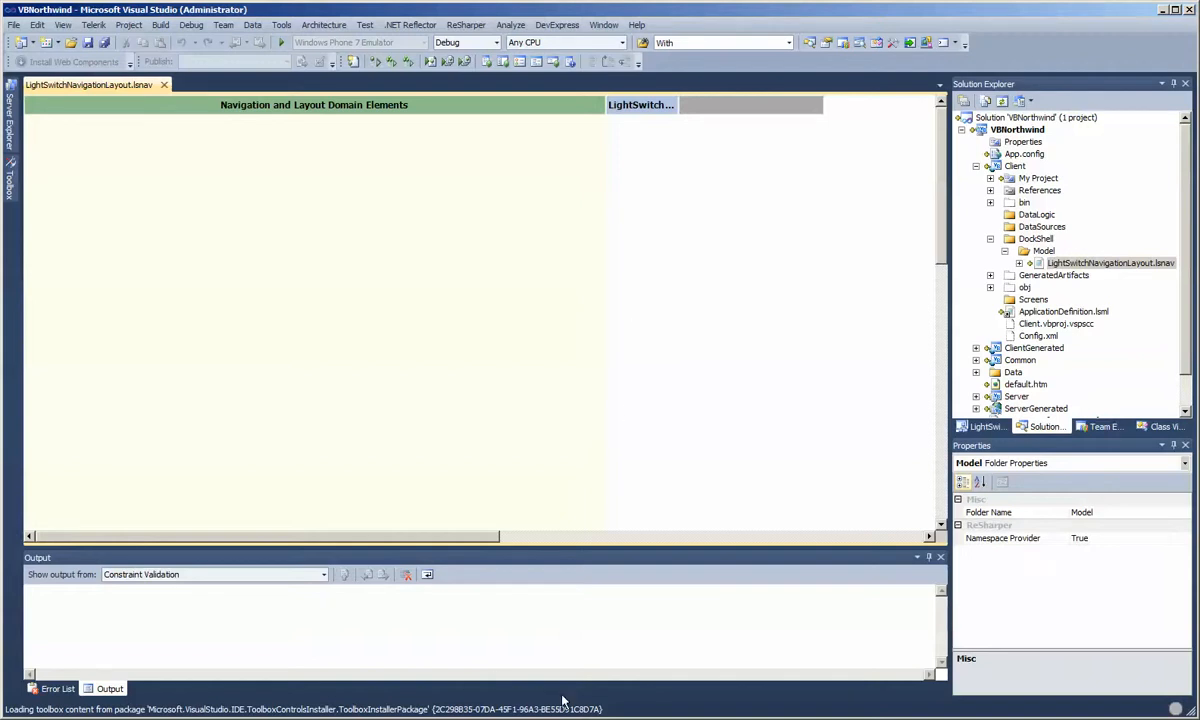
pyautogui.moveTo(125, 710)
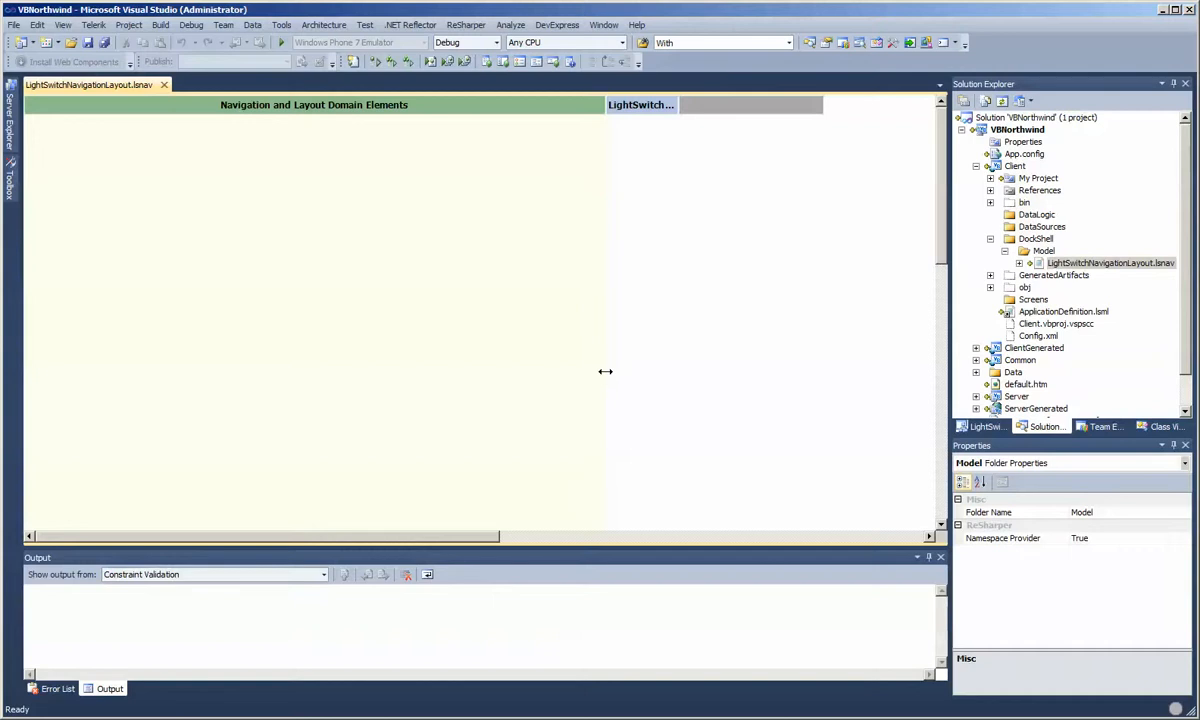
pyautogui.moveTo(621, 371)
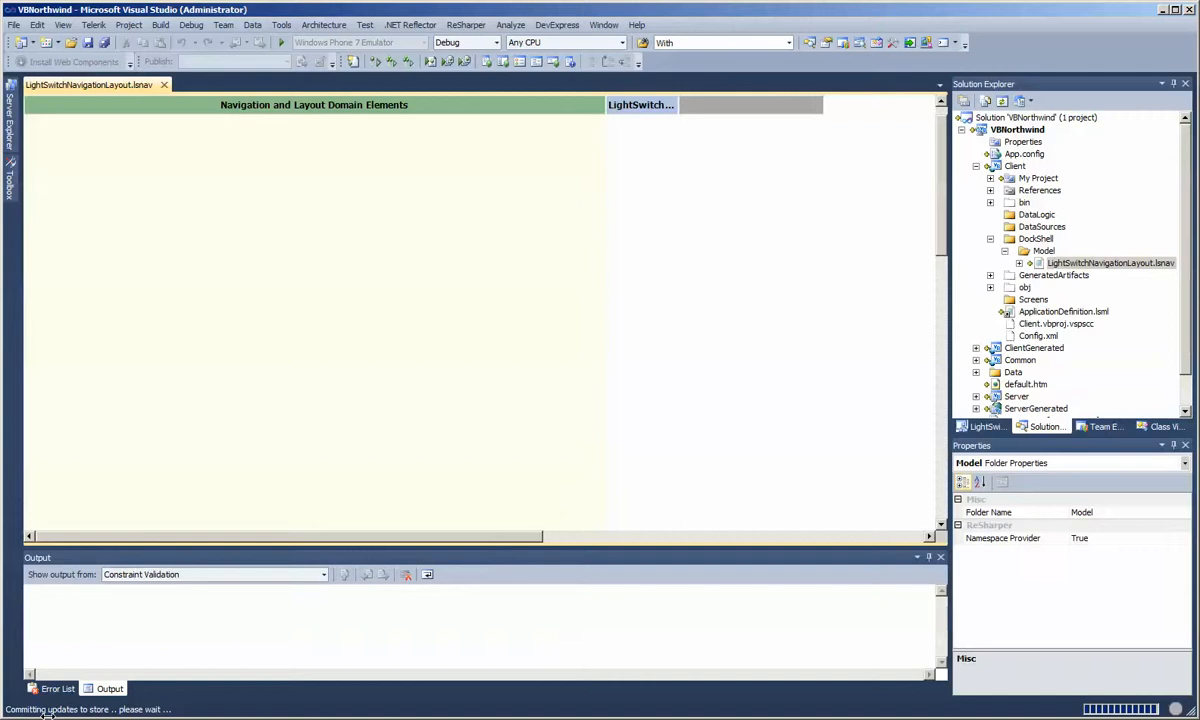
pyautogui.moveTo(1158, 294)
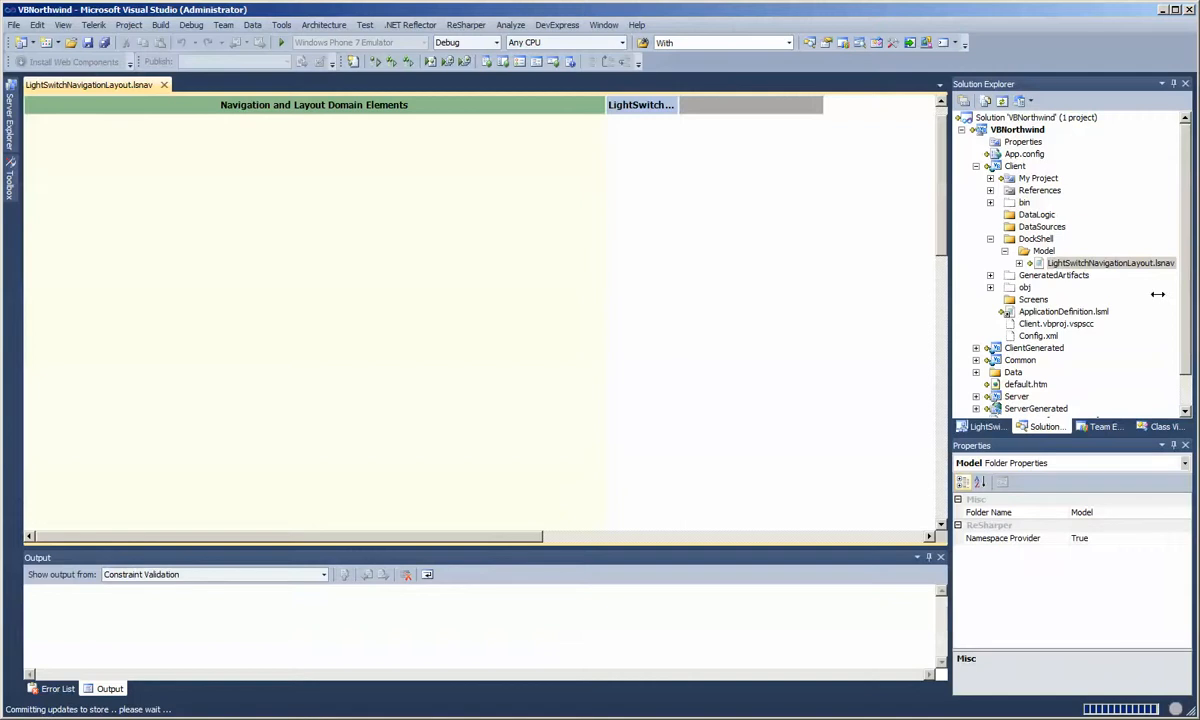
pyautogui.moveTo(675, 390)
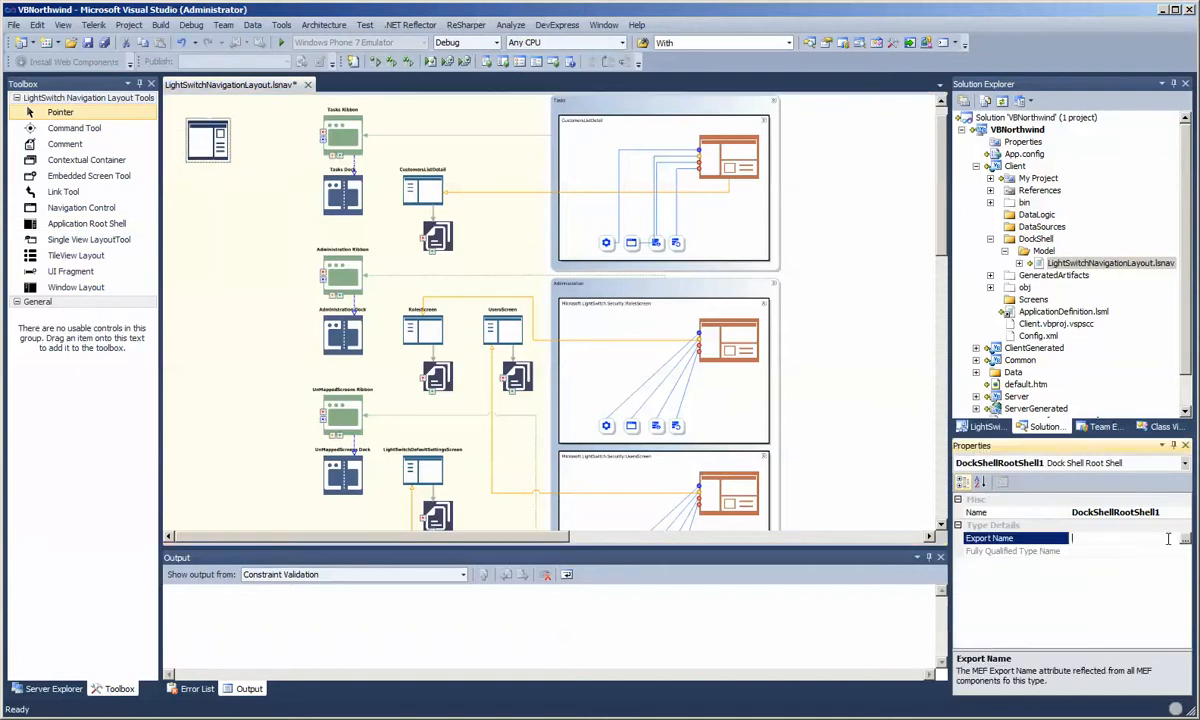
# - Set the root shell's Export Name to DefaultShellControl
pyautogui.click(1185, 538)
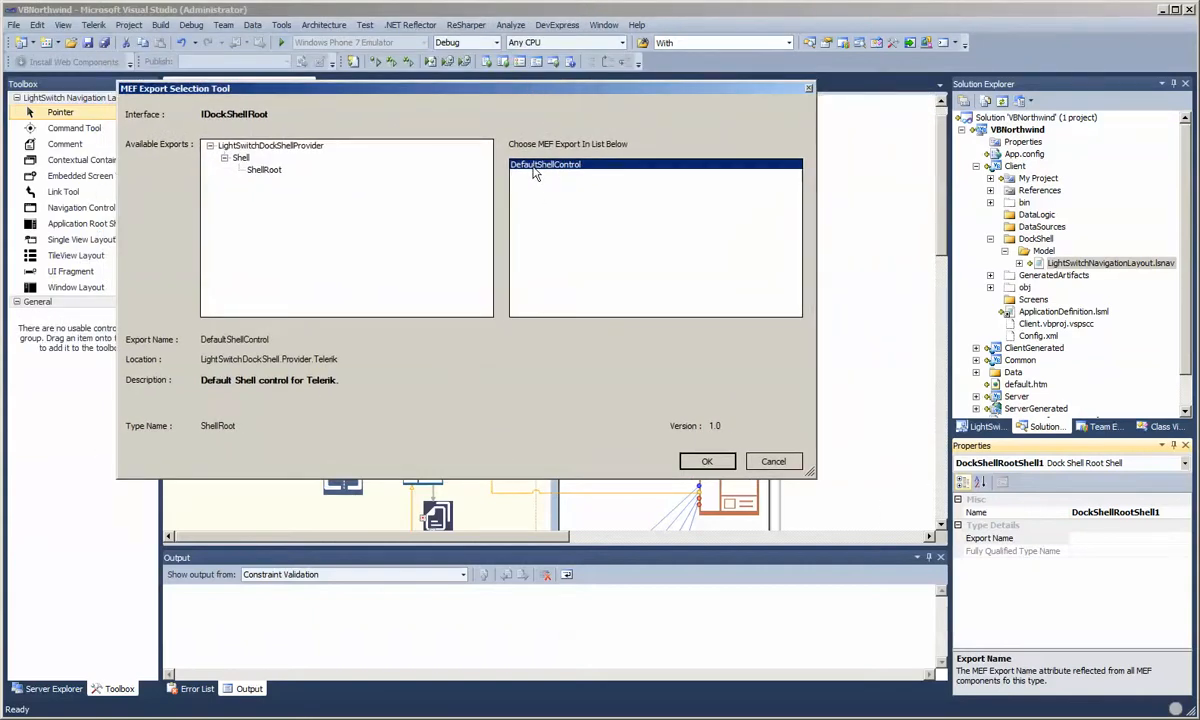
pyautogui.click(545, 164)
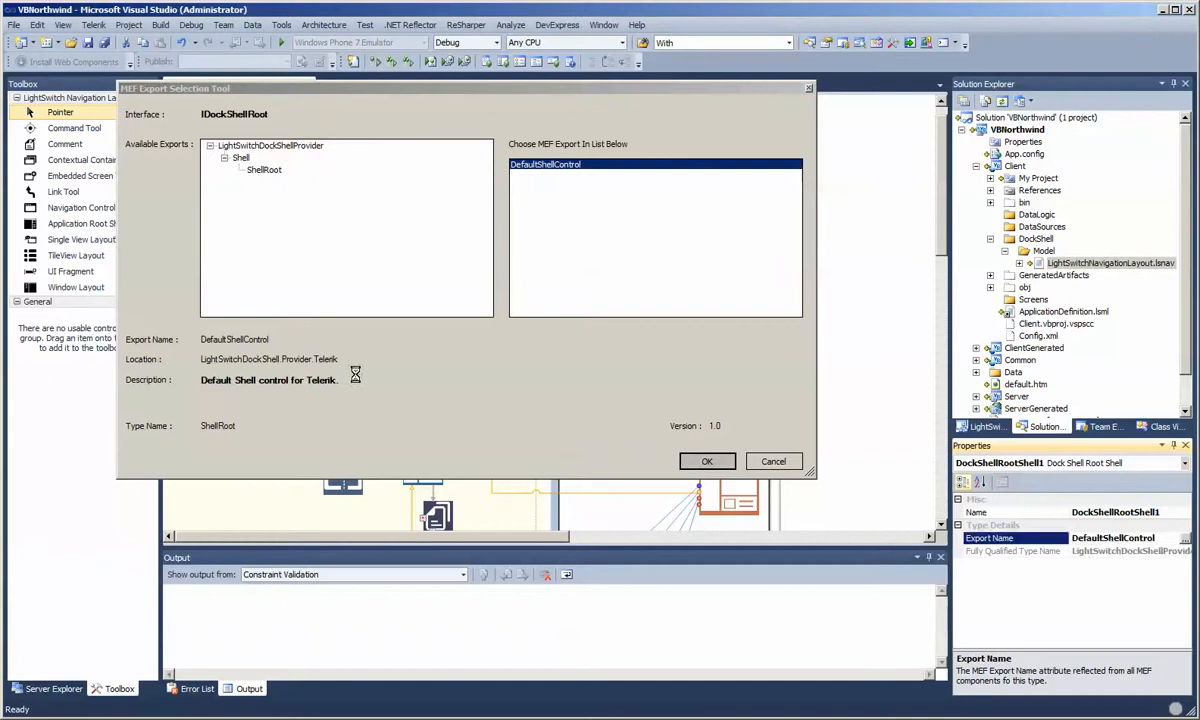
pyautogui.click(707, 461)
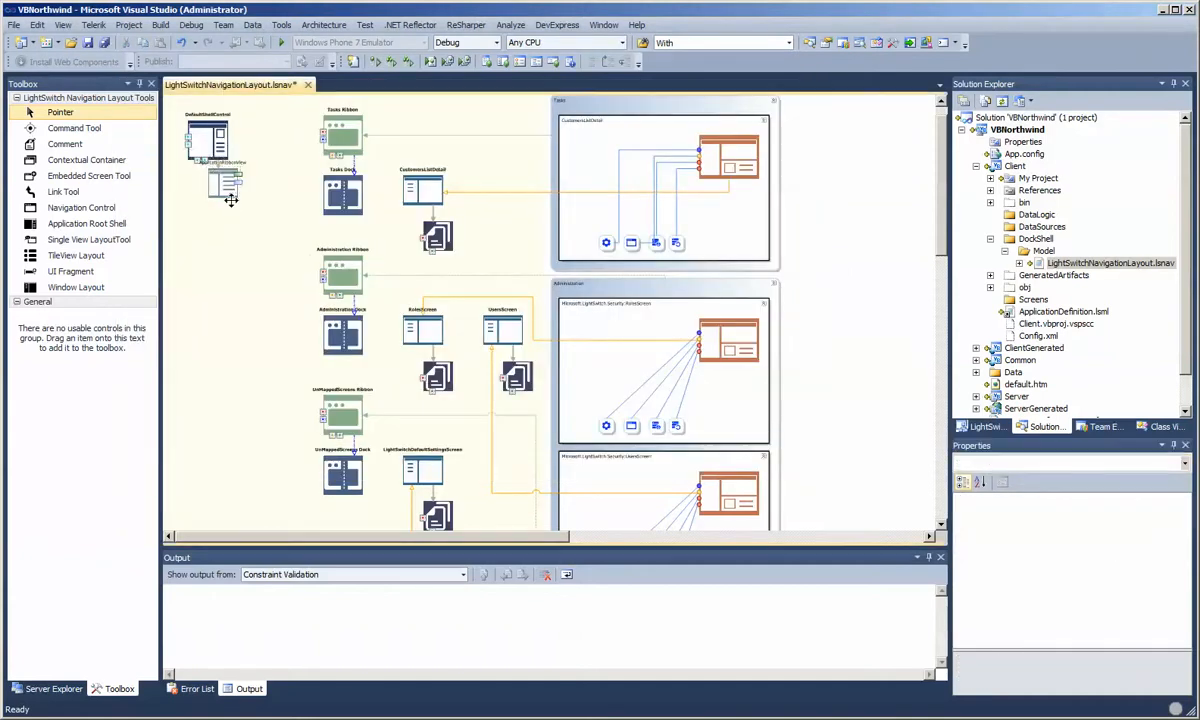
# - Review properties of ApplicationRibbonView, Dock Shell Elements, the ribbon export and the dock type
pyautogui.click(225, 185)
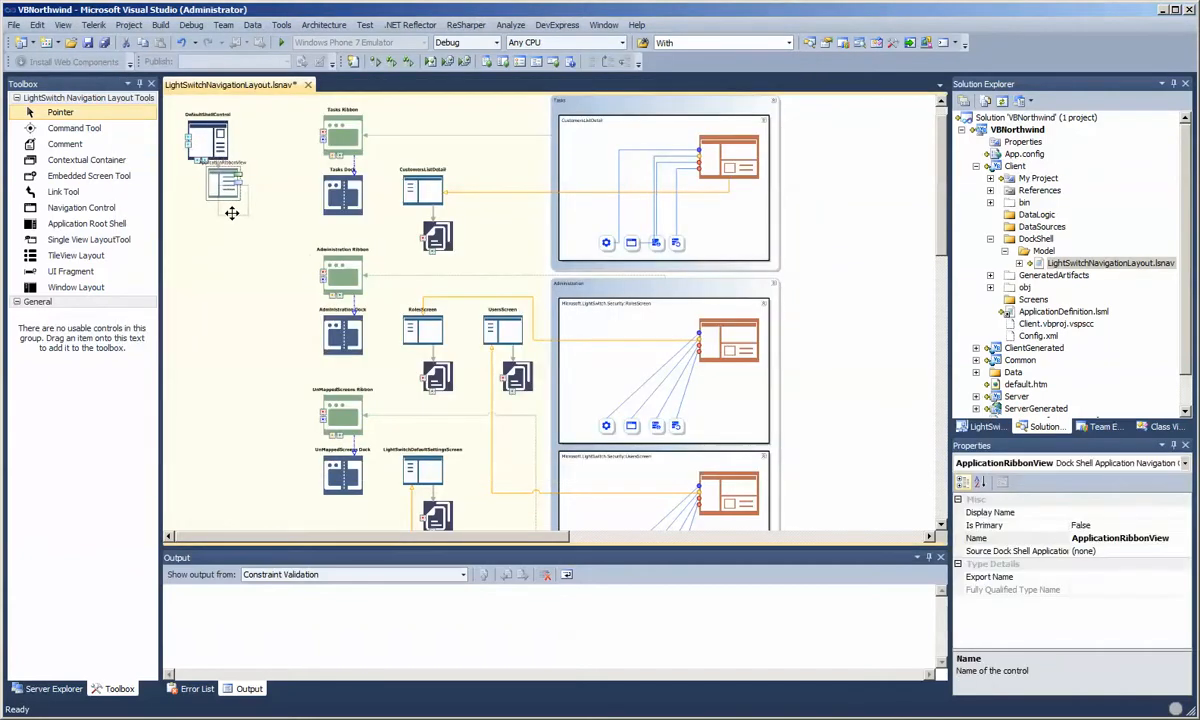
pyautogui.click(225, 200)
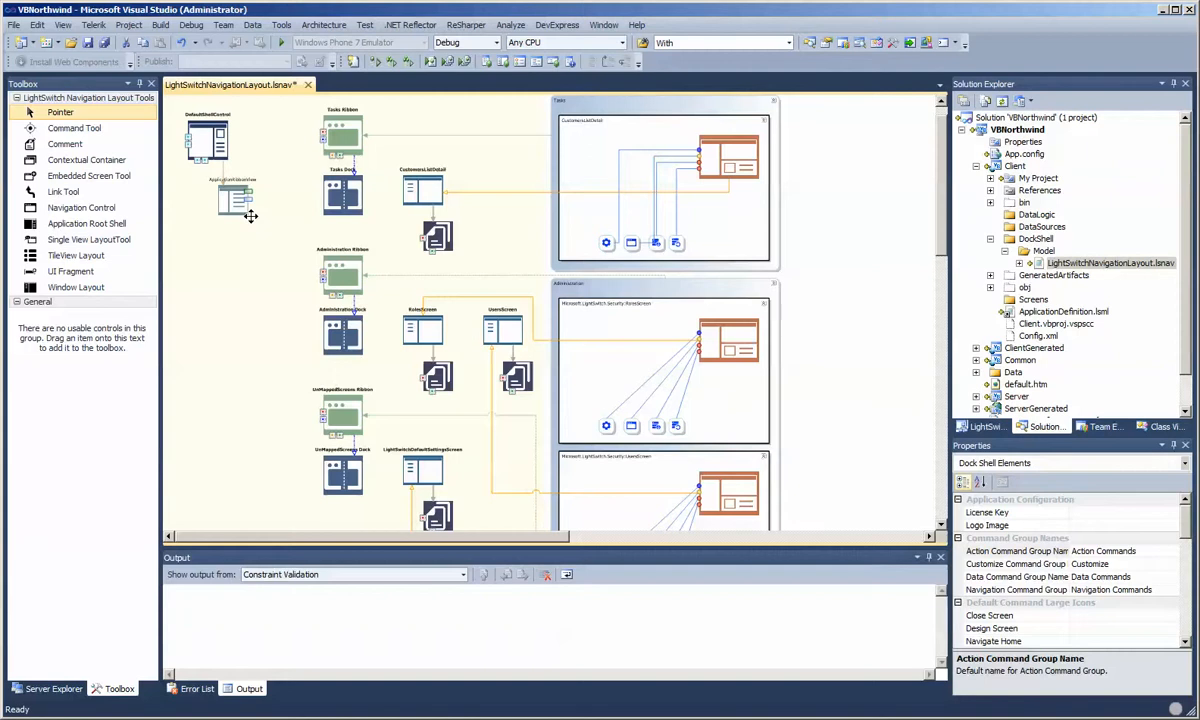
pyautogui.click(343, 275)
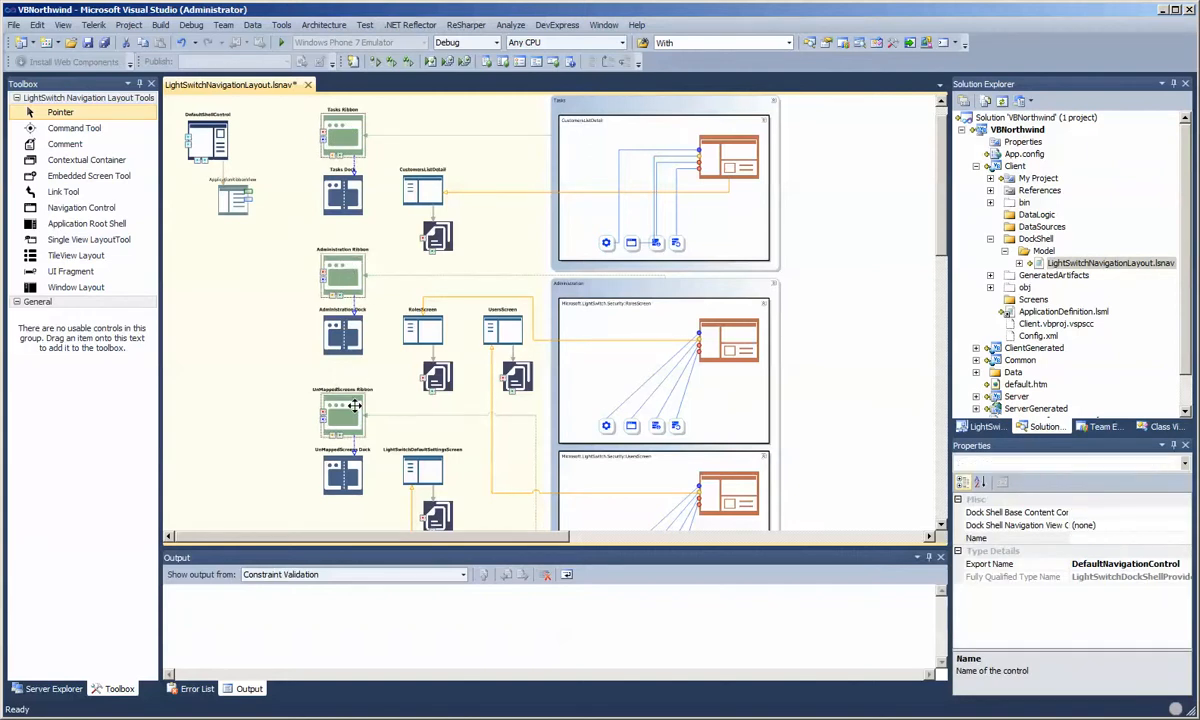
pyautogui.moveTo(340, 398)
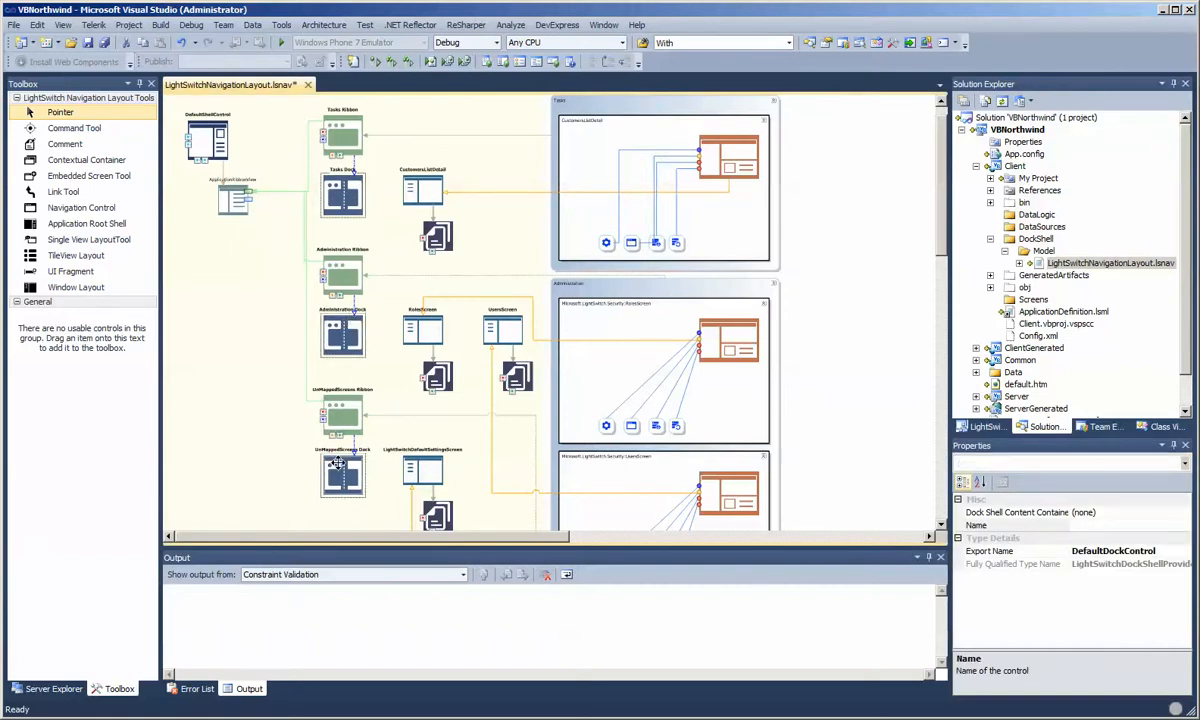
pyautogui.moveTo(332, 256)
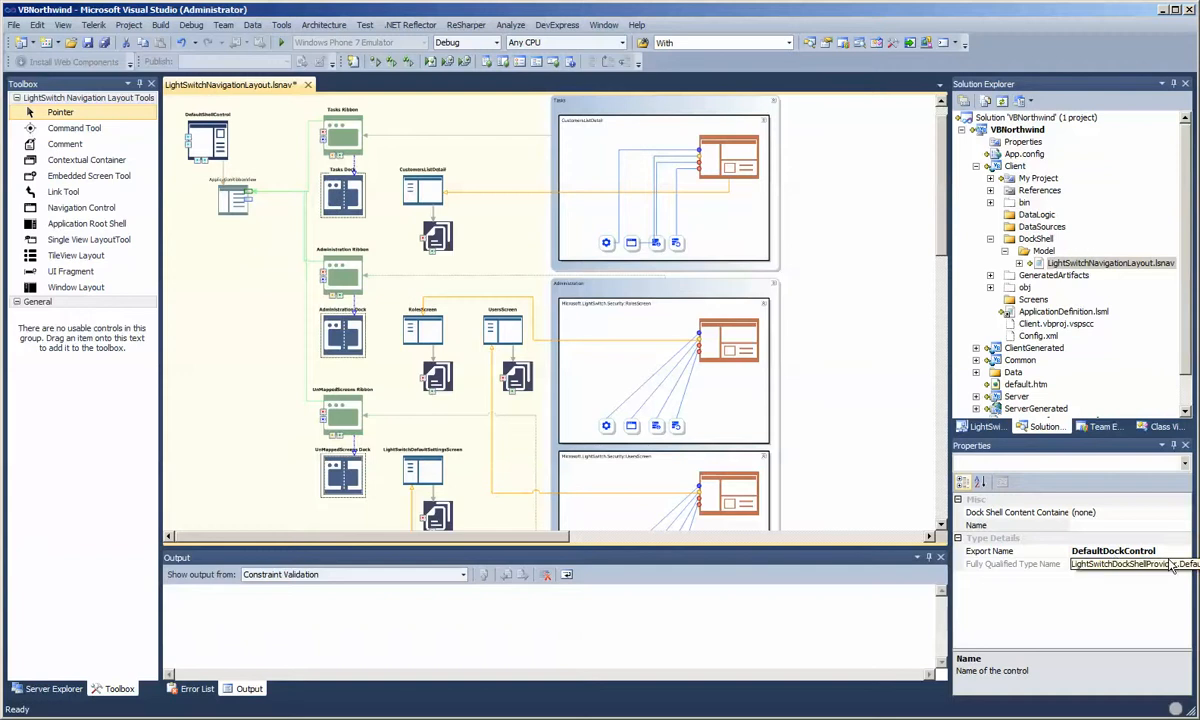
pyautogui.click(1016, 512)
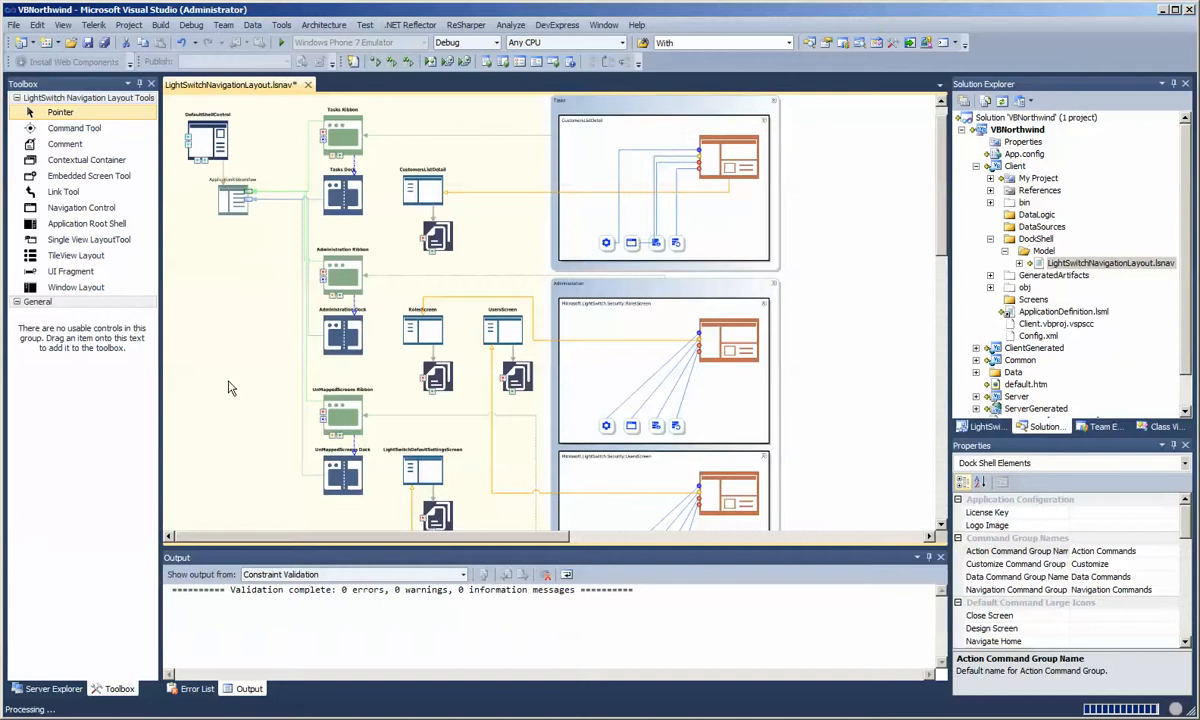
pyautogui.moveTo(238, 328)
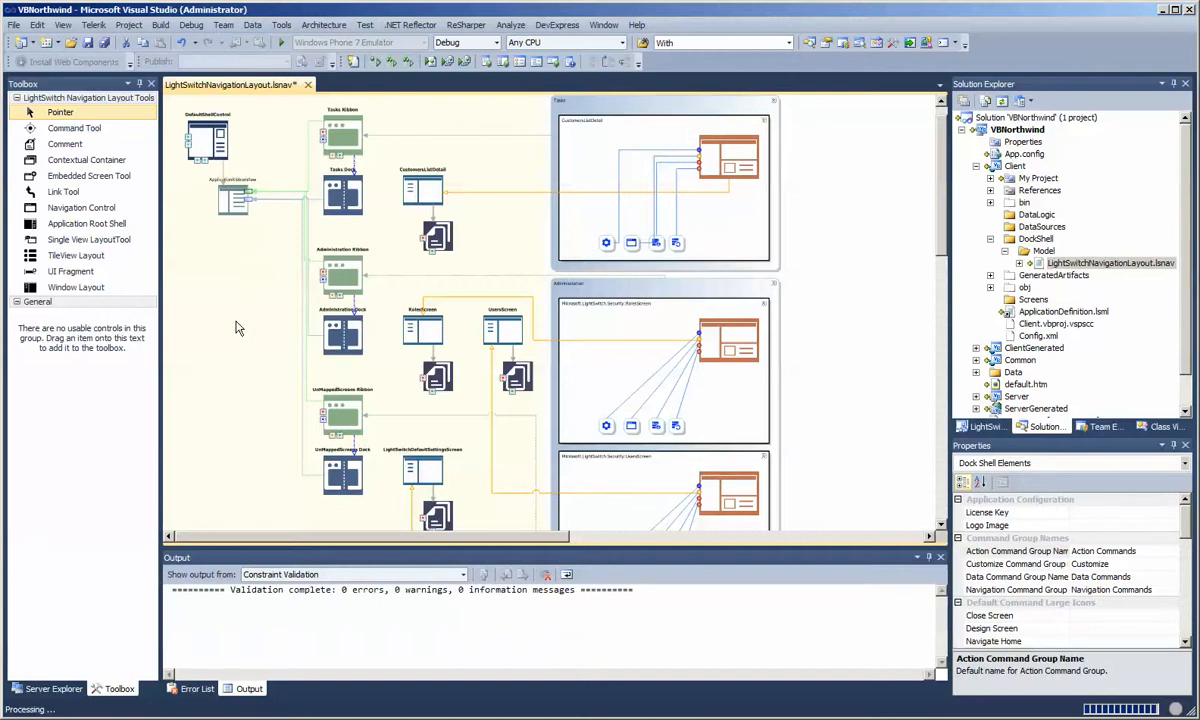
pyautogui.moveTo(1145, 519)
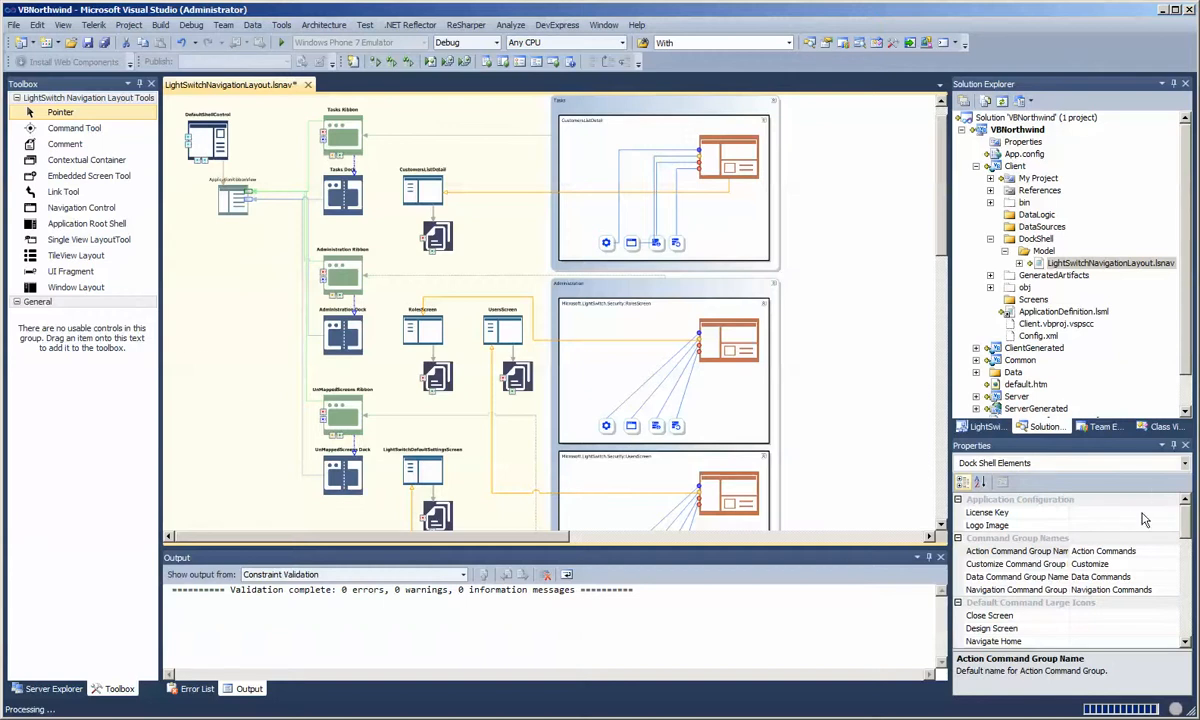
# - Select the dock shell's blank License Key property for entry
pyautogui.click(1015, 512)
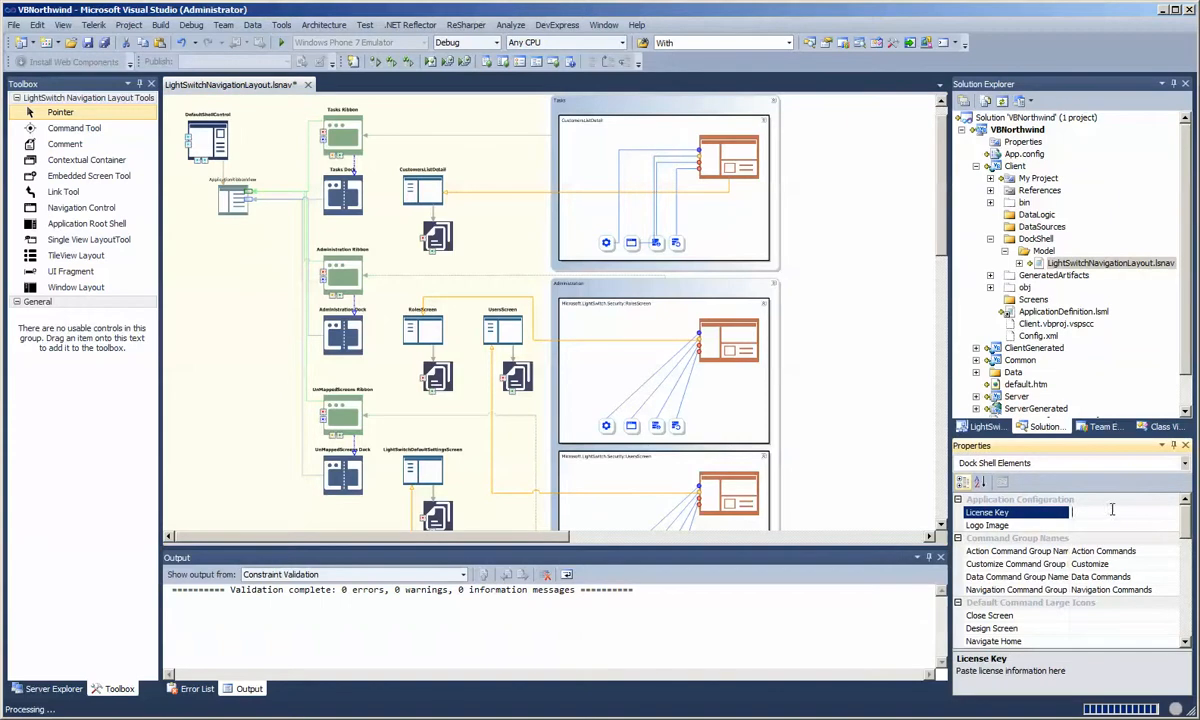
pyautogui.moveTo(1105, 510)
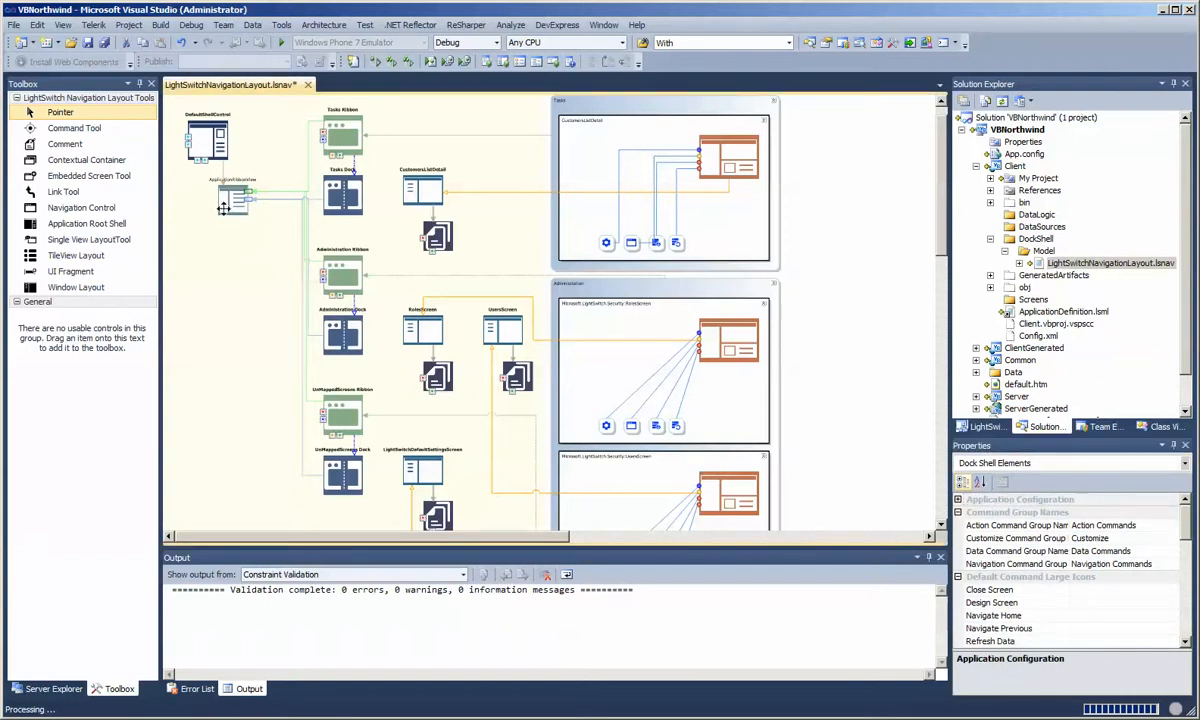
pyautogui.moveTo(640, 243)
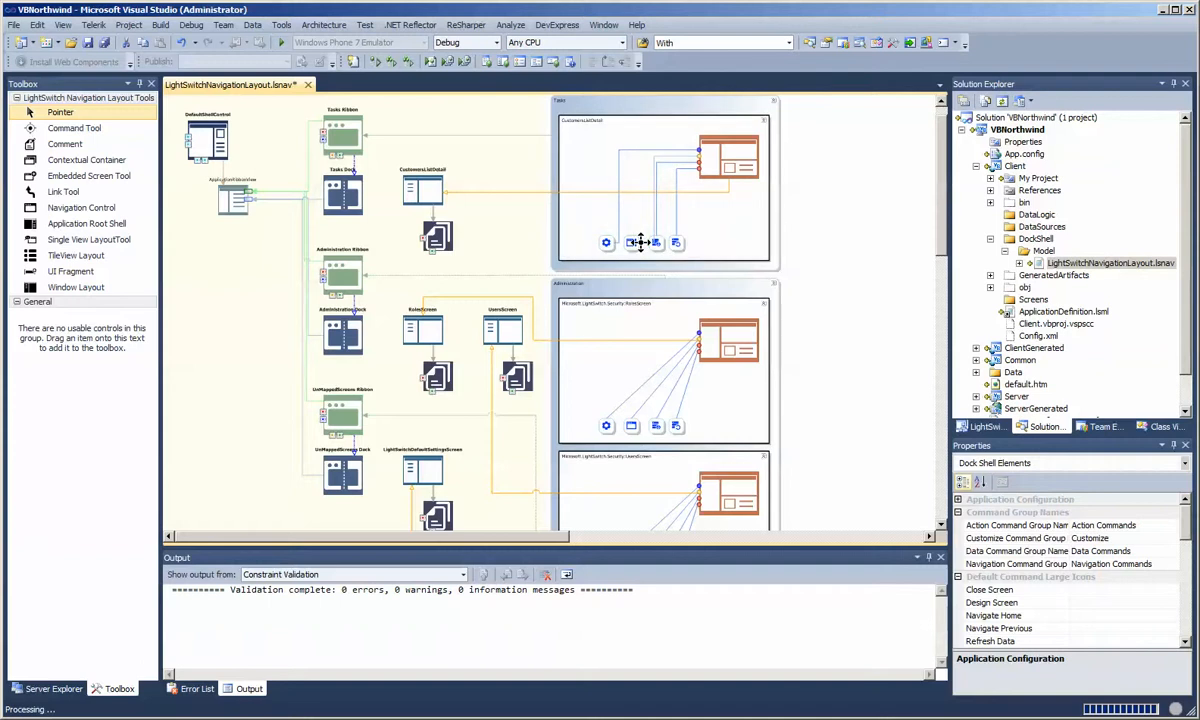
pyautogui.moveTo(520, 247)
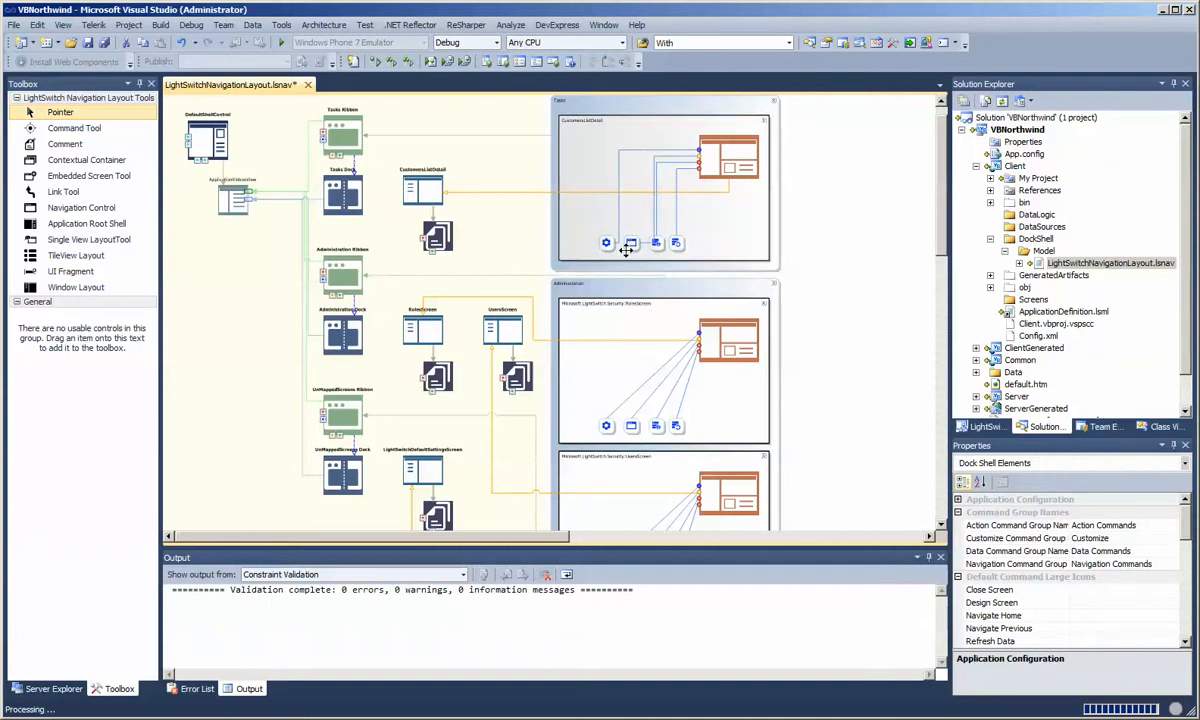
# - Select the Navigation command and its empty Large Icon Name property
pyautogui.click(630, 243)
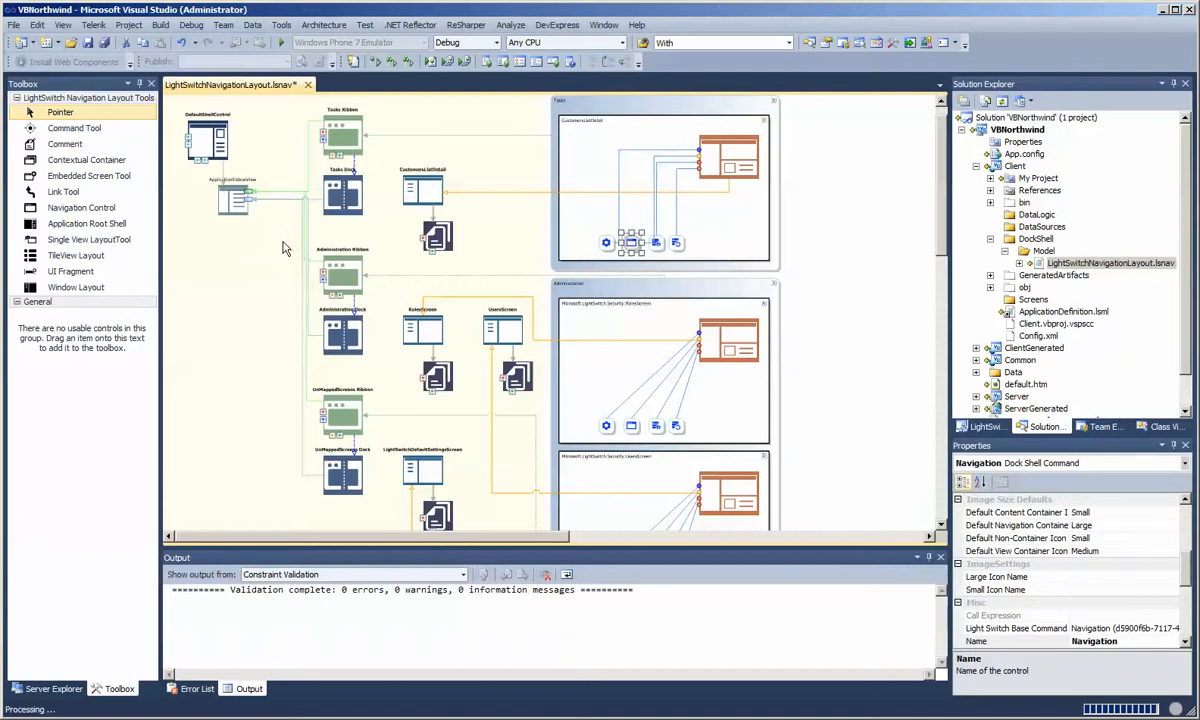
pyautogui.moveTo(267, 303)
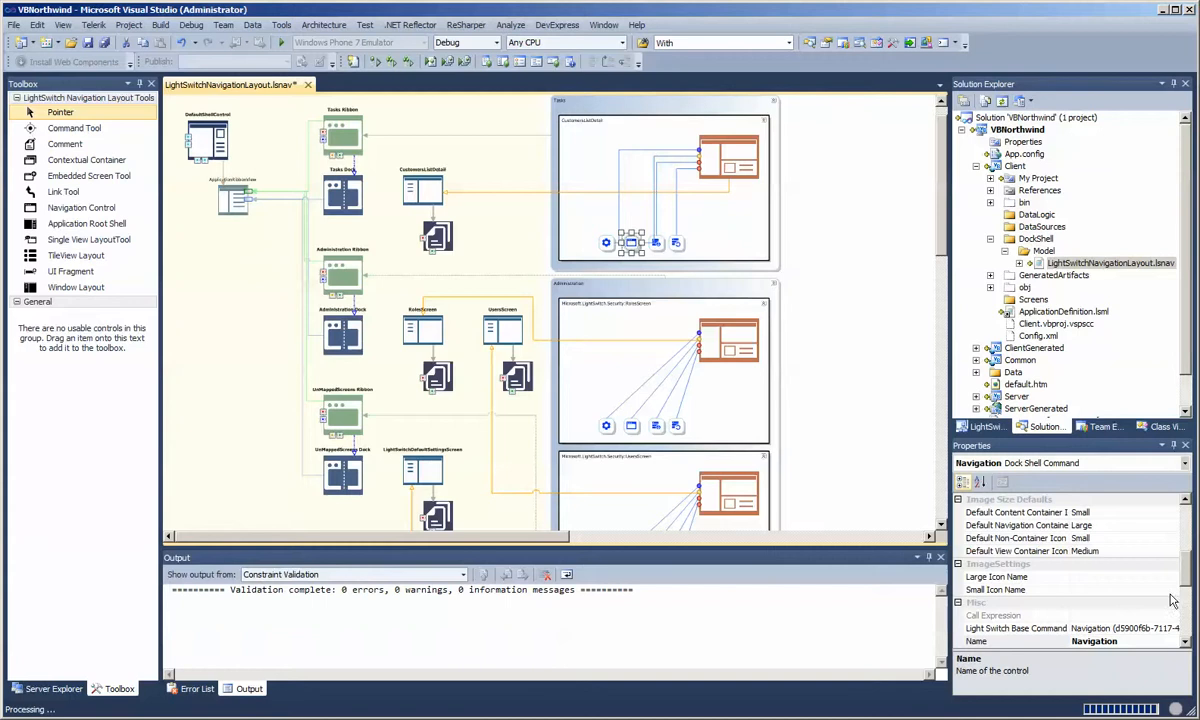
pyautogui.click(1015, 577)
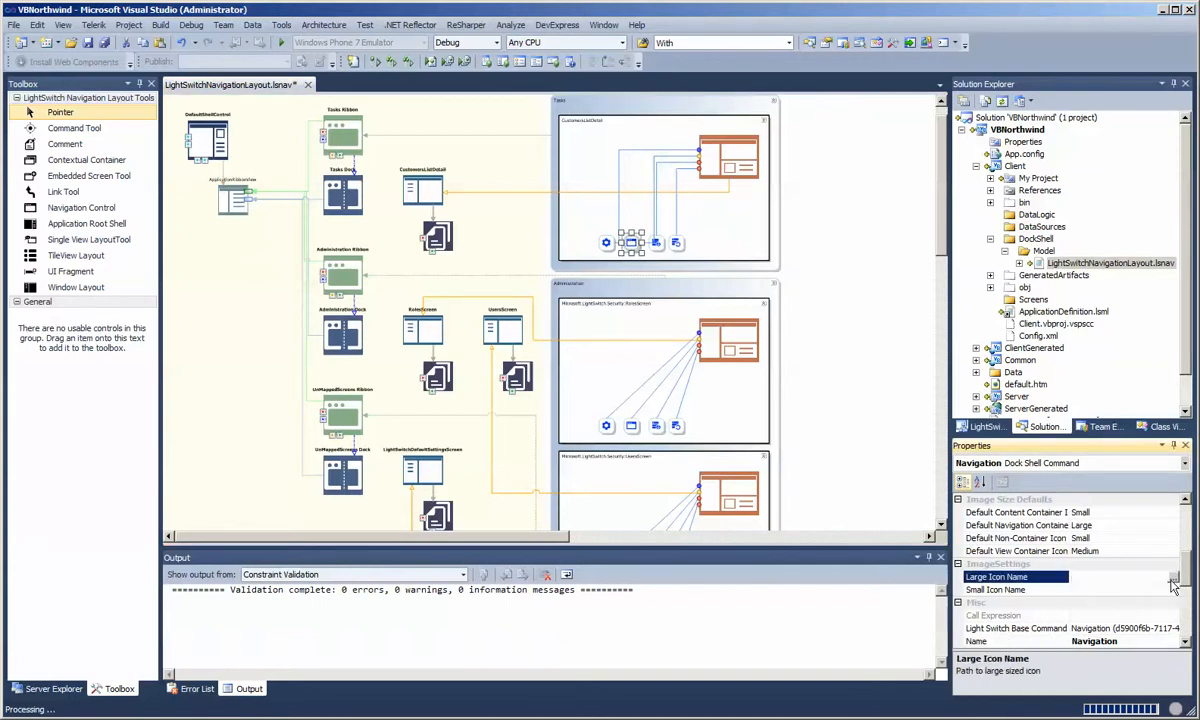
pyautogui.moveTo(1170, 585)
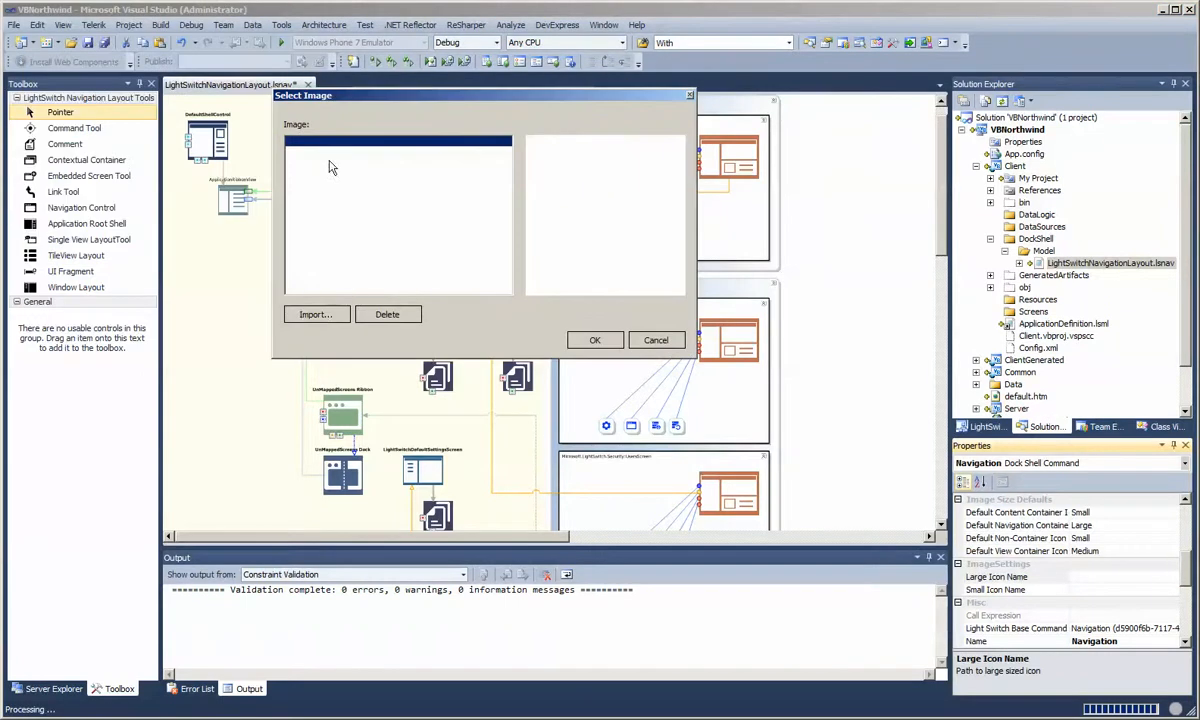
# - Import Customer.png from Libraries > Icons > Demo as Navigation's large icon
pyautogui.click(316, 314)
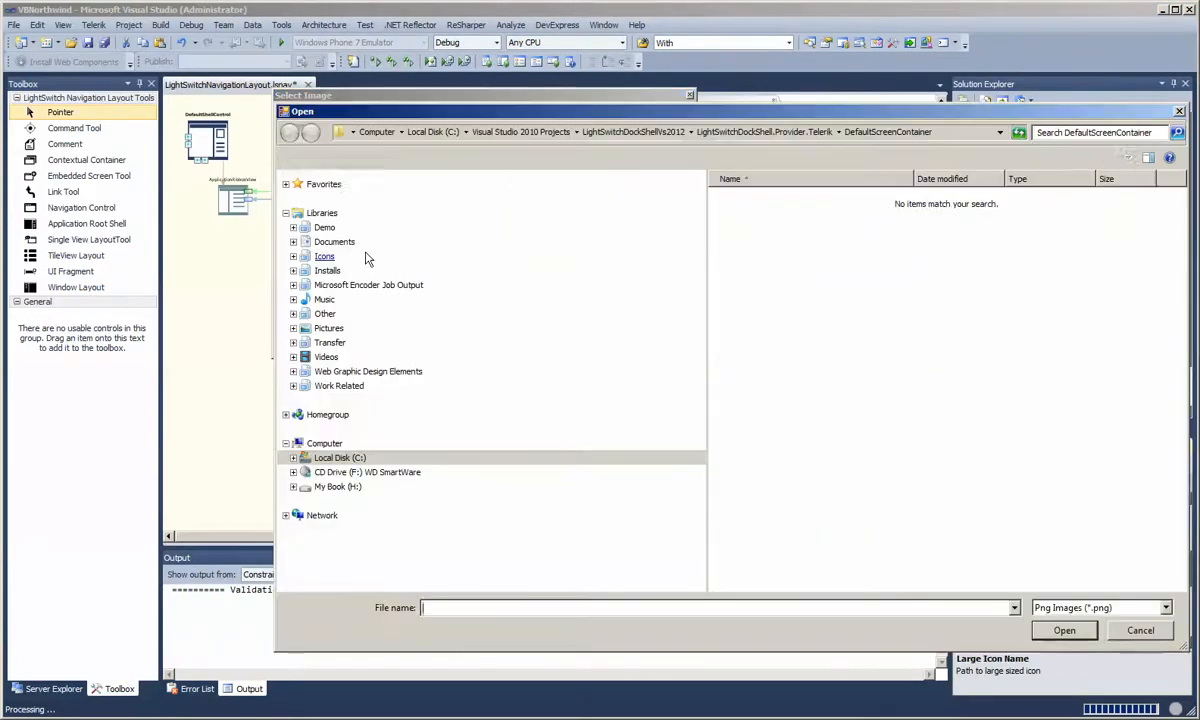
pyautogui.click(294, 256)
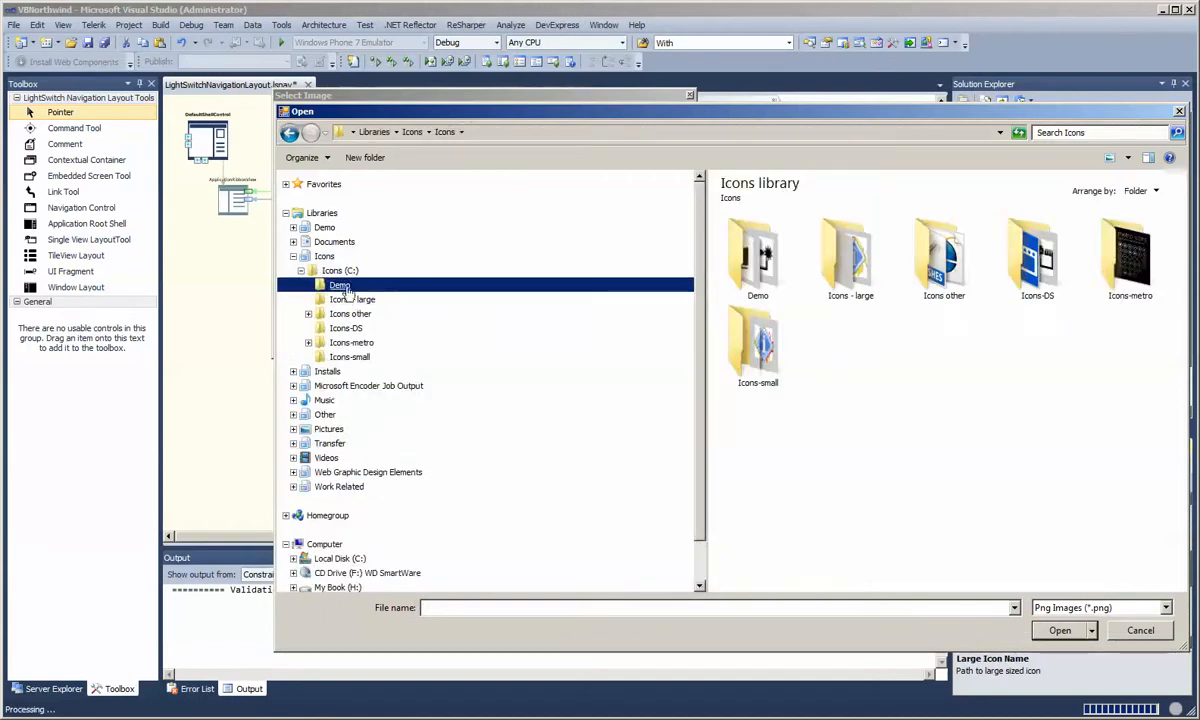
pyautogui.doubleClick(339, 284)
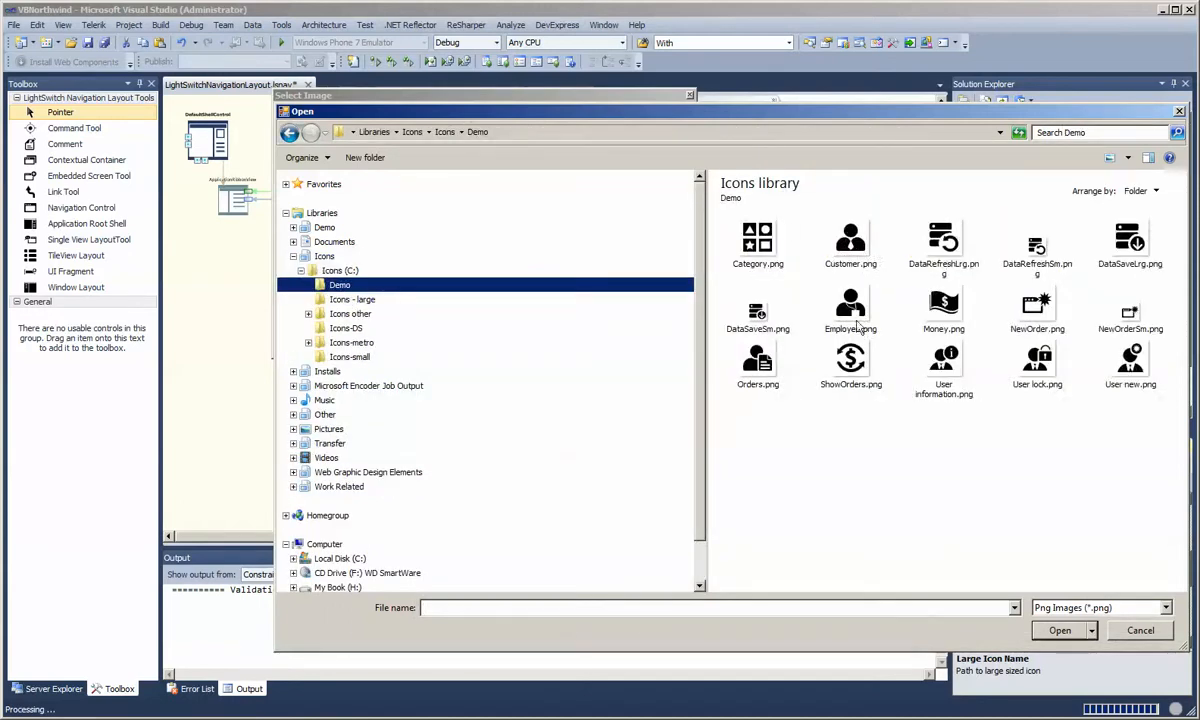
pyautogui.click(850, 245)
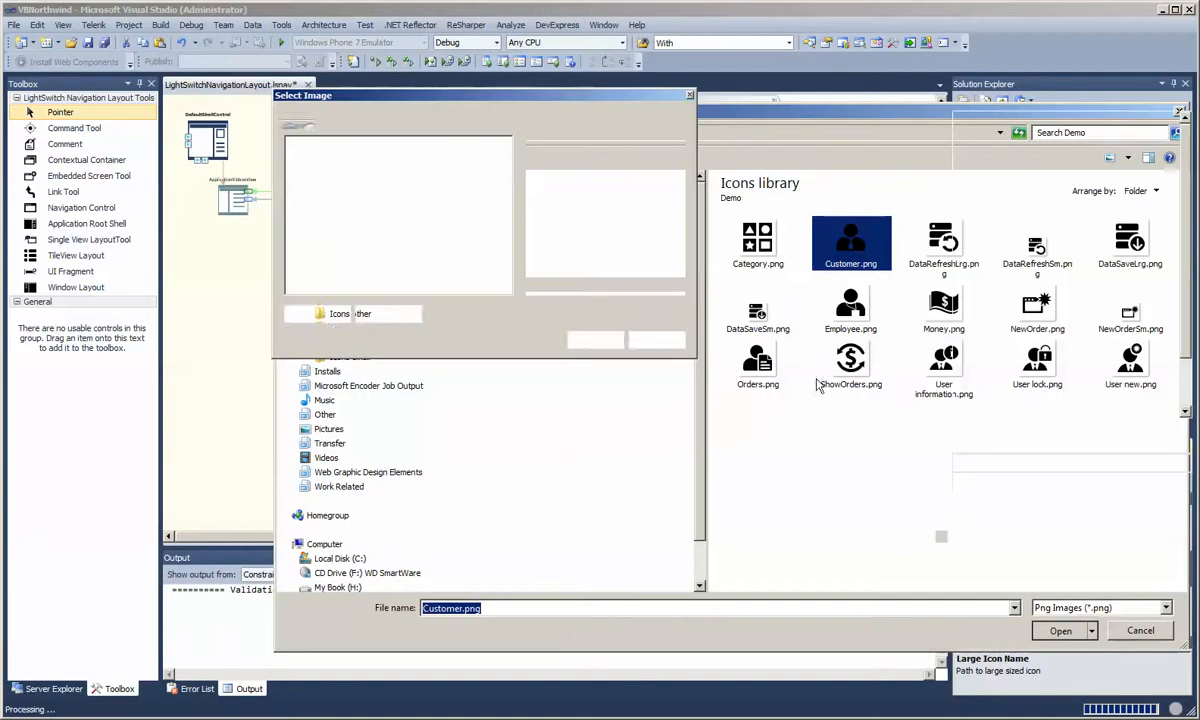
pyautogui.click(1060, 630)
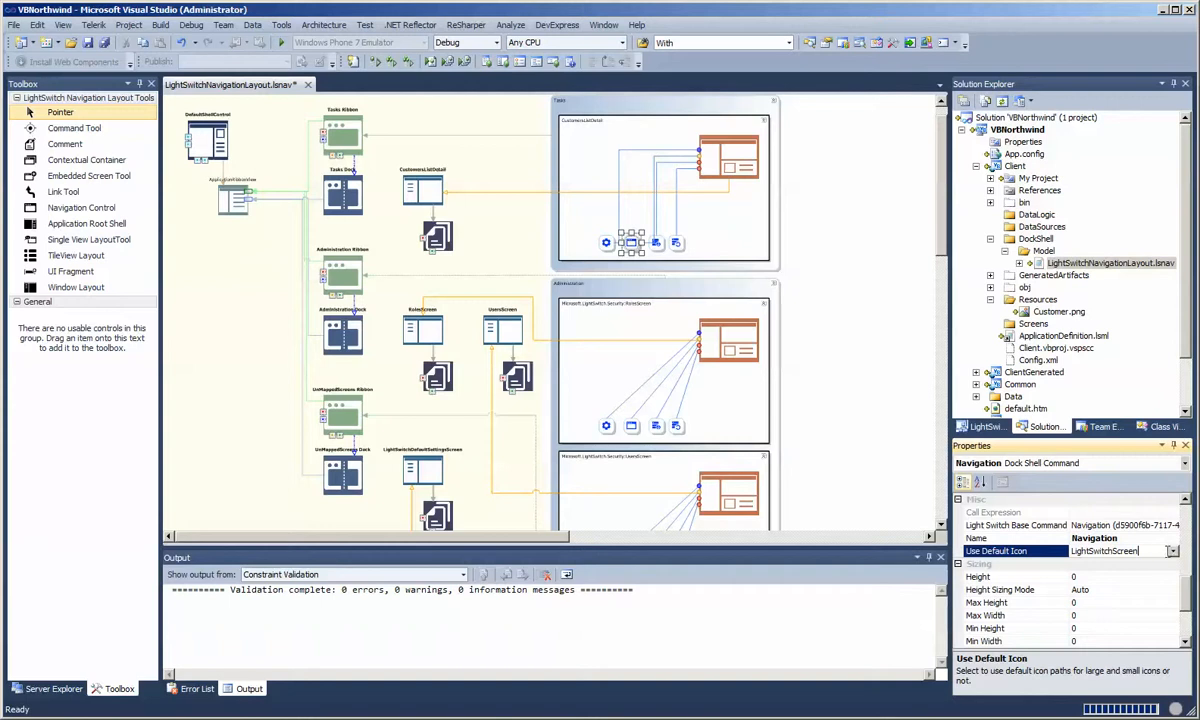
# - Create DockShellT4VBV10.tt in Model, including DockShellT4VB.tt, and save to generate the VB file
pyautogui.click(1170, 551)
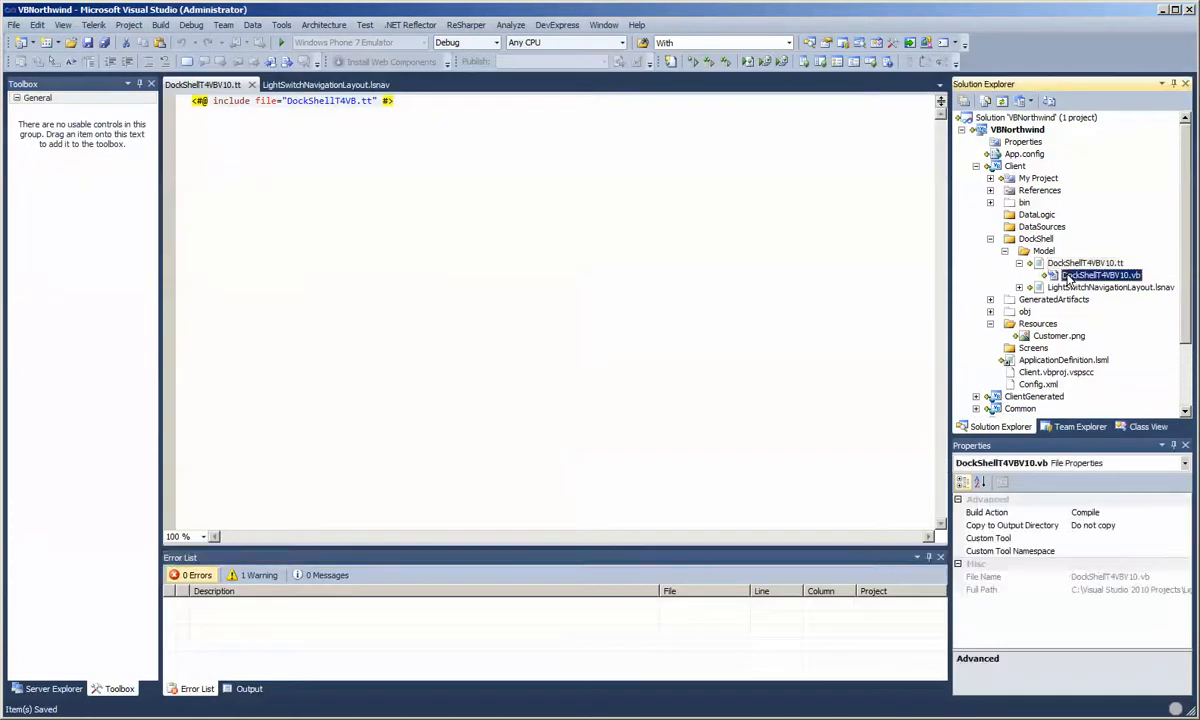
# - Open DockShellT4VBV10.vb and scroll through the generated VB classes
pyautogui.doubleClick(1100, 275)
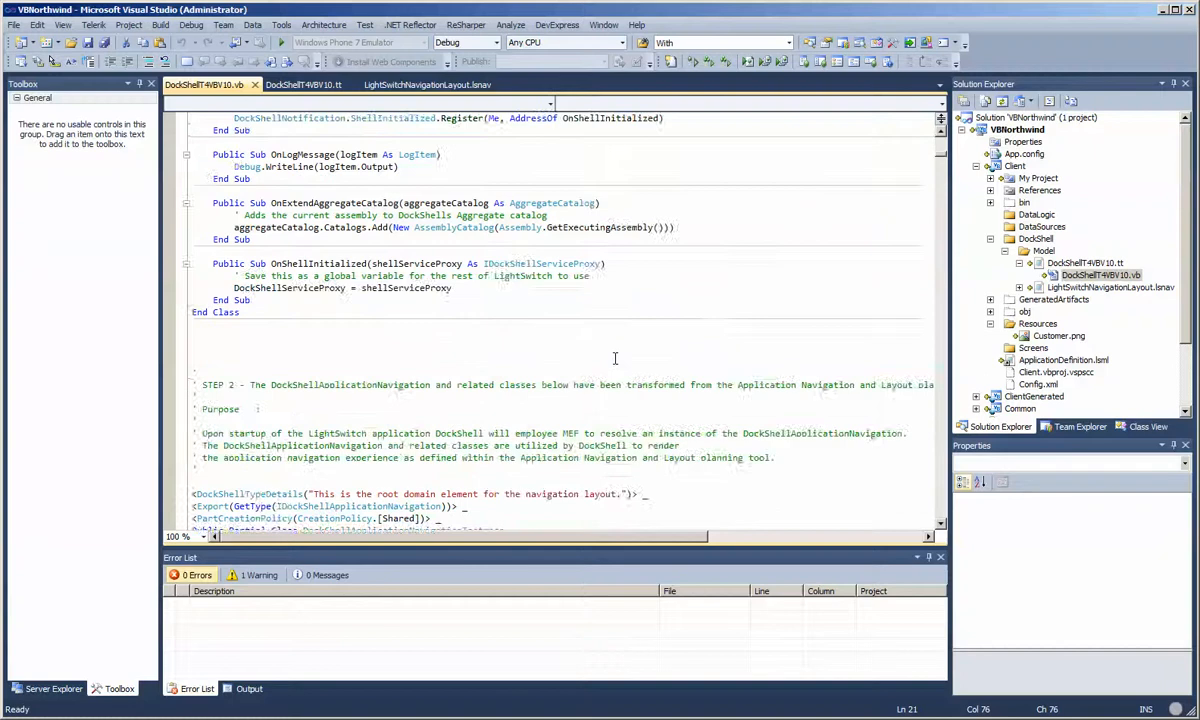
pyautogui.scroll(-3)
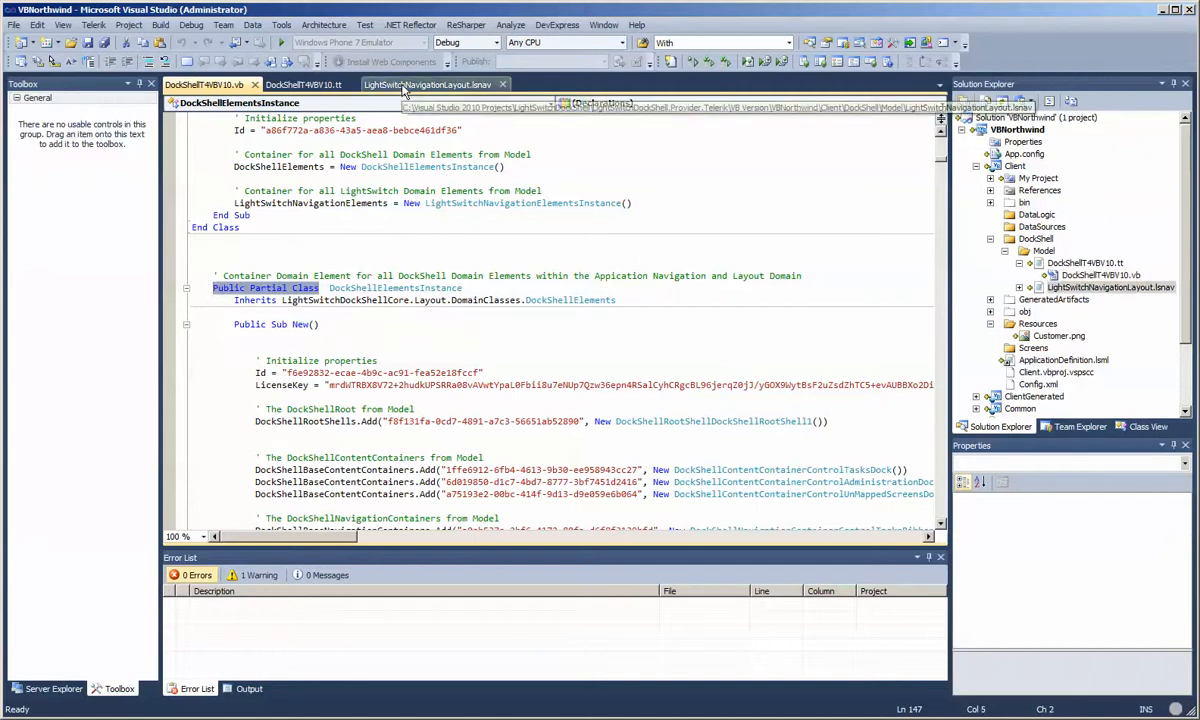
# - Switch back to the LightSwitchNavigationLayout.lsnav diagram tab
pyautogui.click(430, 84)
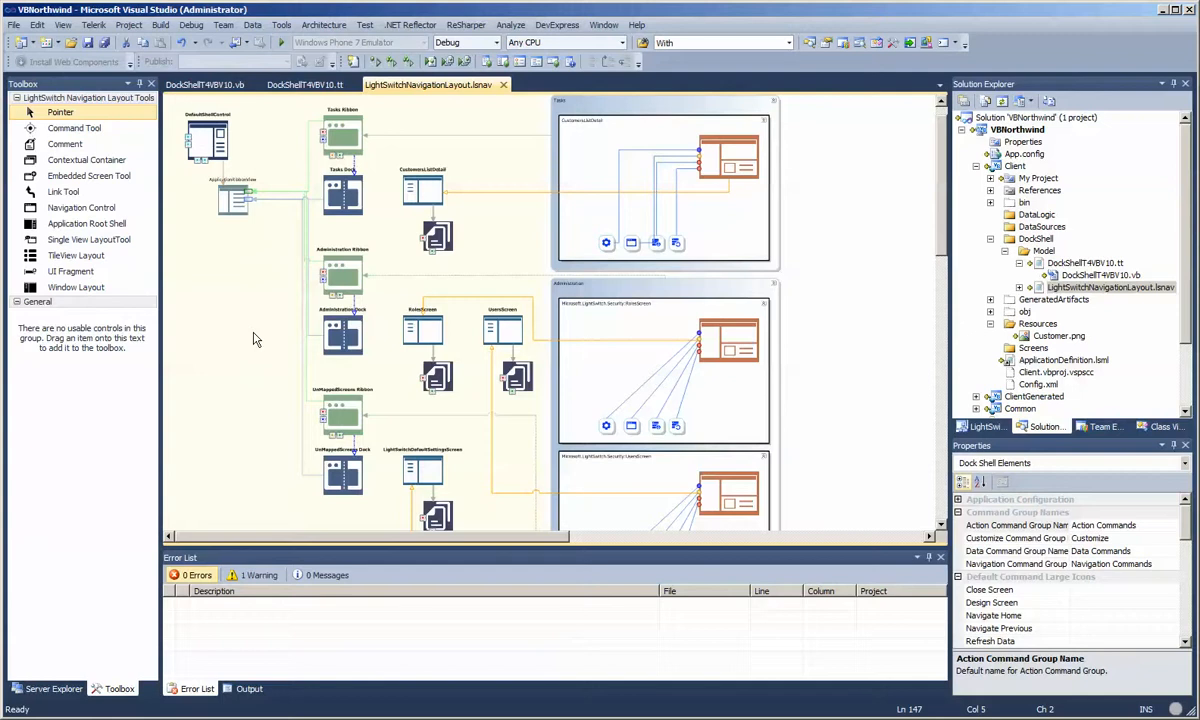
pyautogui.moveTo(378, 215)
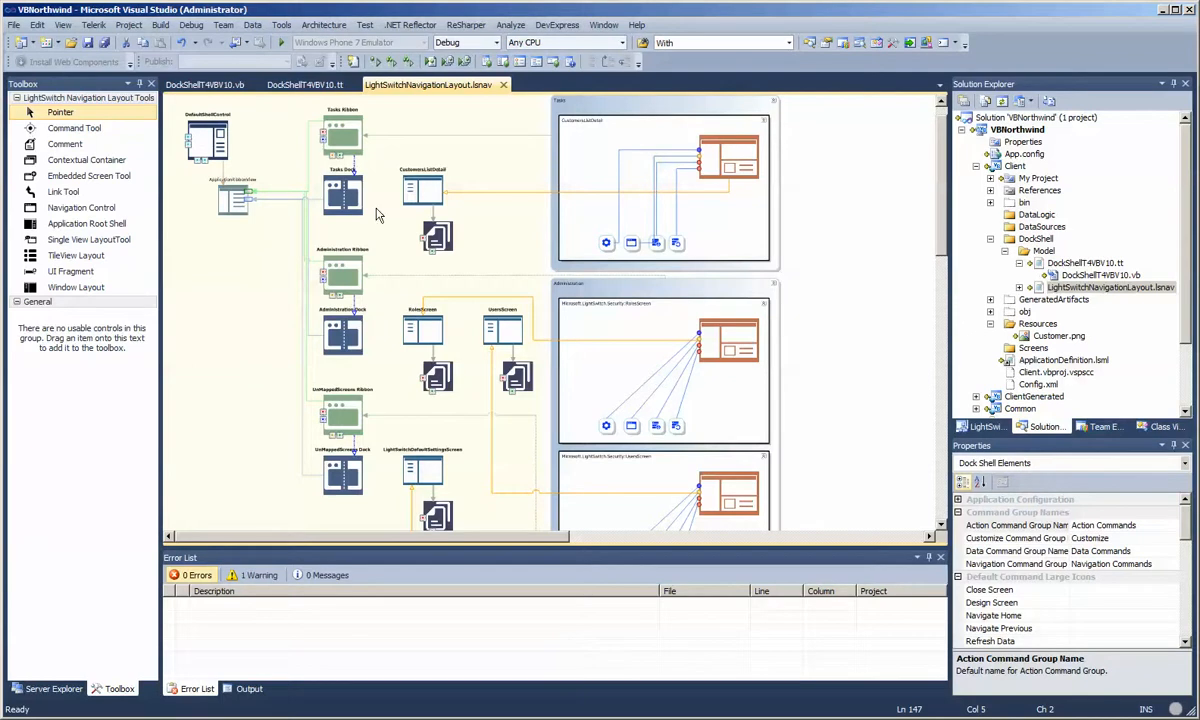
pyautogui.moveTo(278, 356)
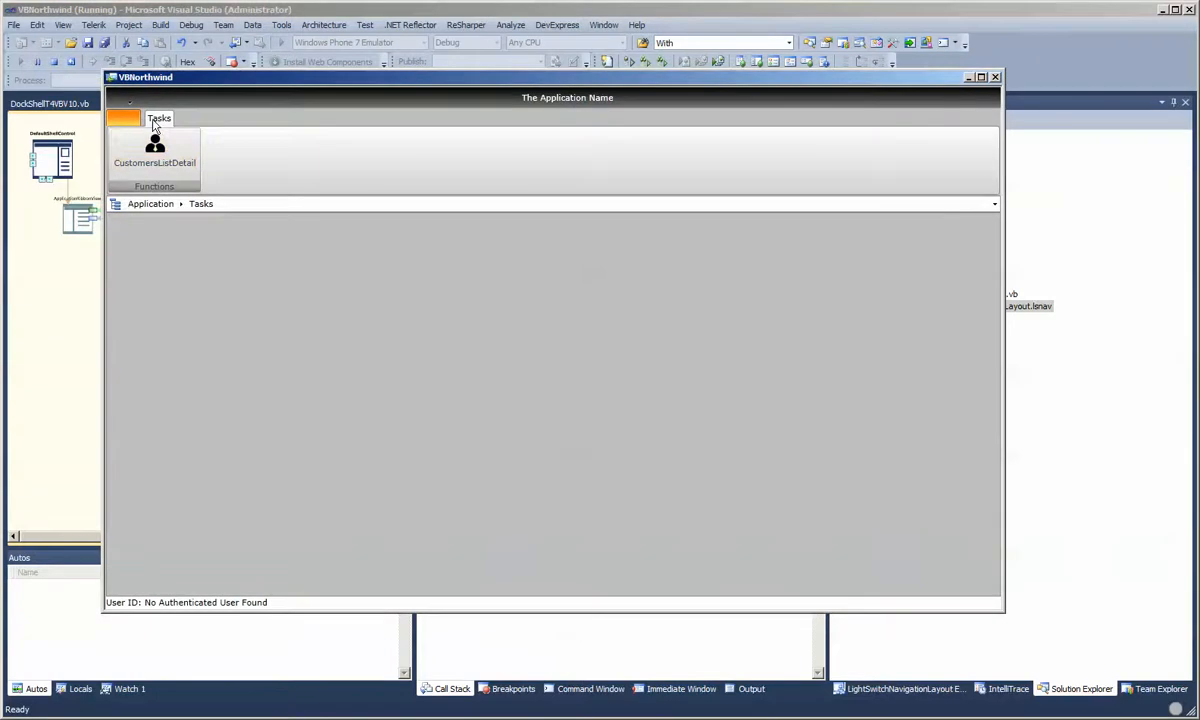
# - Check the backstage menu, widen the VBNorthwind window, and show the Tasks ribbon with CustomersListDetail
pyautogui.click(159, 118)
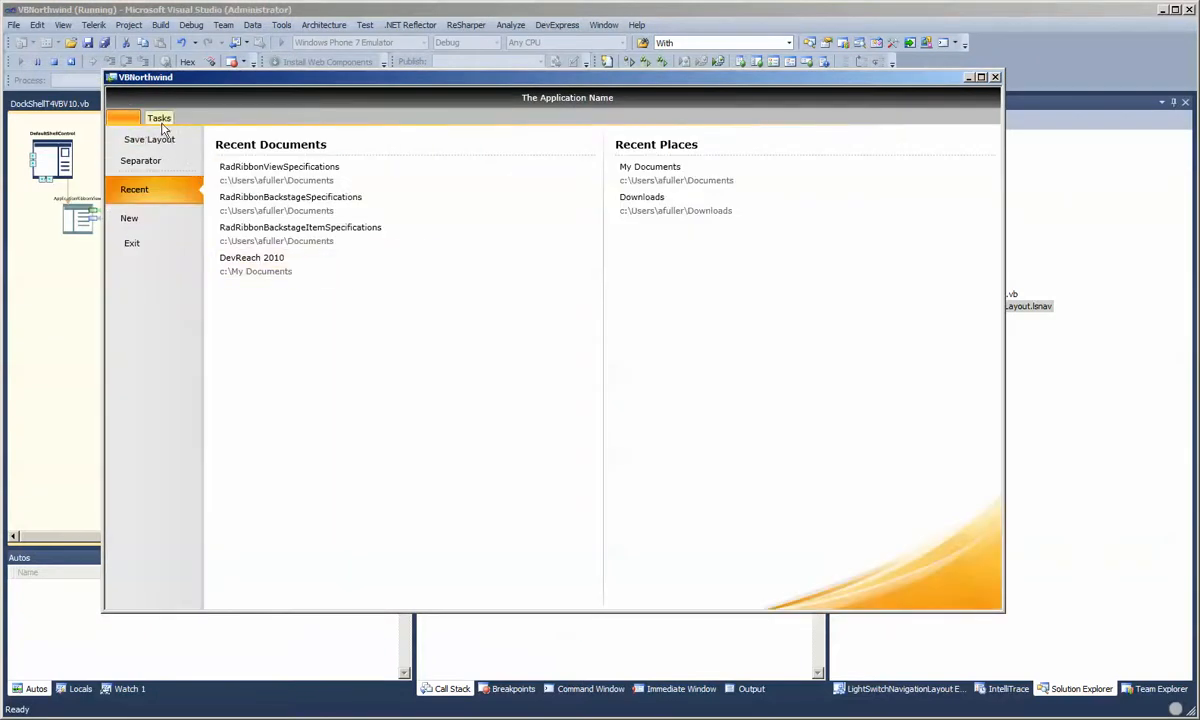
pyautogui.click(158, 118)
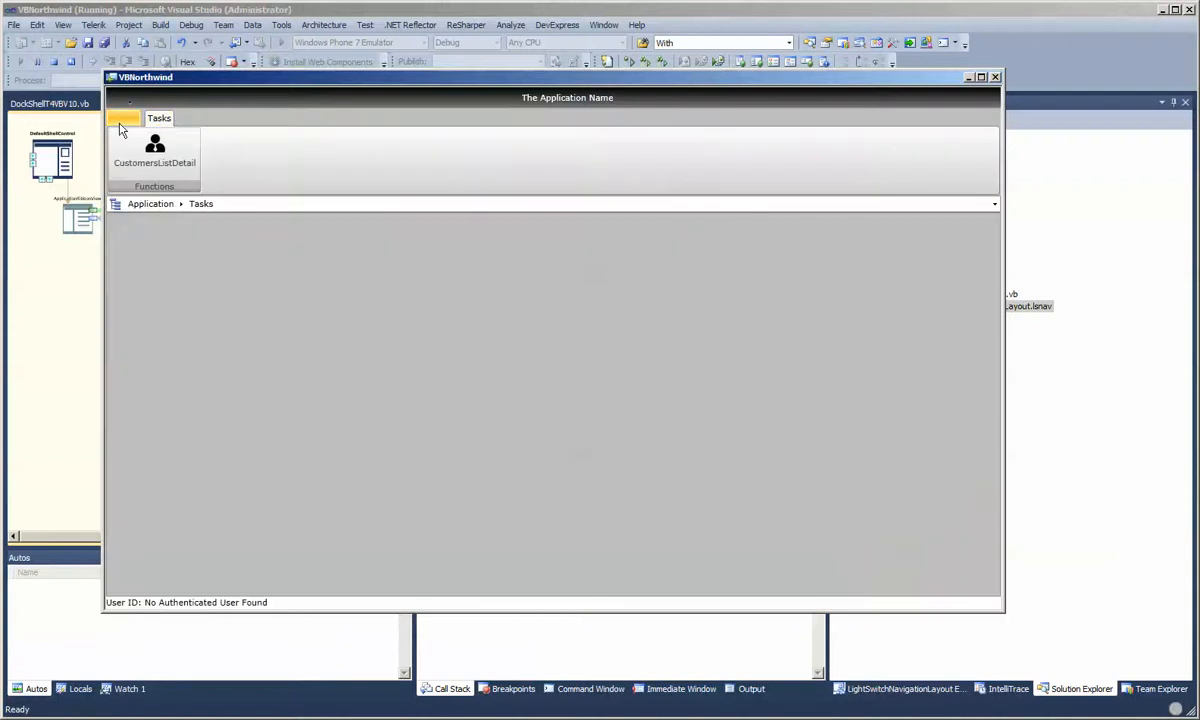
pyautogui.click(121, 118)
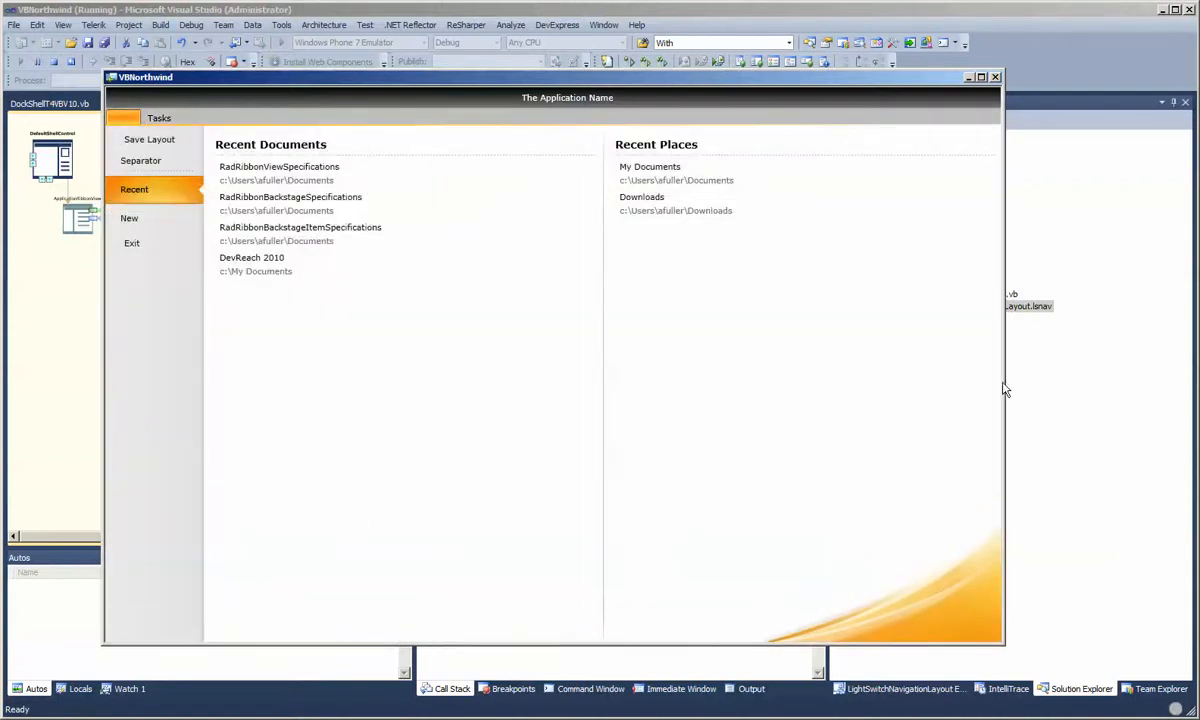
pyautogui.moveTo(1005, 390); pyautogui.dragTo(1060, 375)
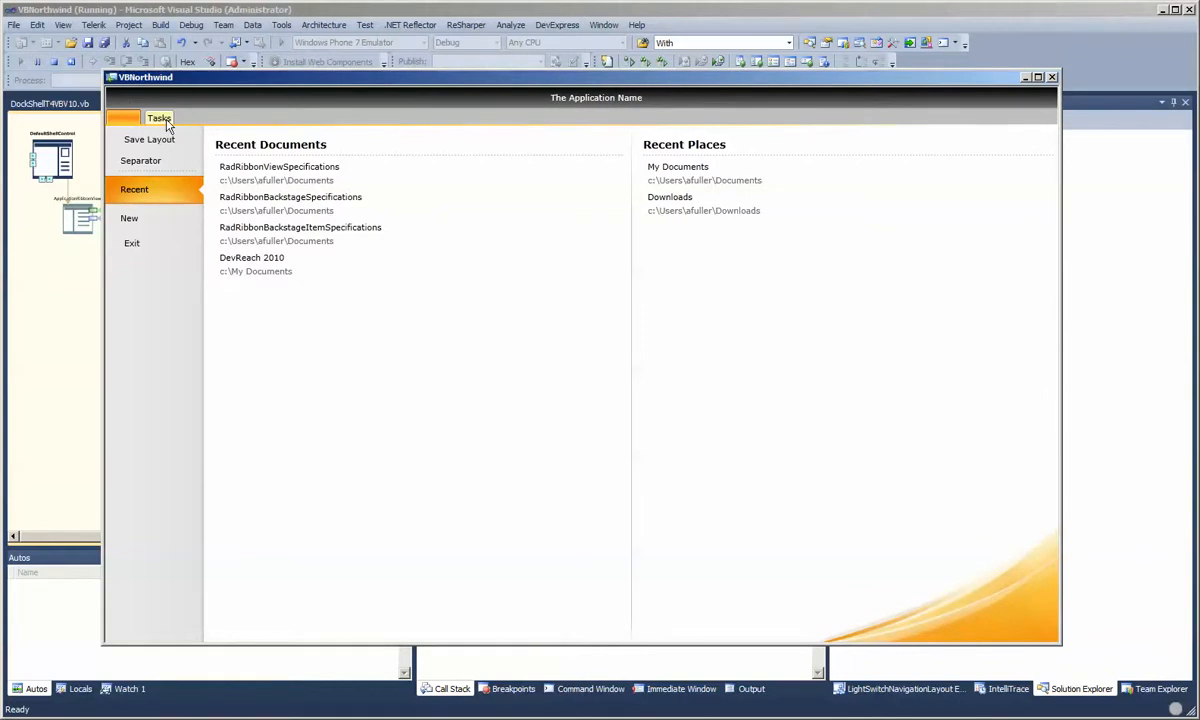
pyautogui.moveTo(114, 104)
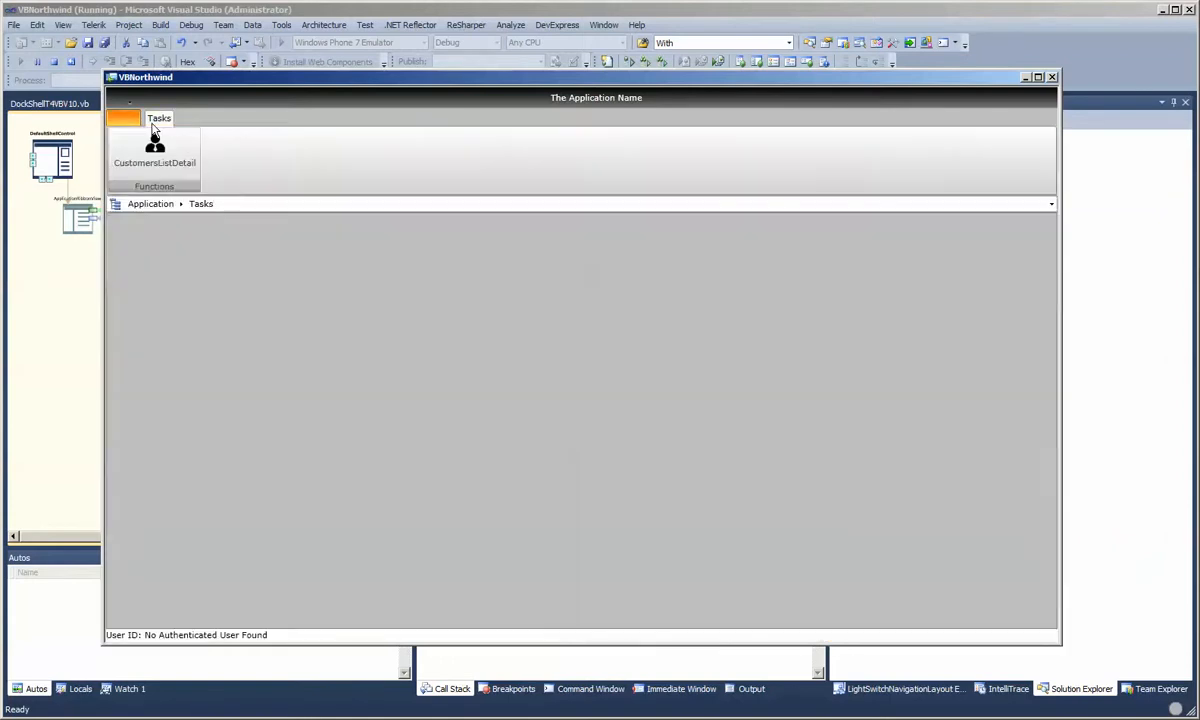
pyautogui.click(154, 155)
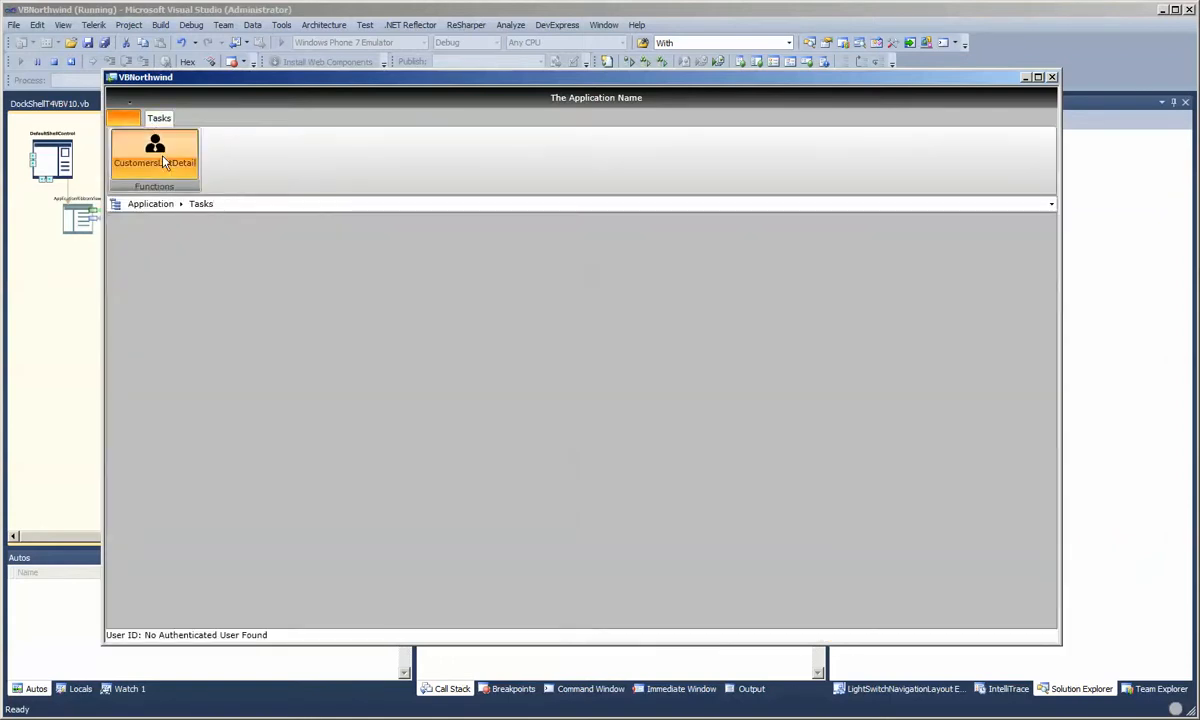
# - Launch the CustomersListDetail screen from the Tasks ribbon's Functions group, showing customers with ALFKI's details and orders
pyautogui.click(154, 160)
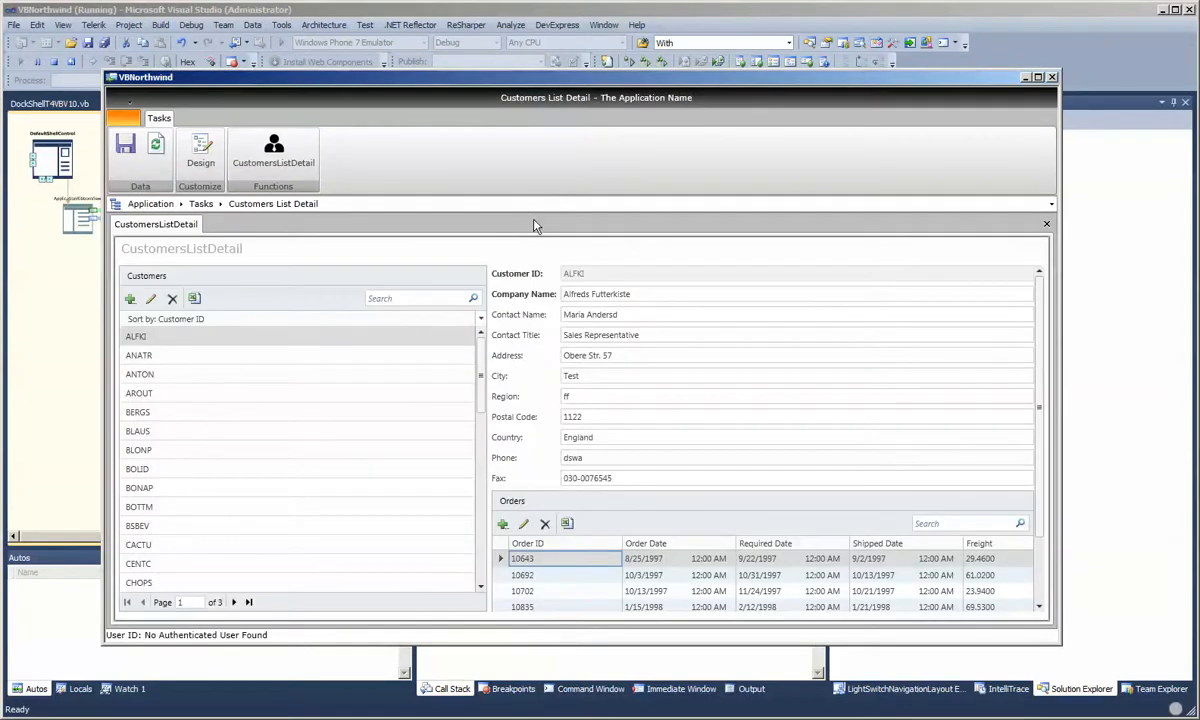
pyautogui.moveTo(495, 207)
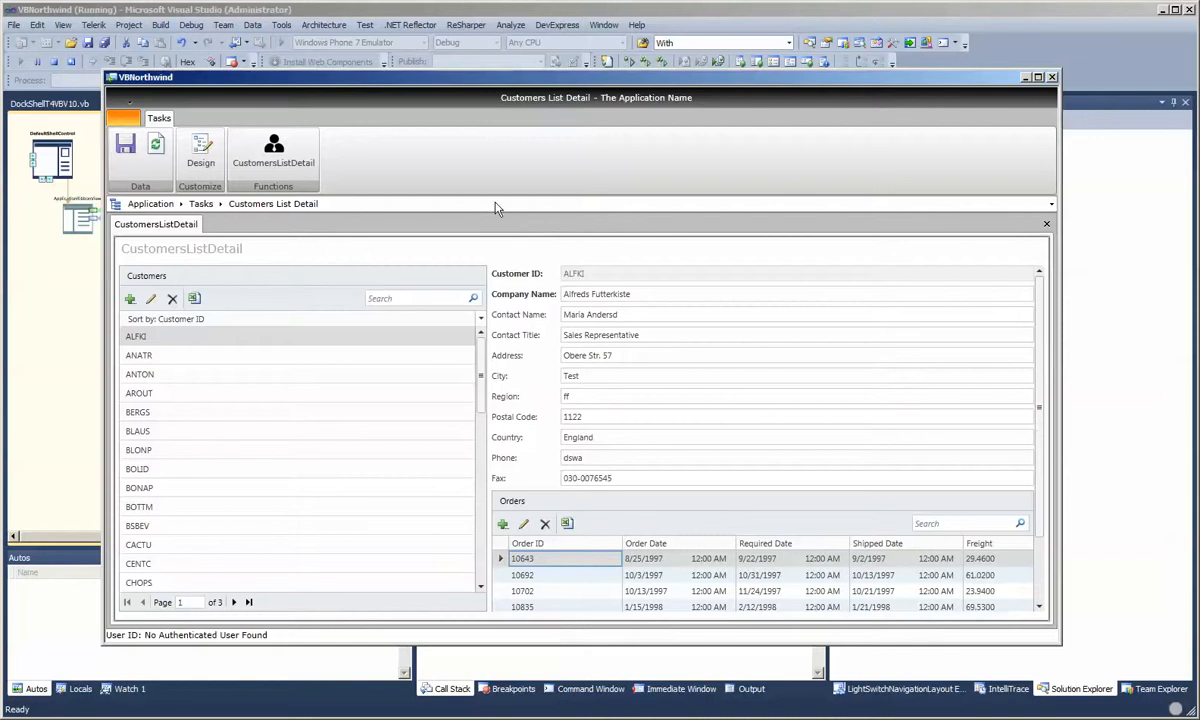
pyautogui.moveTo(183, 235)
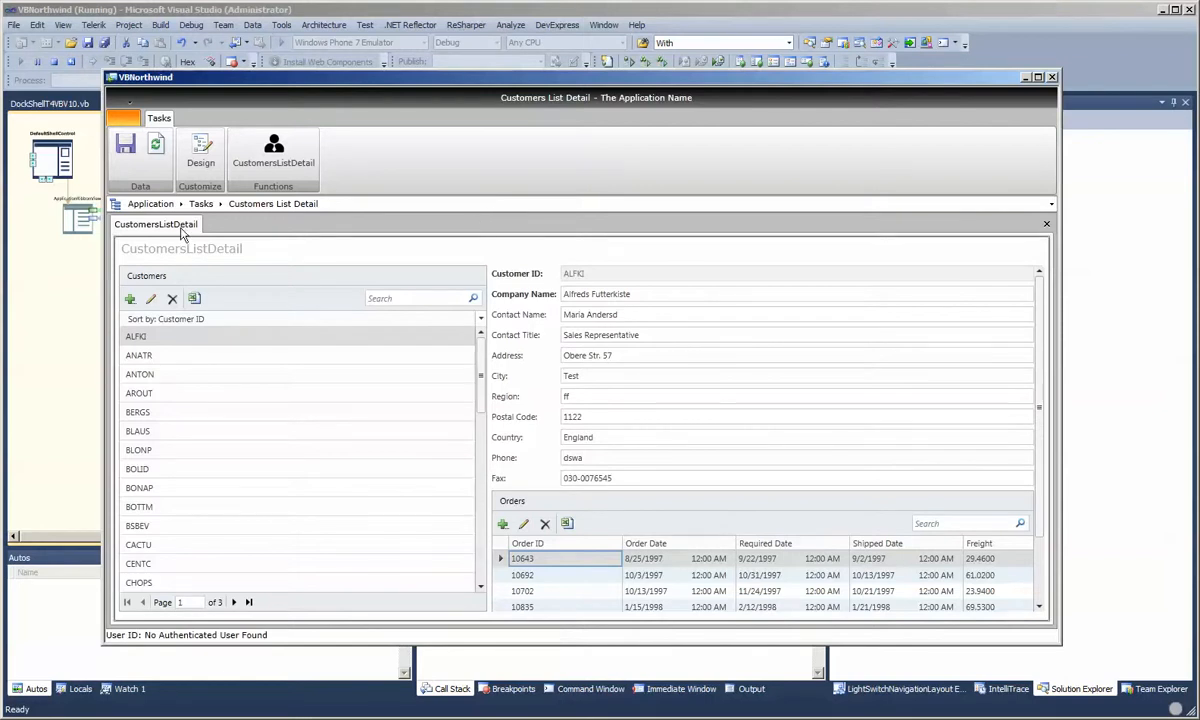
pyautogui.moveTo(181, 232)
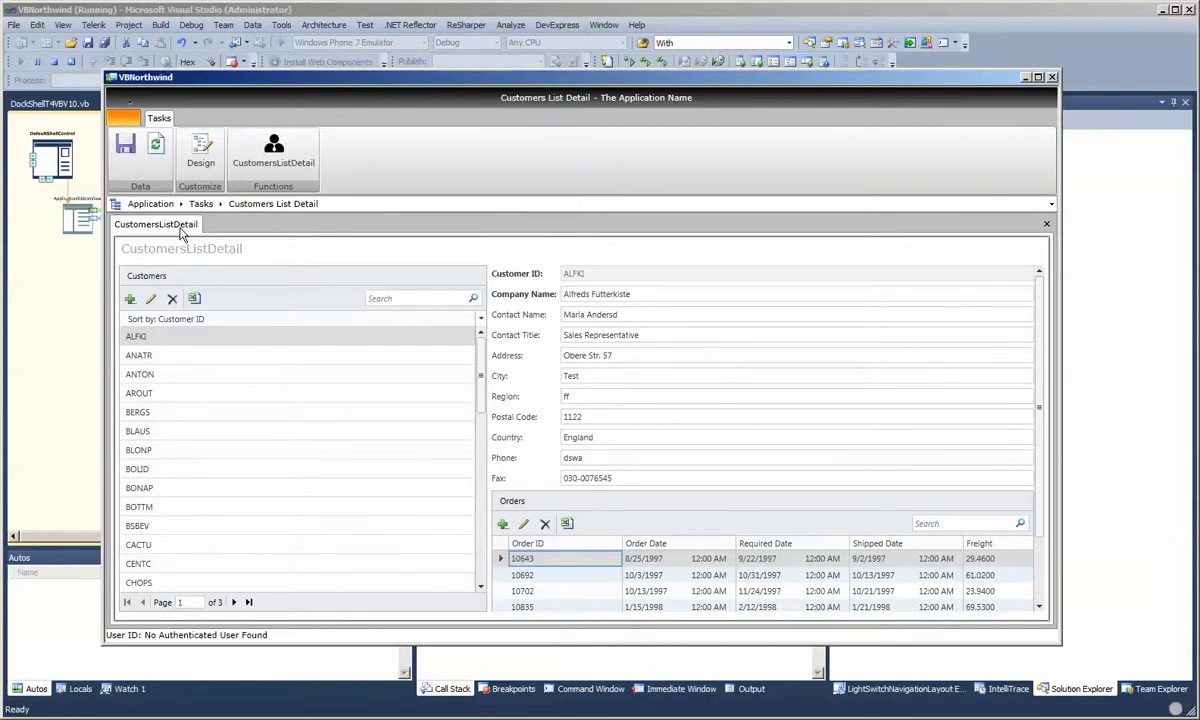
pyautogui.moveTo(430, 226)
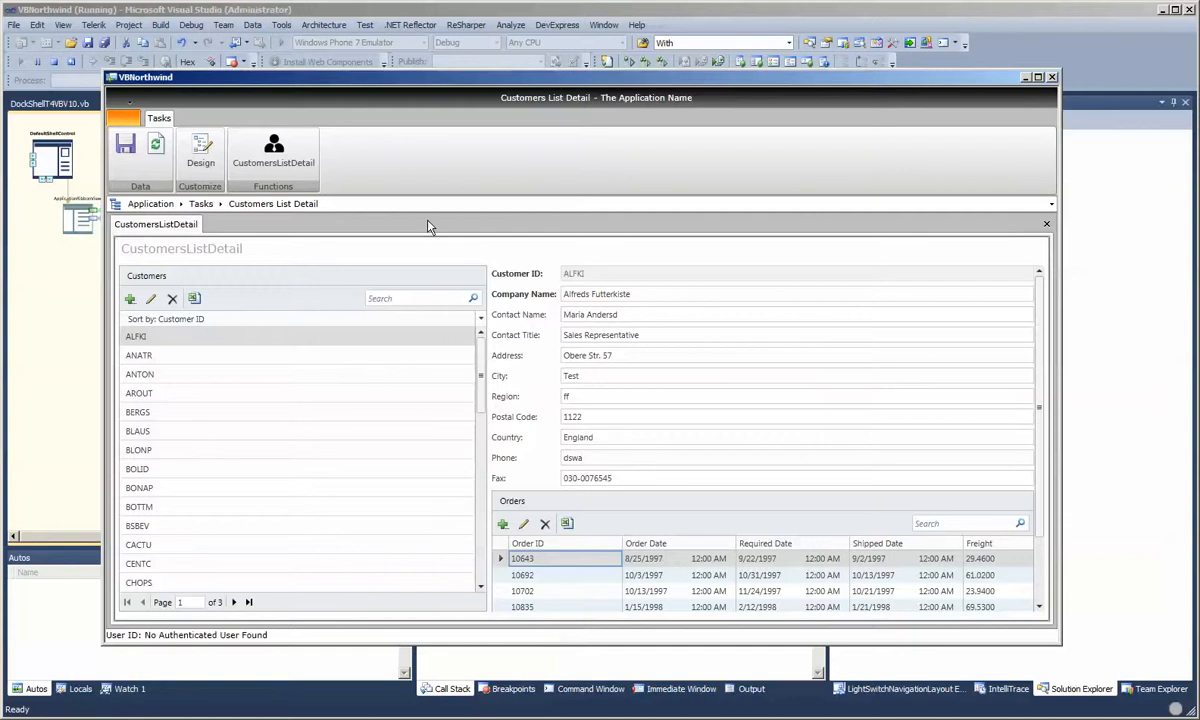
pyautogui.moveTo(537, 193)
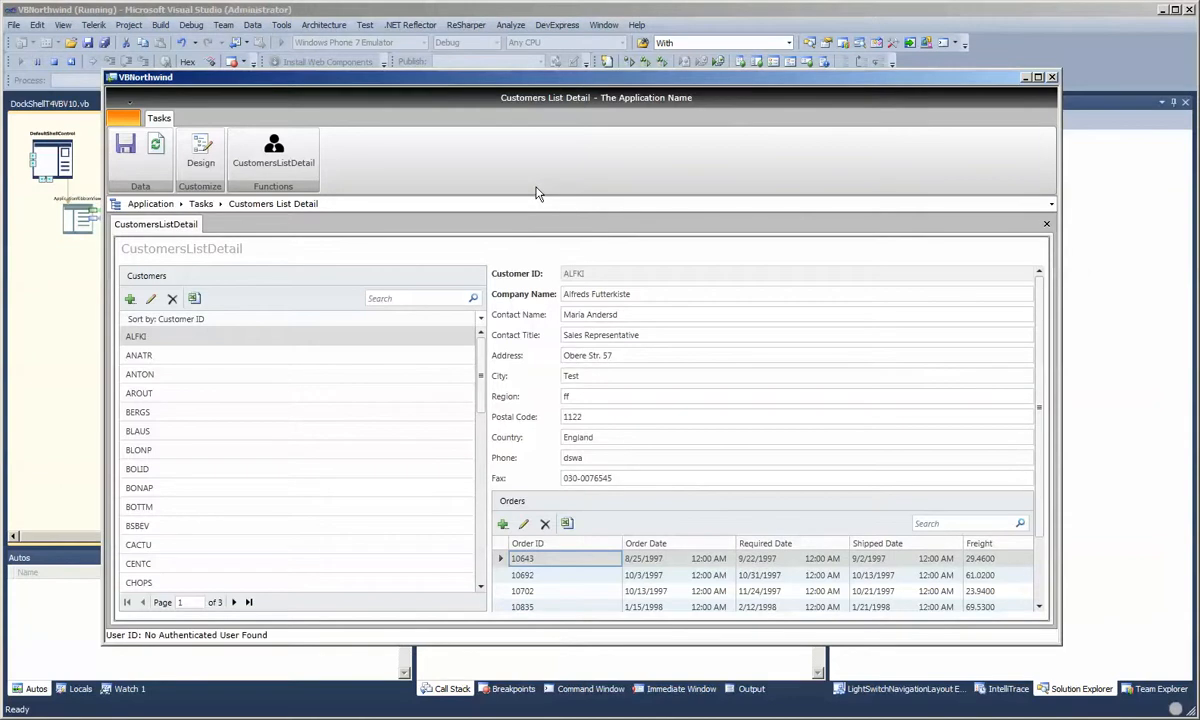